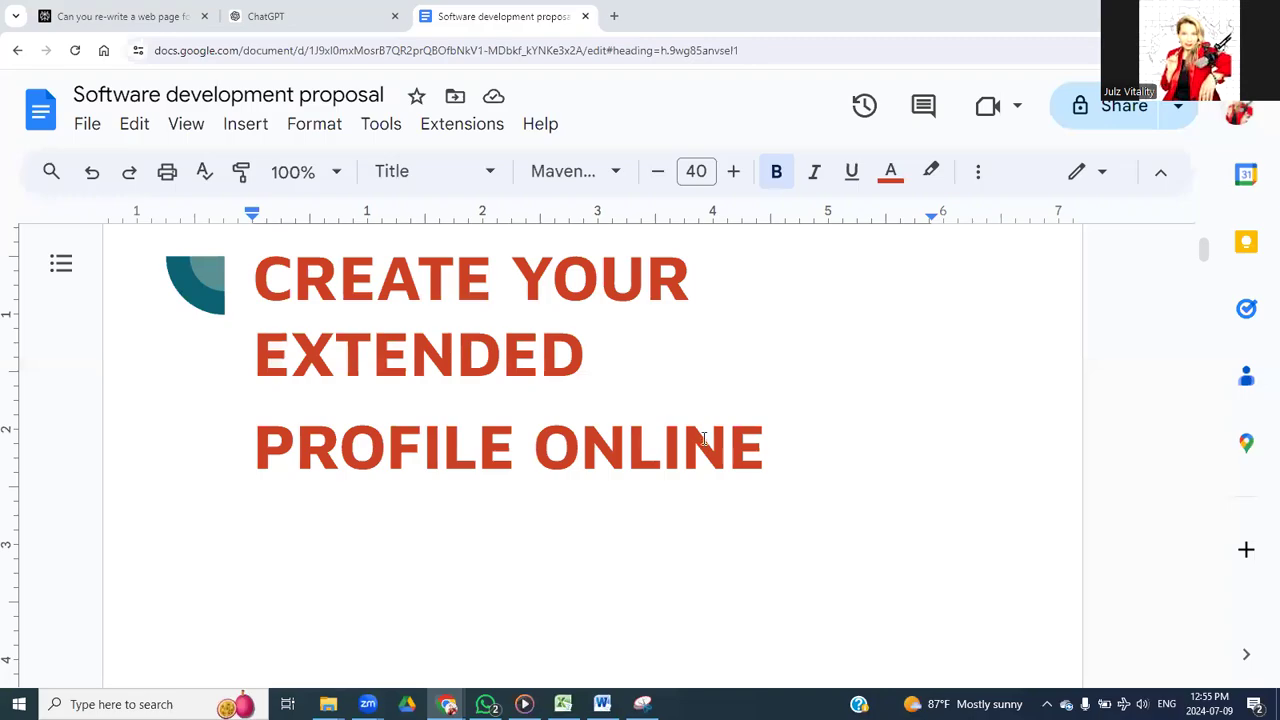
{"action": "mouse_move", "coordinate": [1033, 597]}
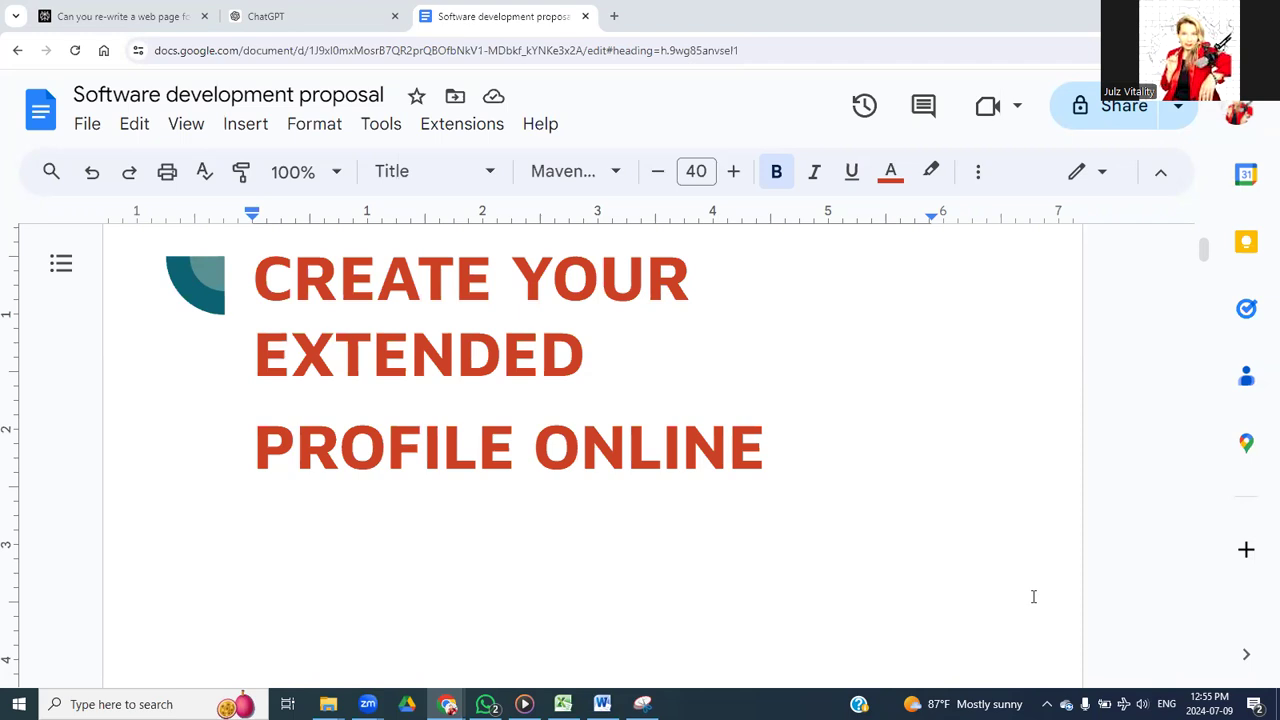
{"action": "mouse_move", "coordinate": [400, 668]}
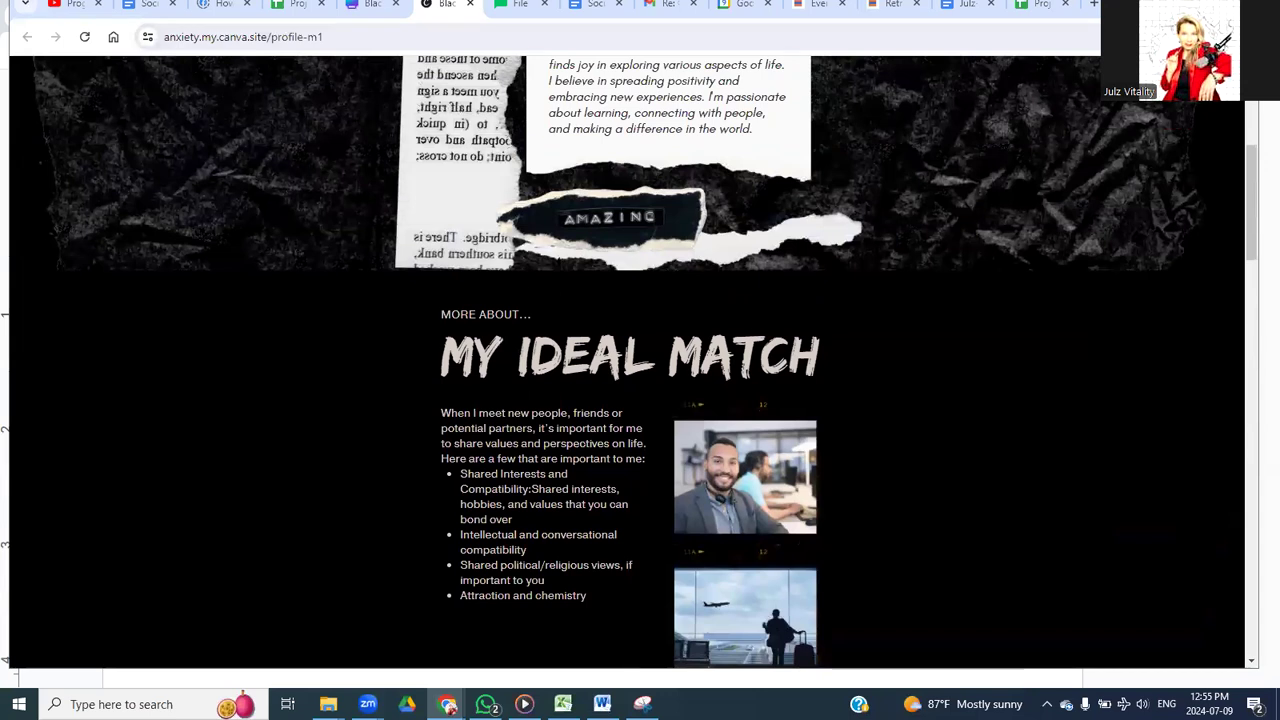
Send 'Profile creation' to ChatGPT and scroll through the step-by-step profile guide
{"action": "left_click", "coordinate": [500, 16]}
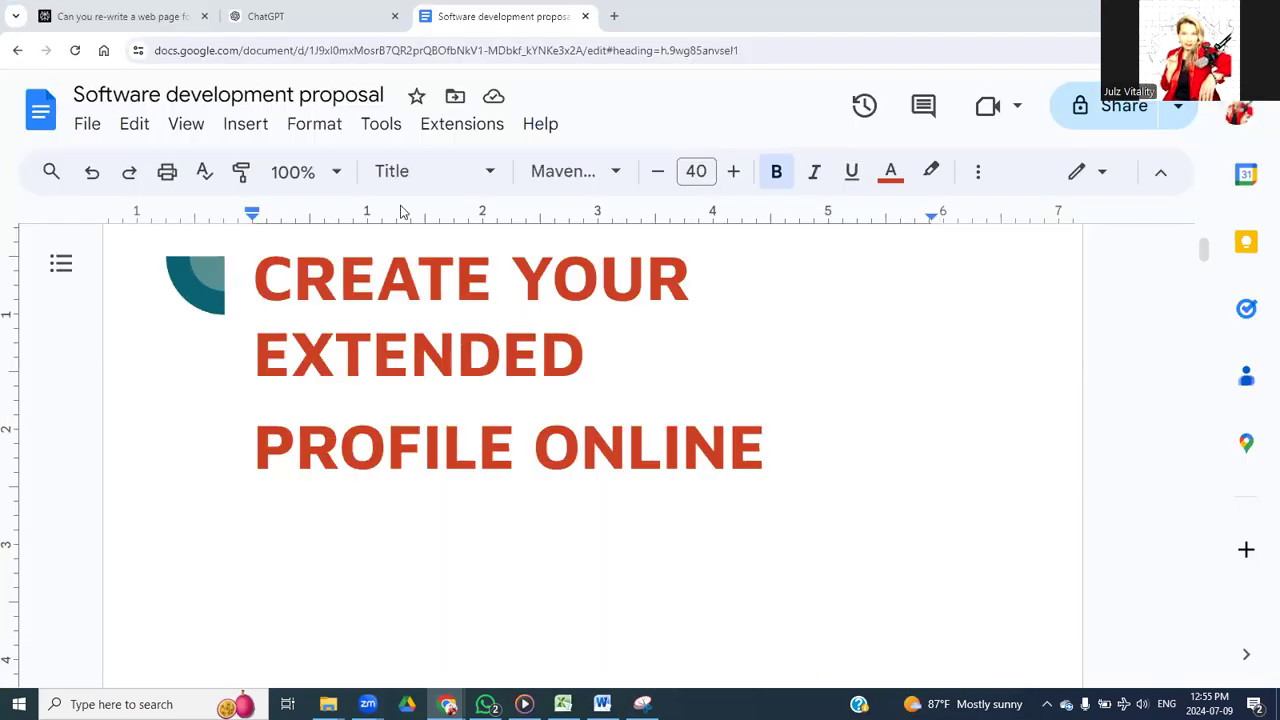
{"action": "mouse_move", "coordinate": [300, 16]}
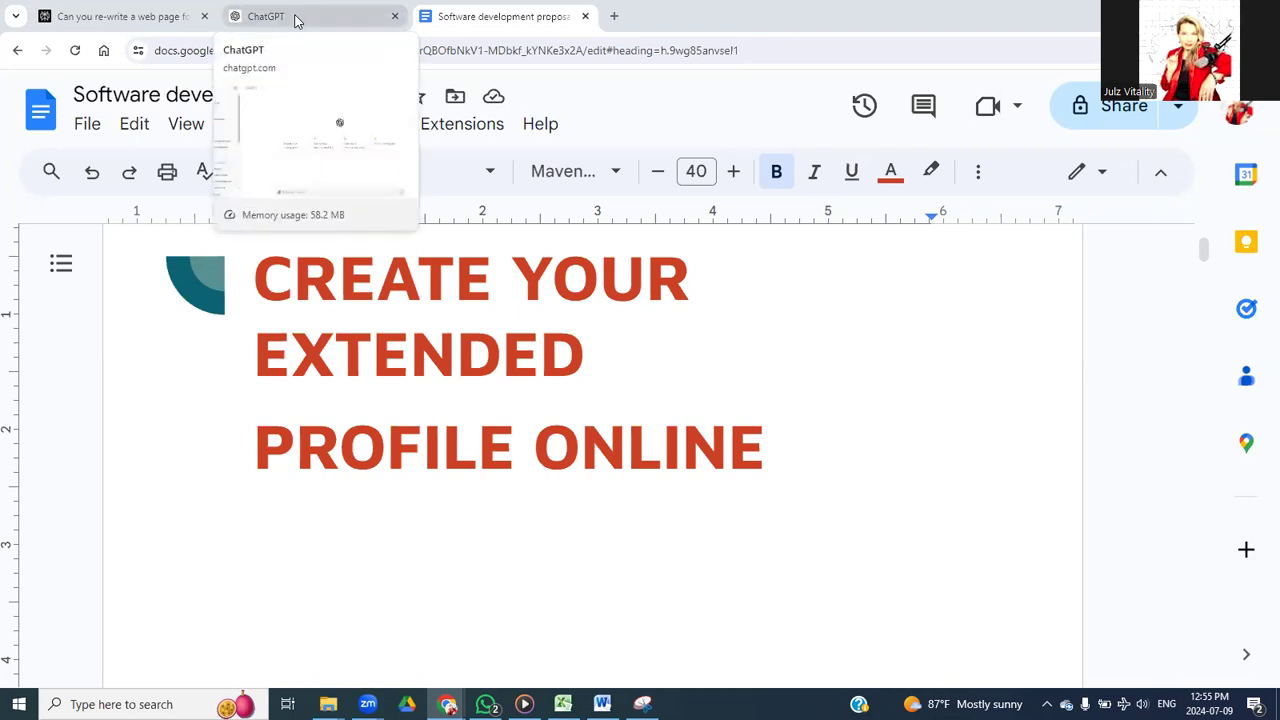
{"action": "left_click", "coordinate": [290, 16]}
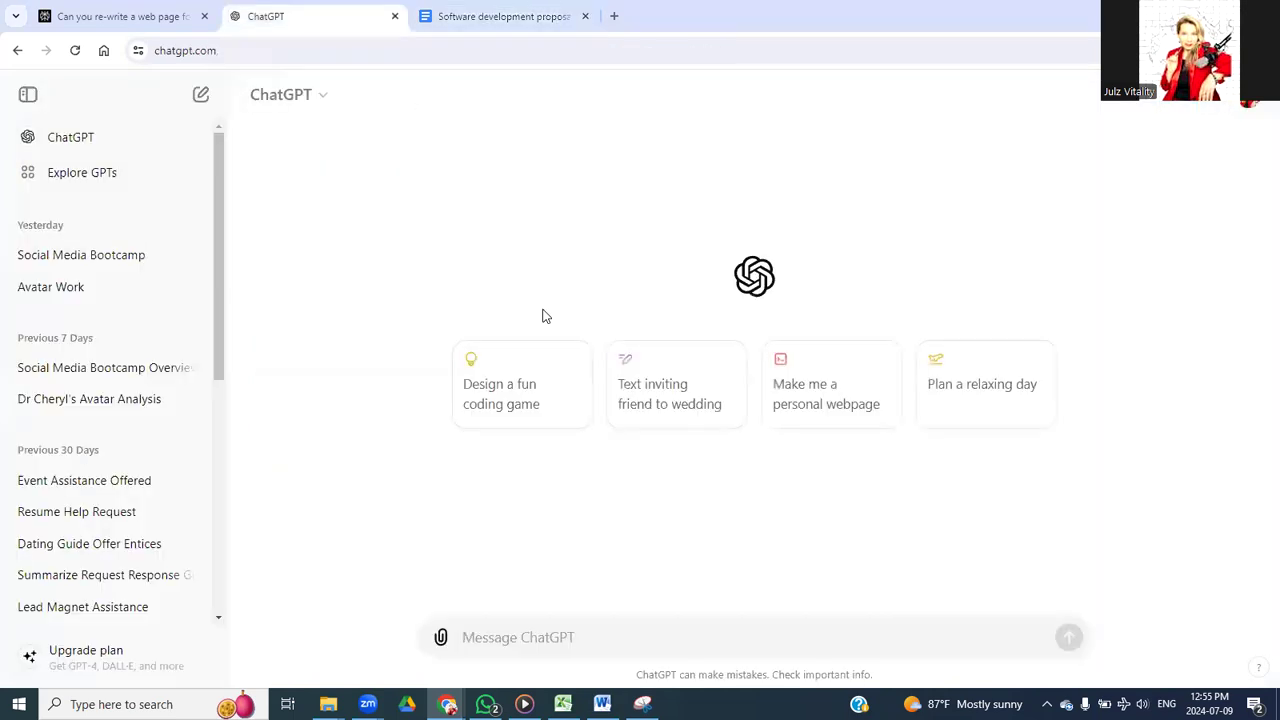
{"action": "mouse_move", "coordinate": [1135, 607]}
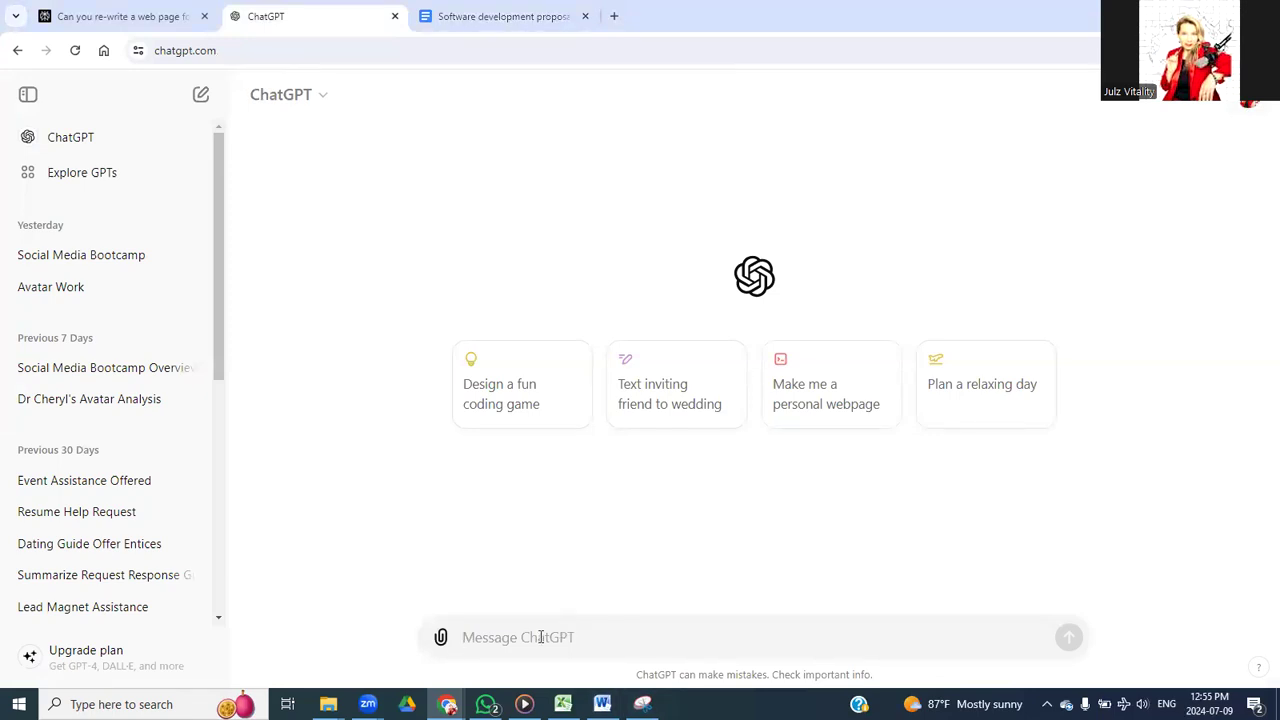
{"action": "type", "text": "pROFILE"}
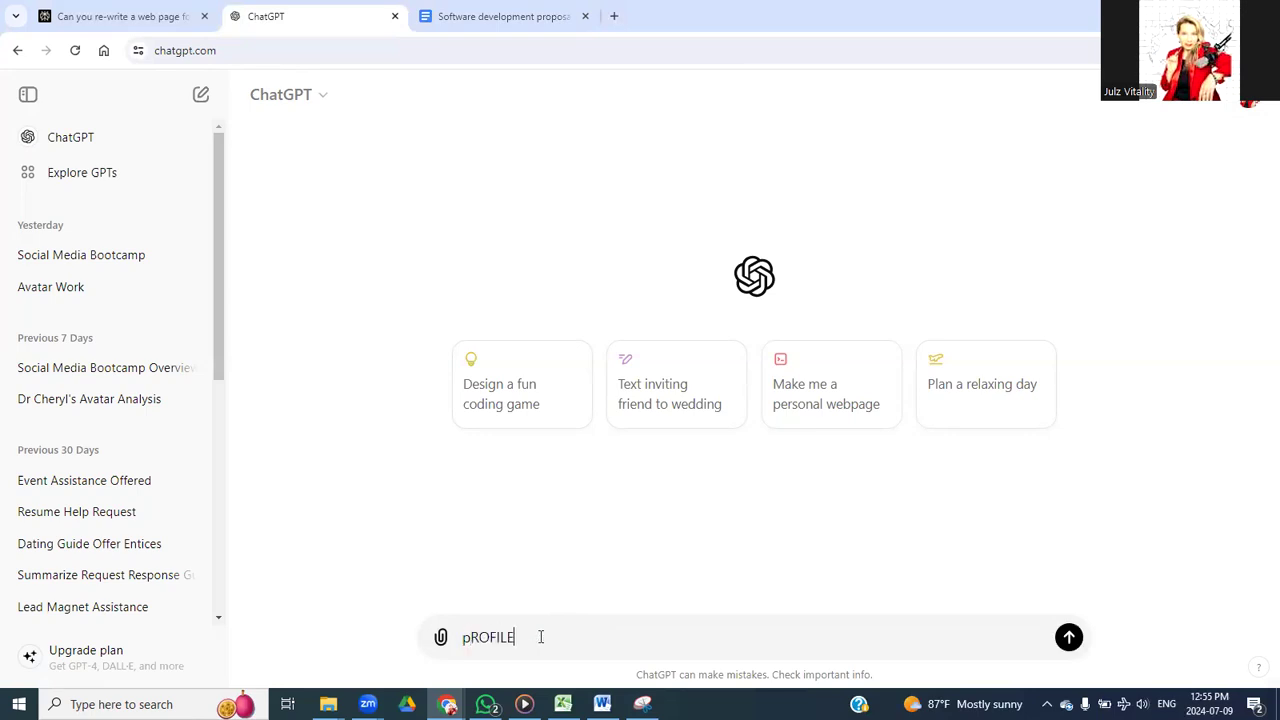
{"action": "type", "text": "cREATION"}
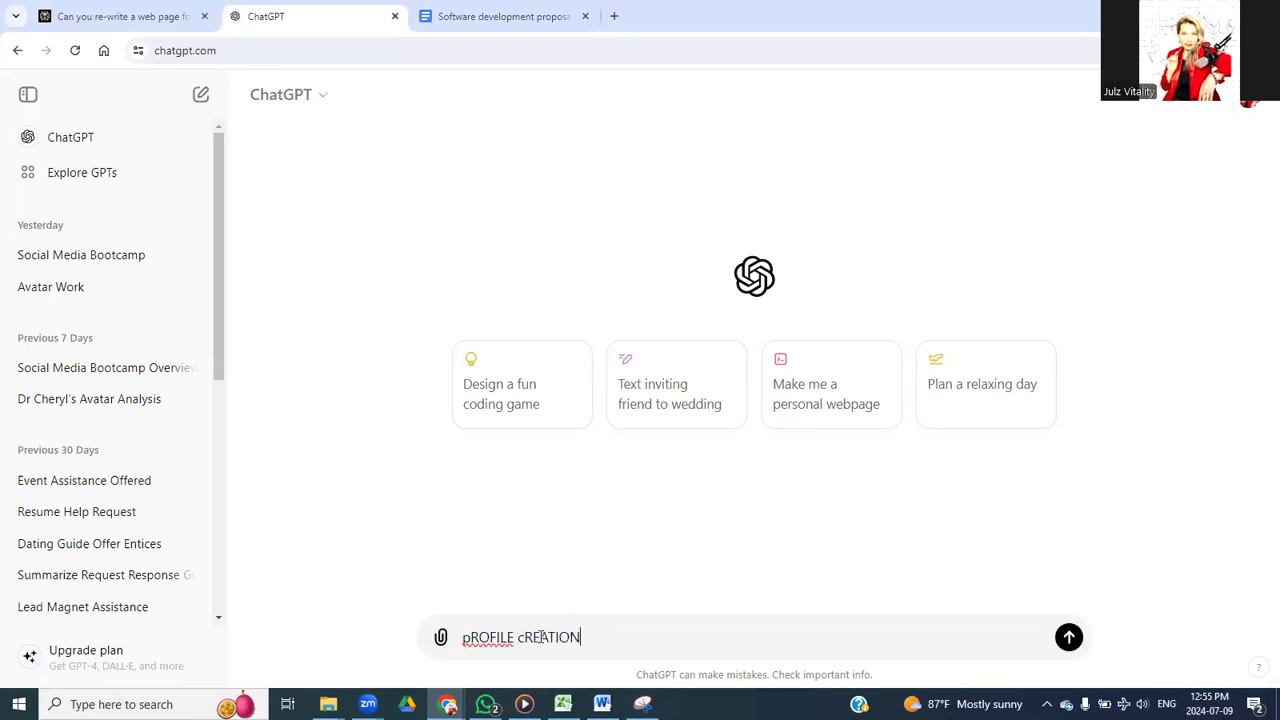
{"action": "left_click", "coordinate": [1068, 637]}
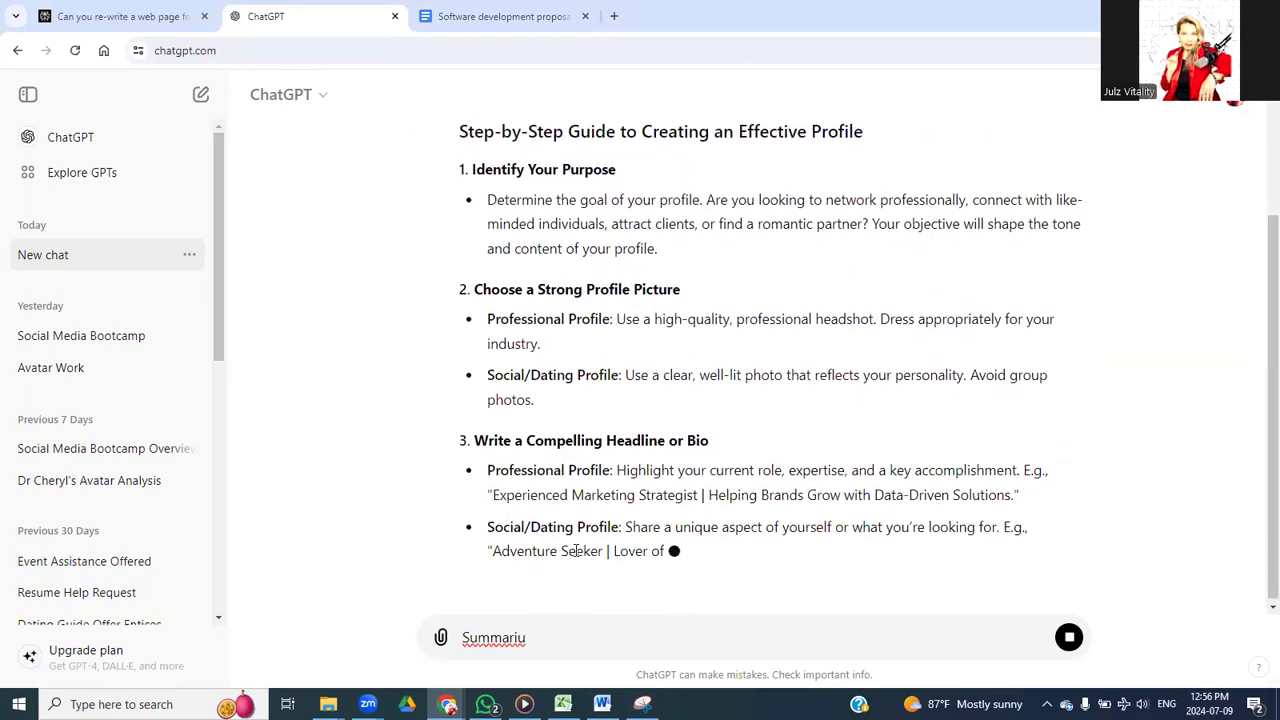
{"action": "scroll", "scroll_direction": "down", "scroll_amount": 3}
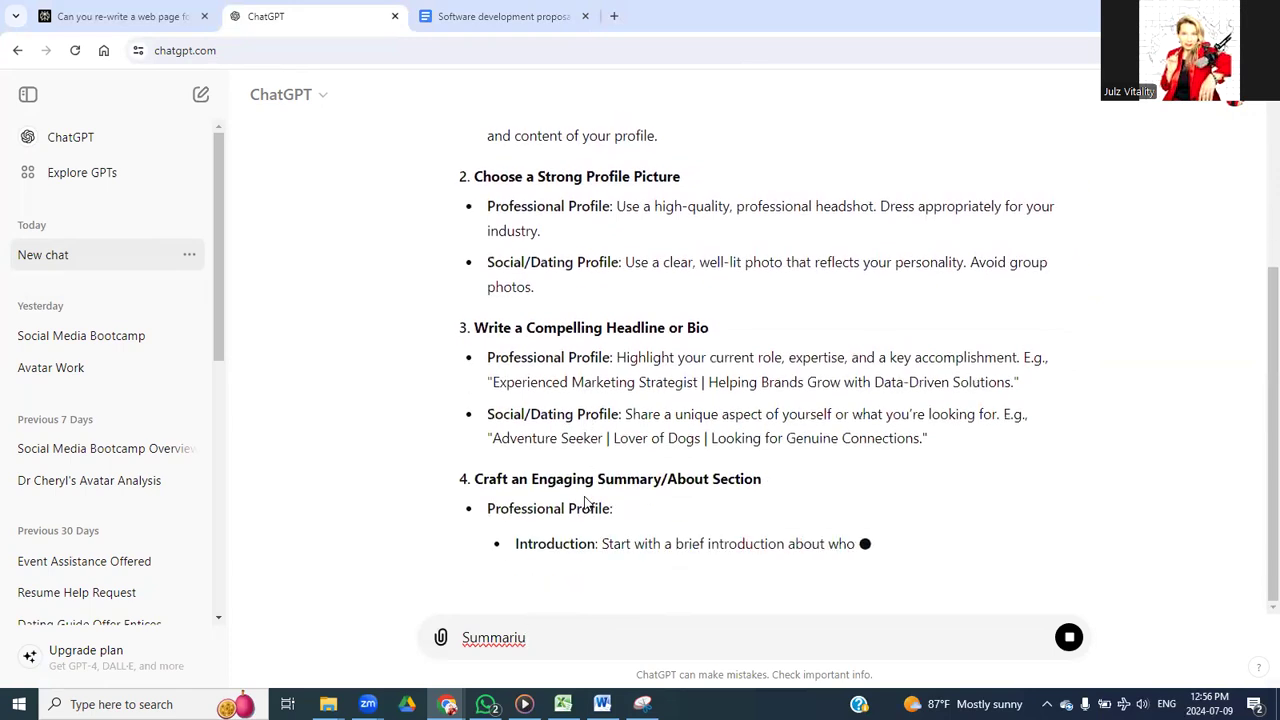
{"action": "scroll", "scroll_direction": "down", "scroll_amount": 3}
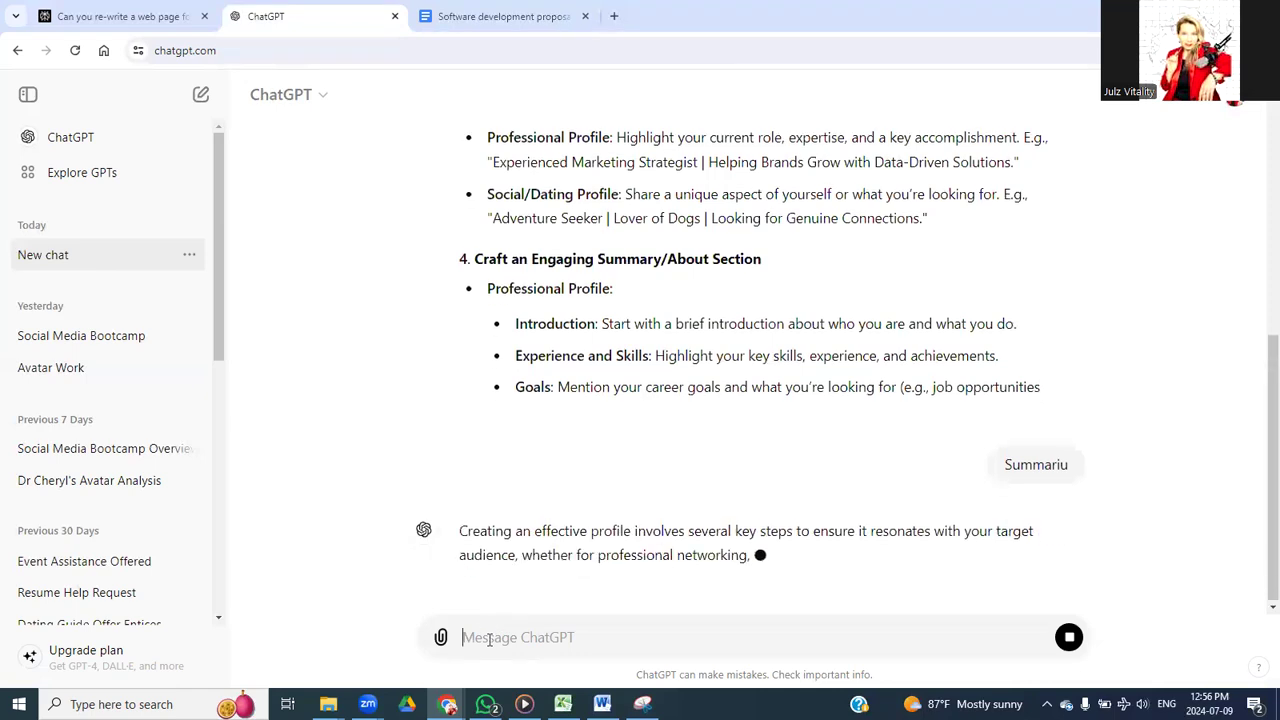
Send 'About me: I'm a female 27', then 'Stop and listen' to pause the response
{"action": "type", "text": "About me:"}
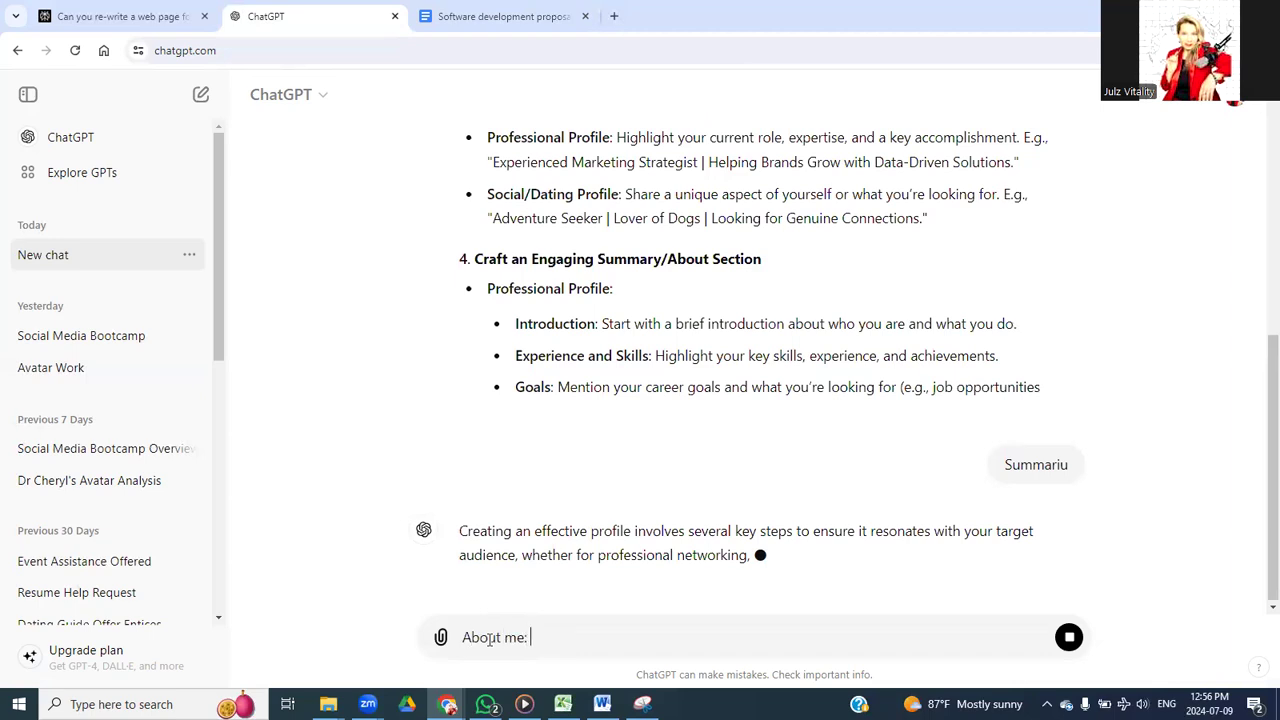
{"action": "type", "text": "I'm a fema"}
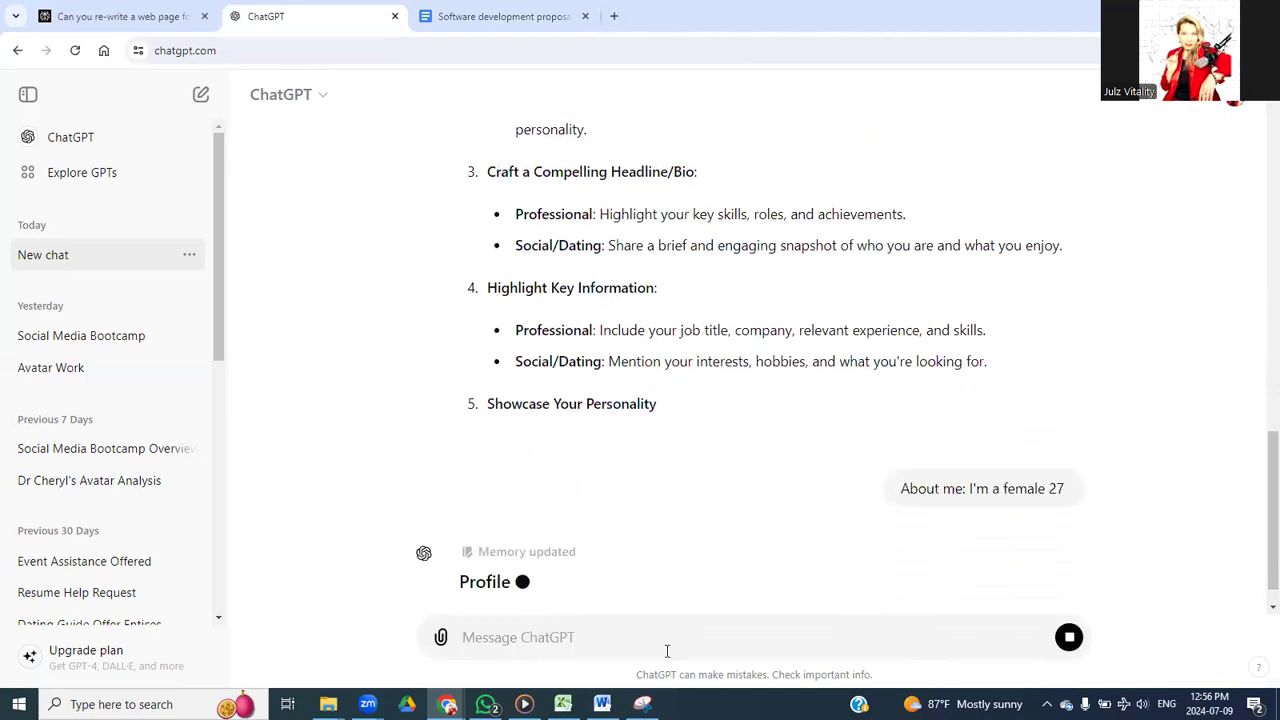
{"action": "type", "text": "STop and li"}
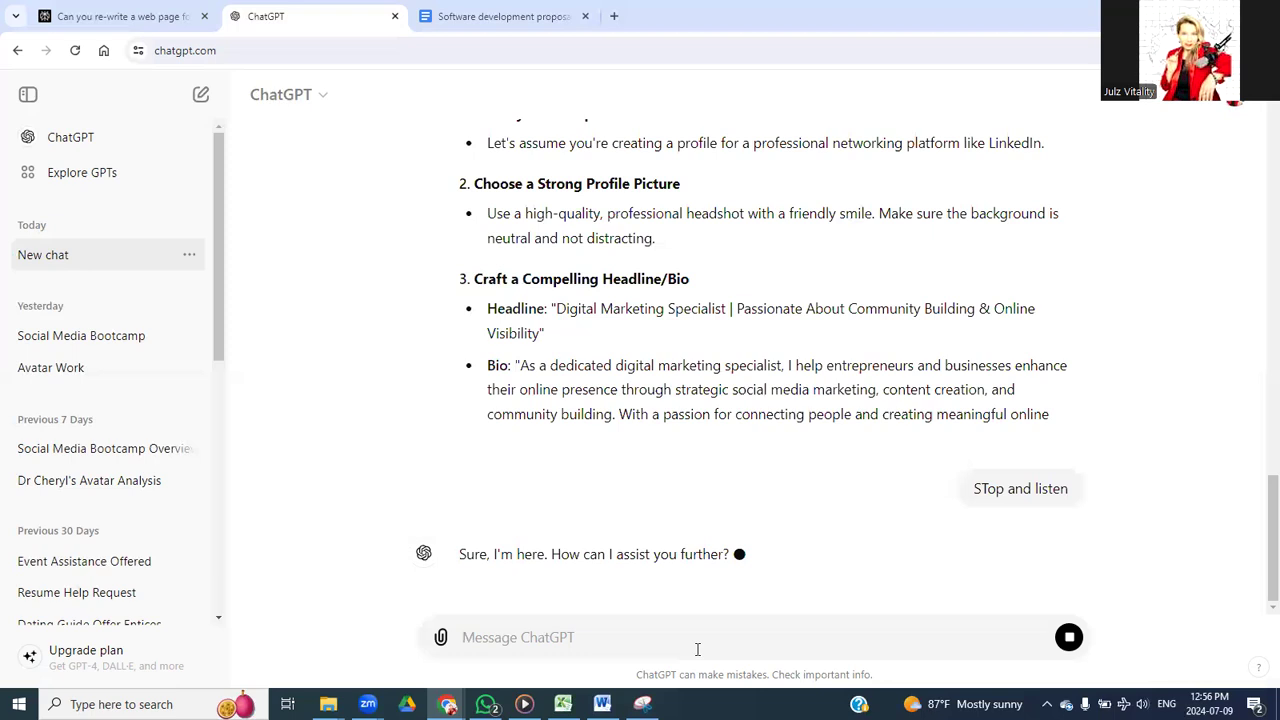
Describe being a 27-year-old Florida woman, her hobbies, alone time and weekends with friends
{"action": "type", "text": "I'm"}
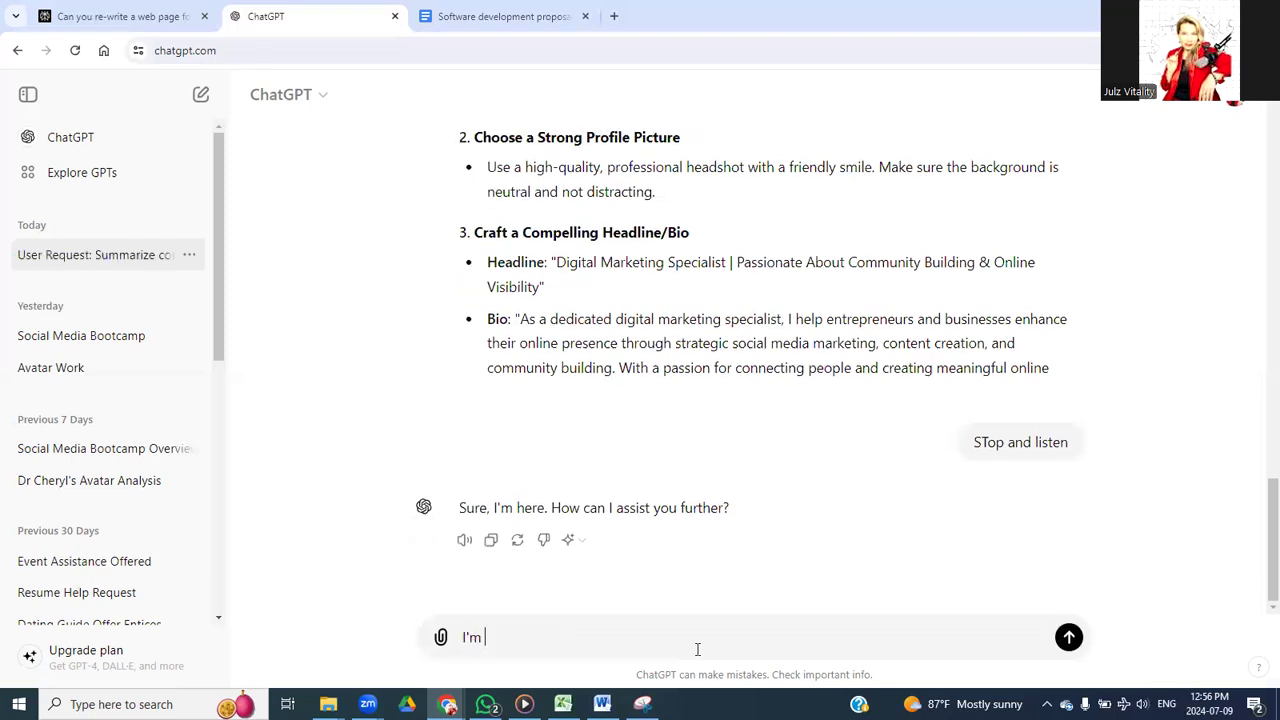
{"action": "type", "text": "a female"}
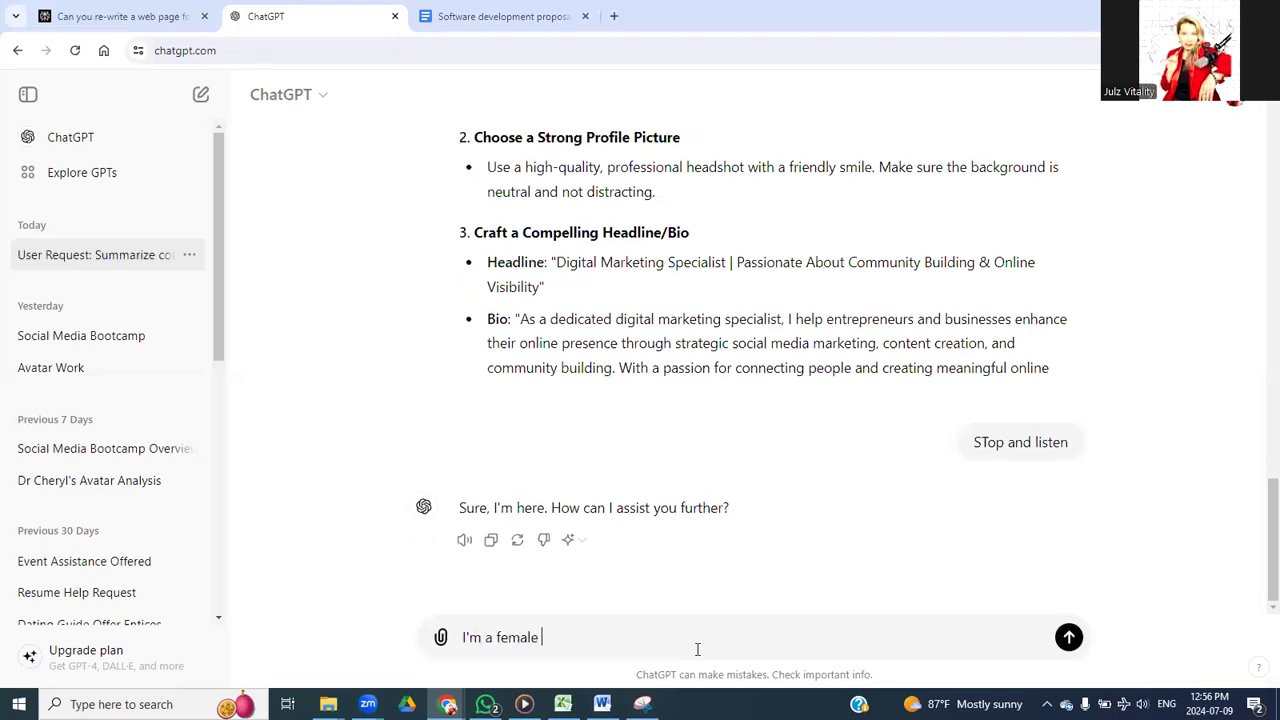
{"action": "type", "text": "27, living in"}
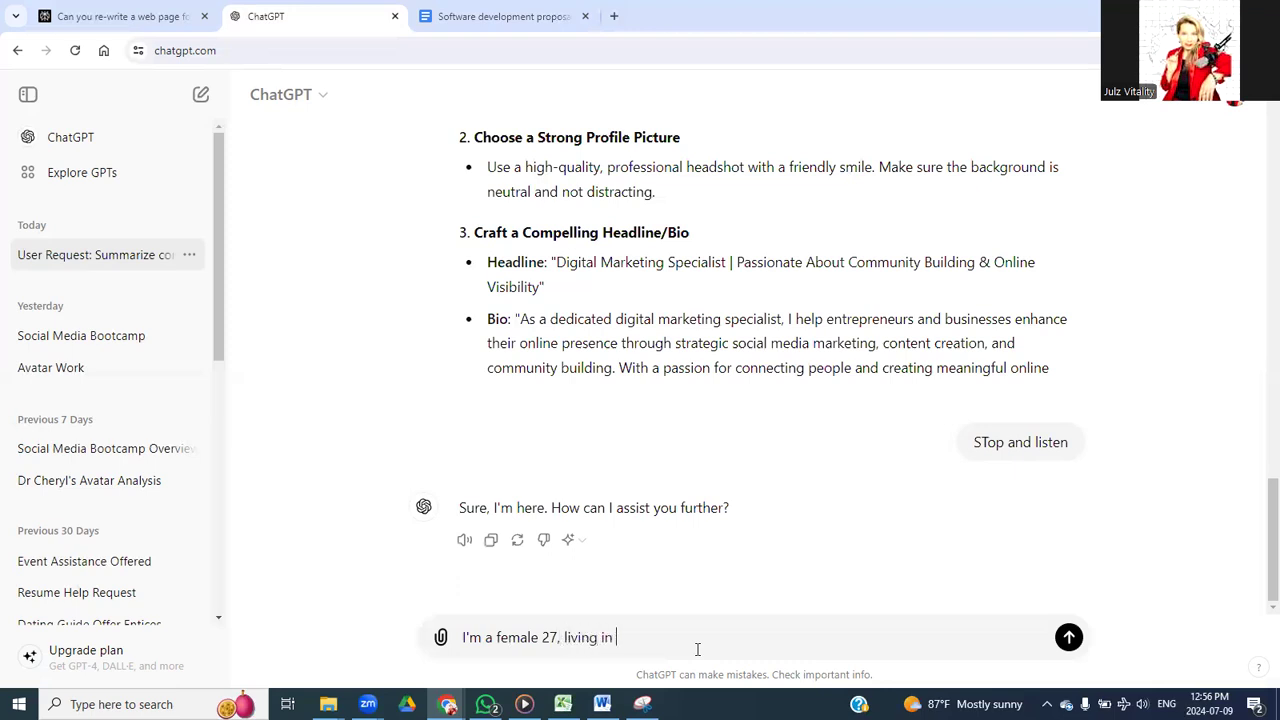
{"action": "type", "text": "Flori"}
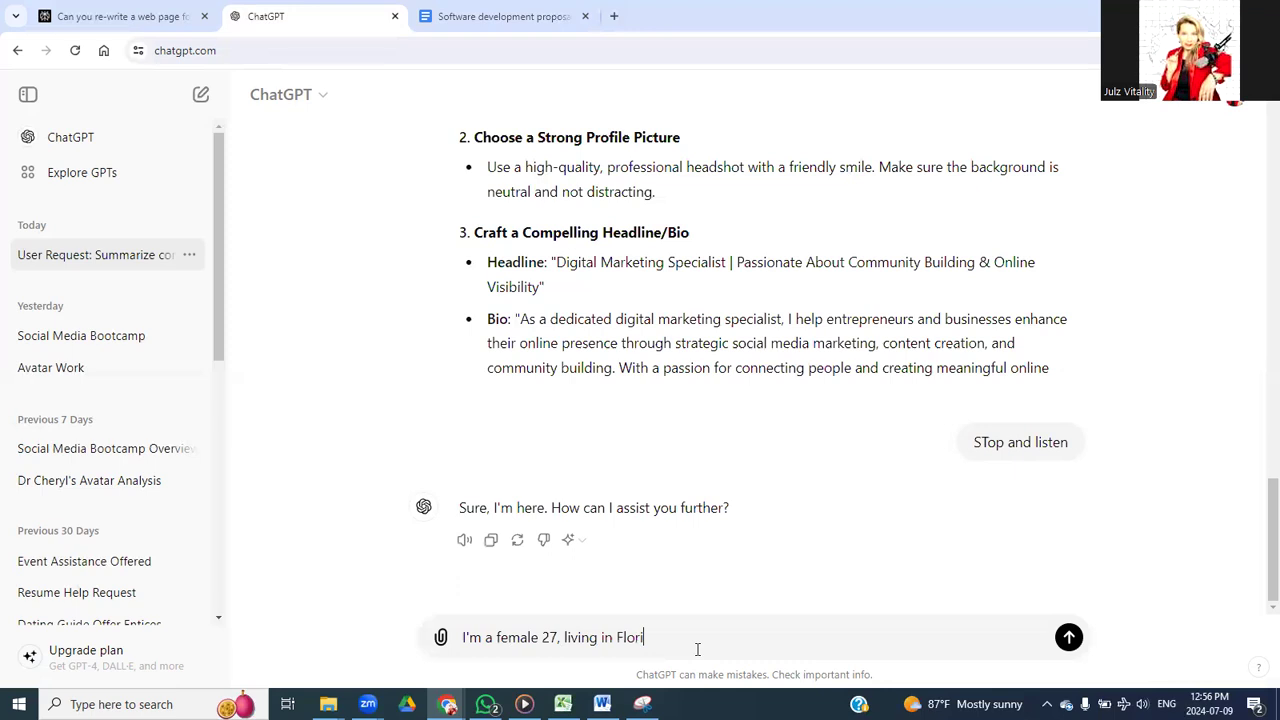
{"action": "type", "text": "da,"}
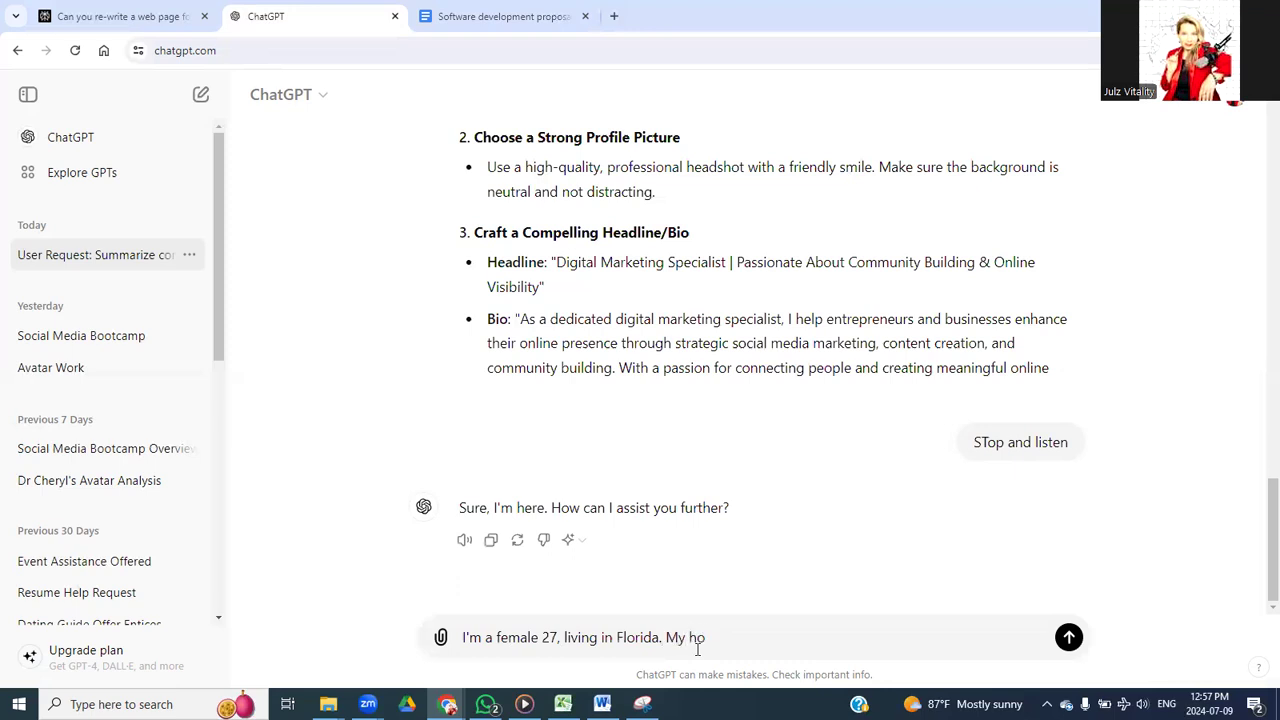
{"action": "type", "text": "bbies"}
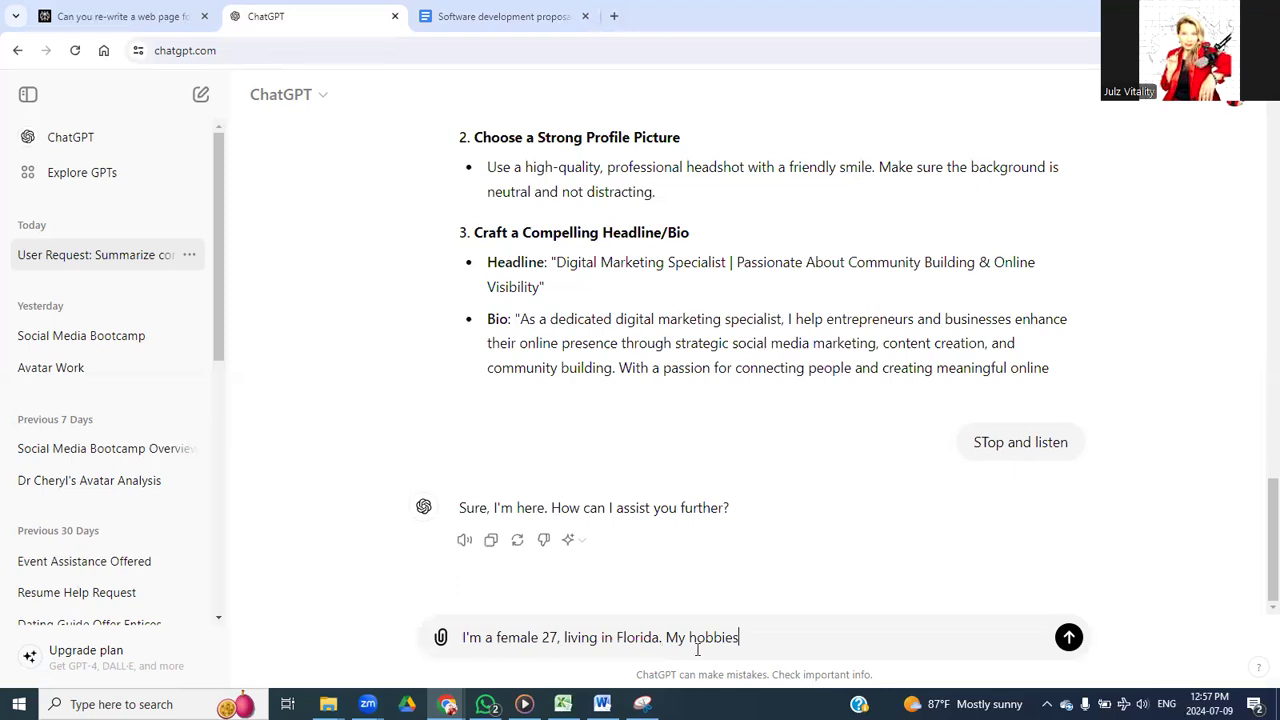
{"action": "type", "text": "are"}
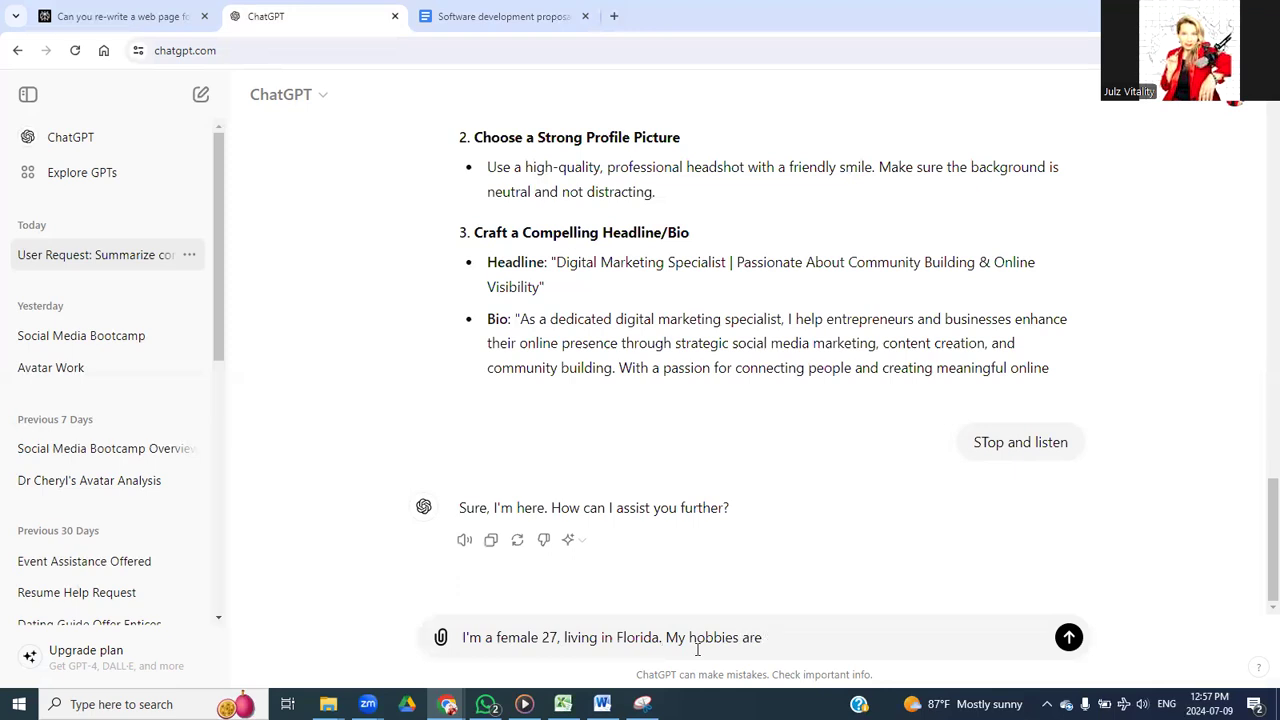
{"action": "type", "text": "gardening, s"}
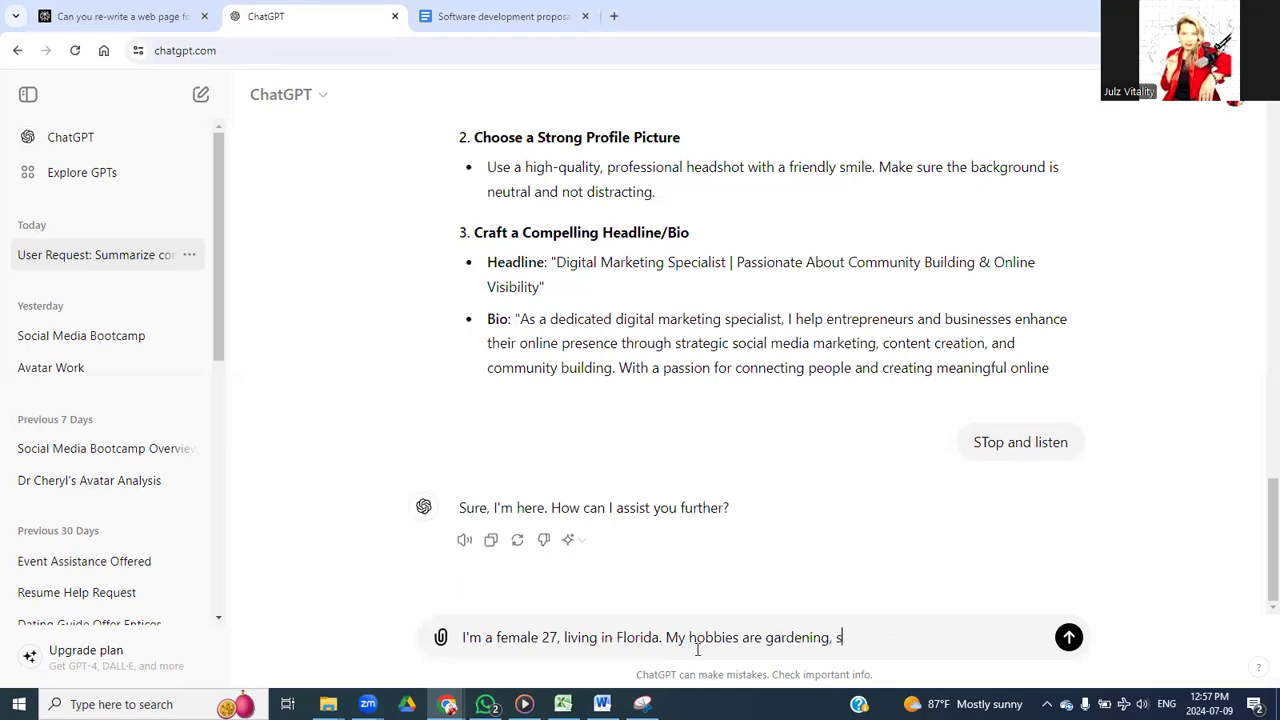
{"action": "type", "text": "ewing and dancing."}
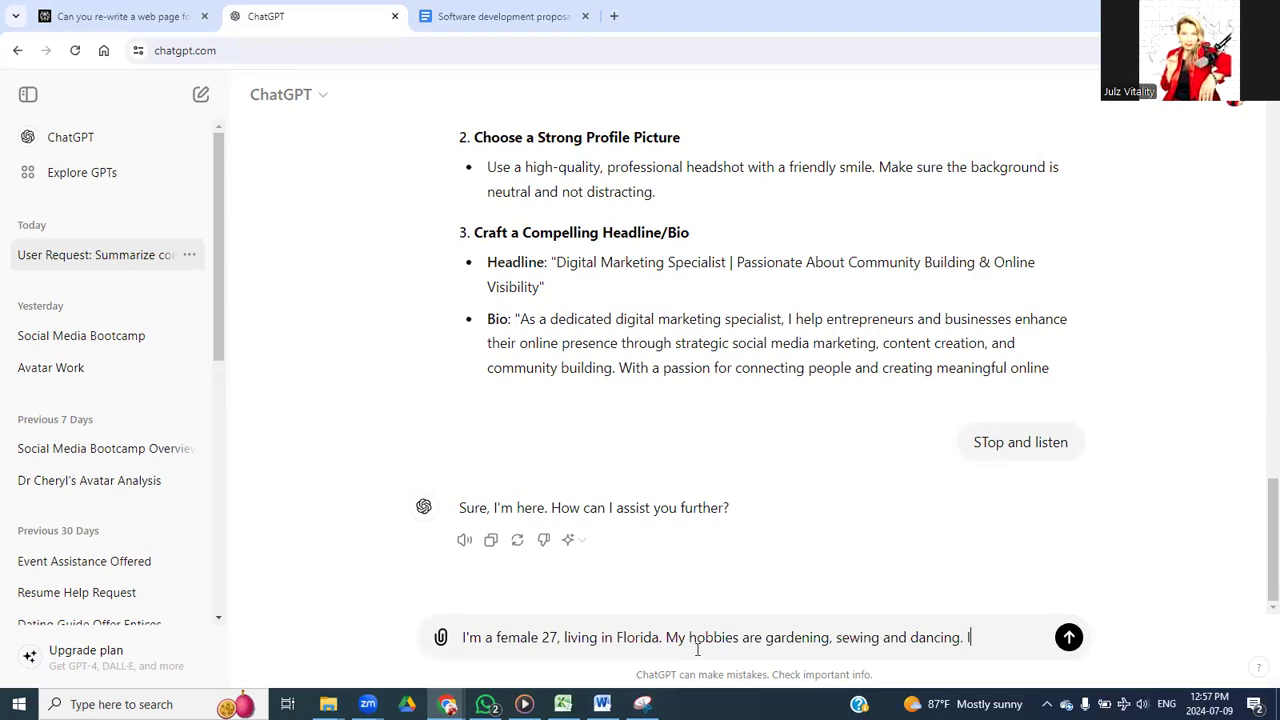
{"action": "type", "text": "I like to spend time"}
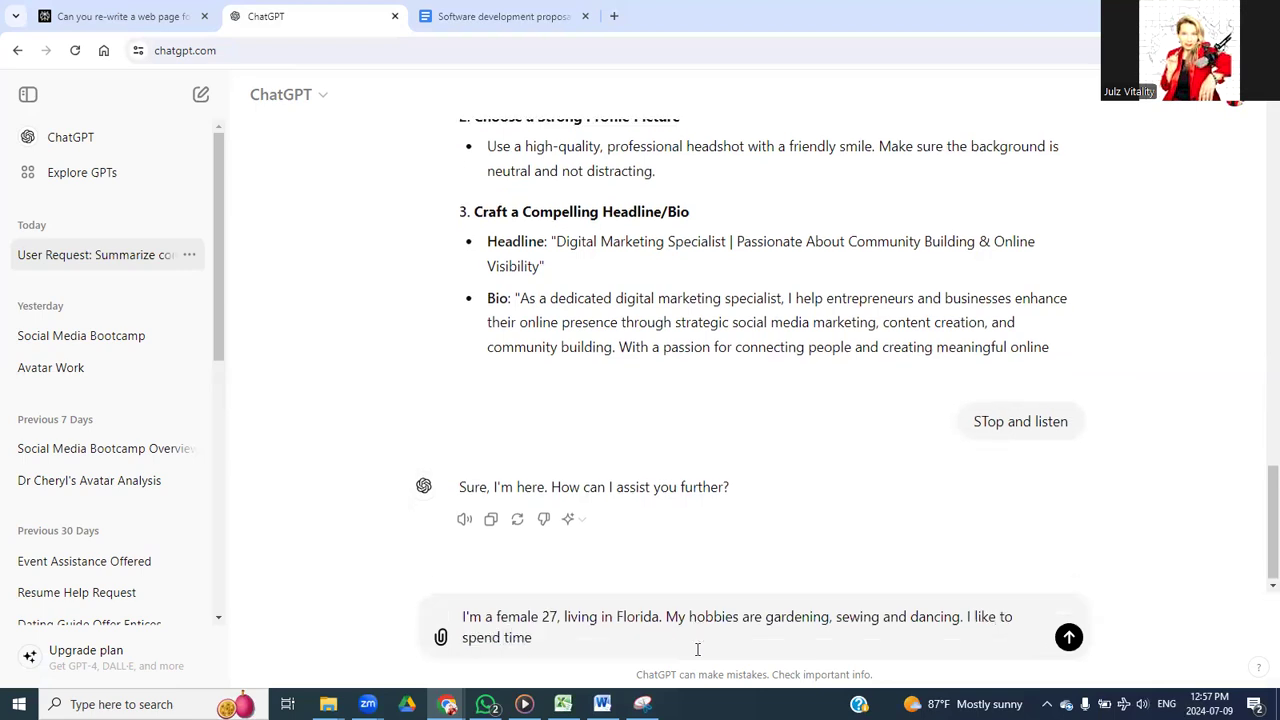
{"action": "type", "text": "alo"}
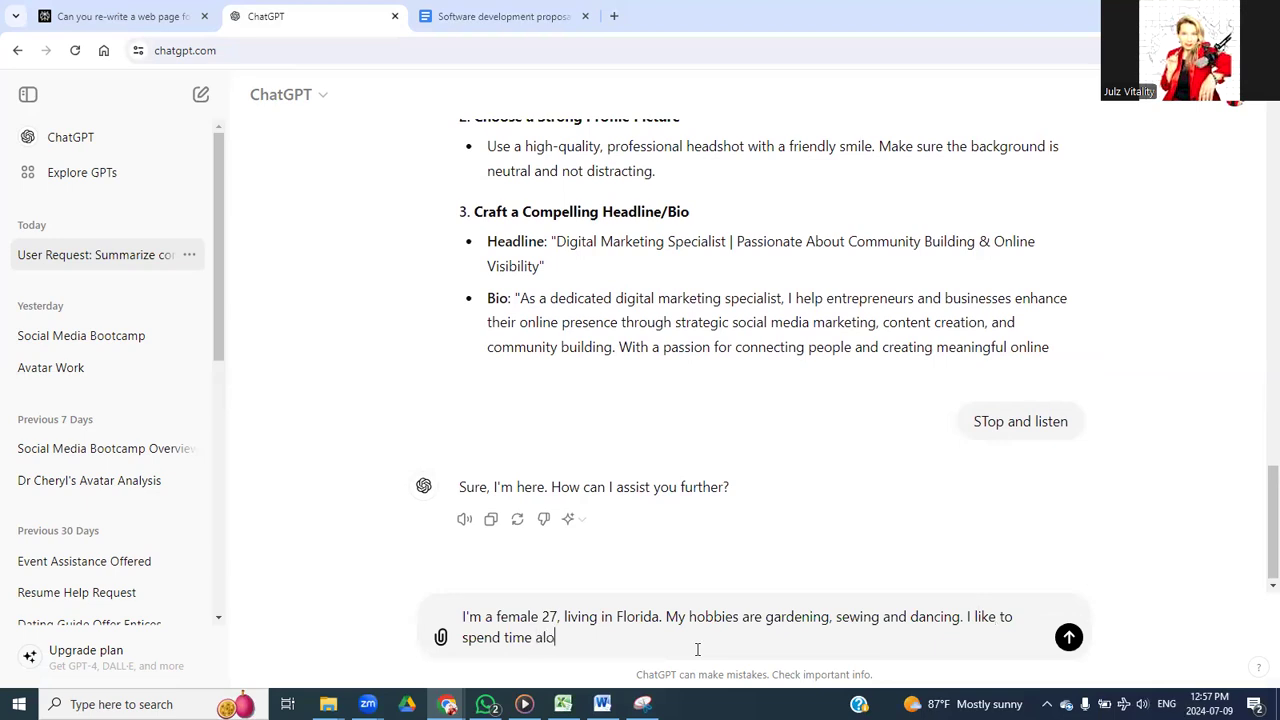
{"action": "type", "text": "ne"}
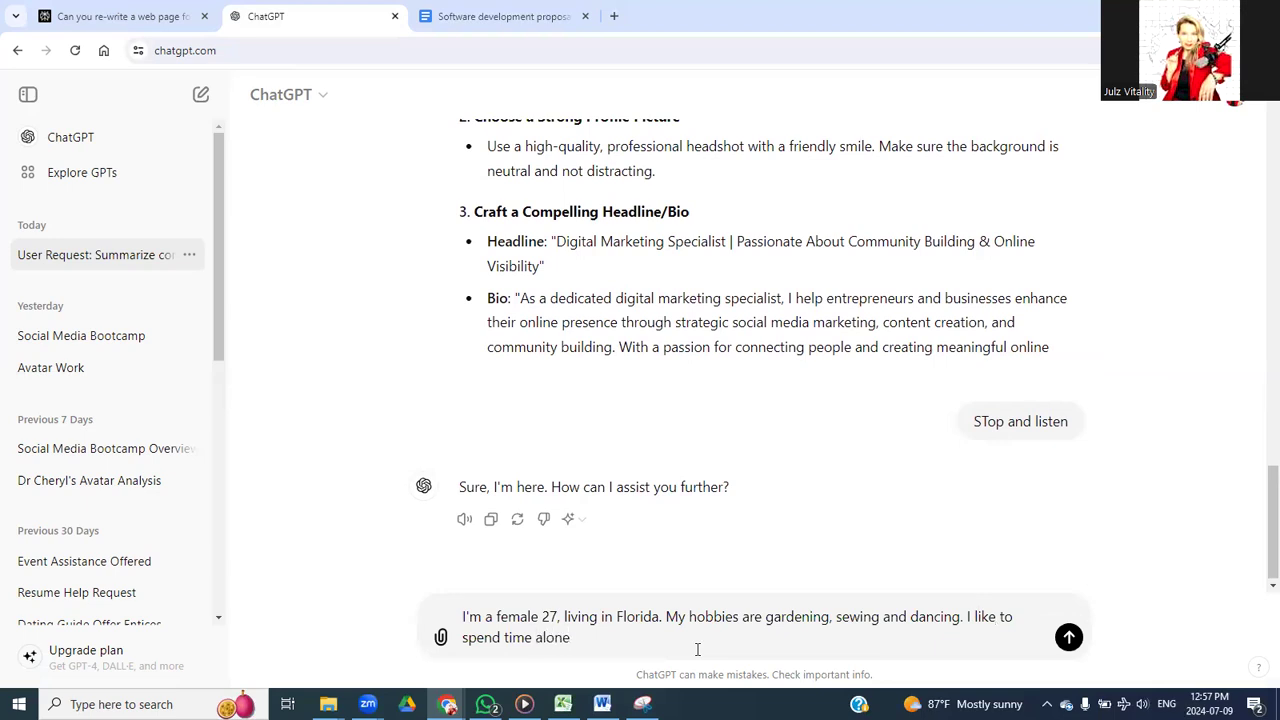
{"action": "type", "text": ", but to go"}
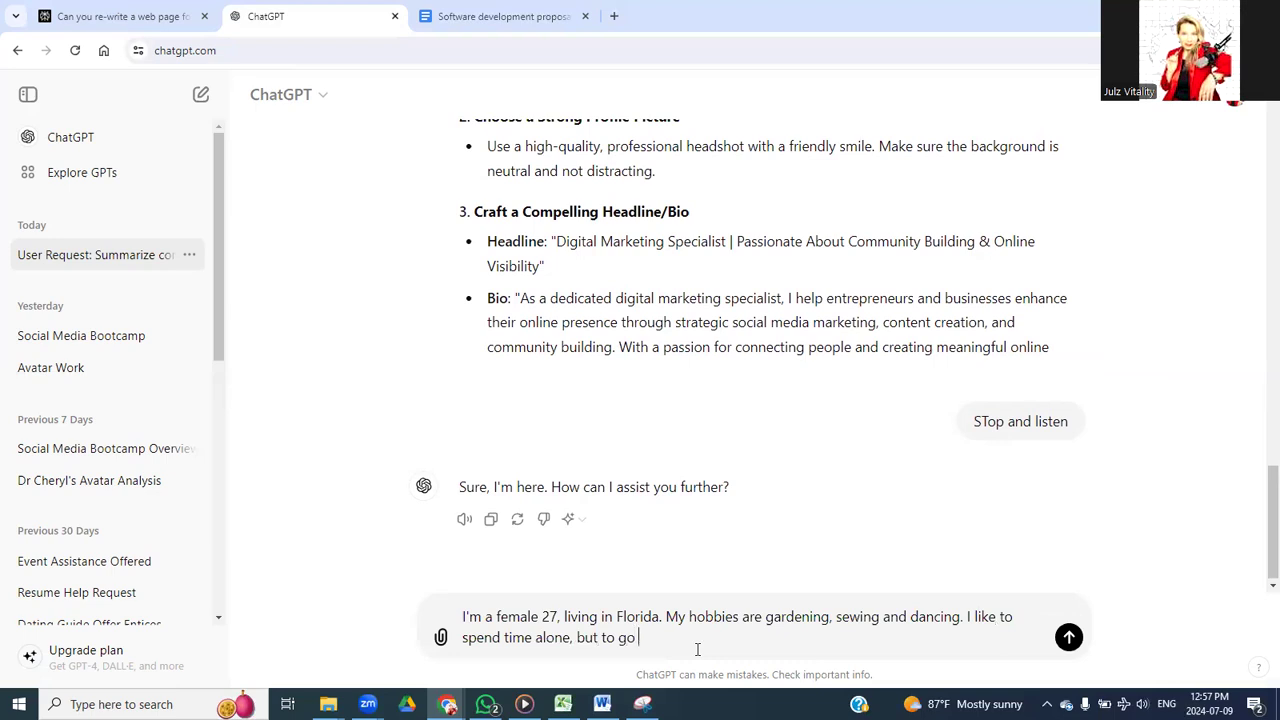
{"action": "type", "text": "out on"}
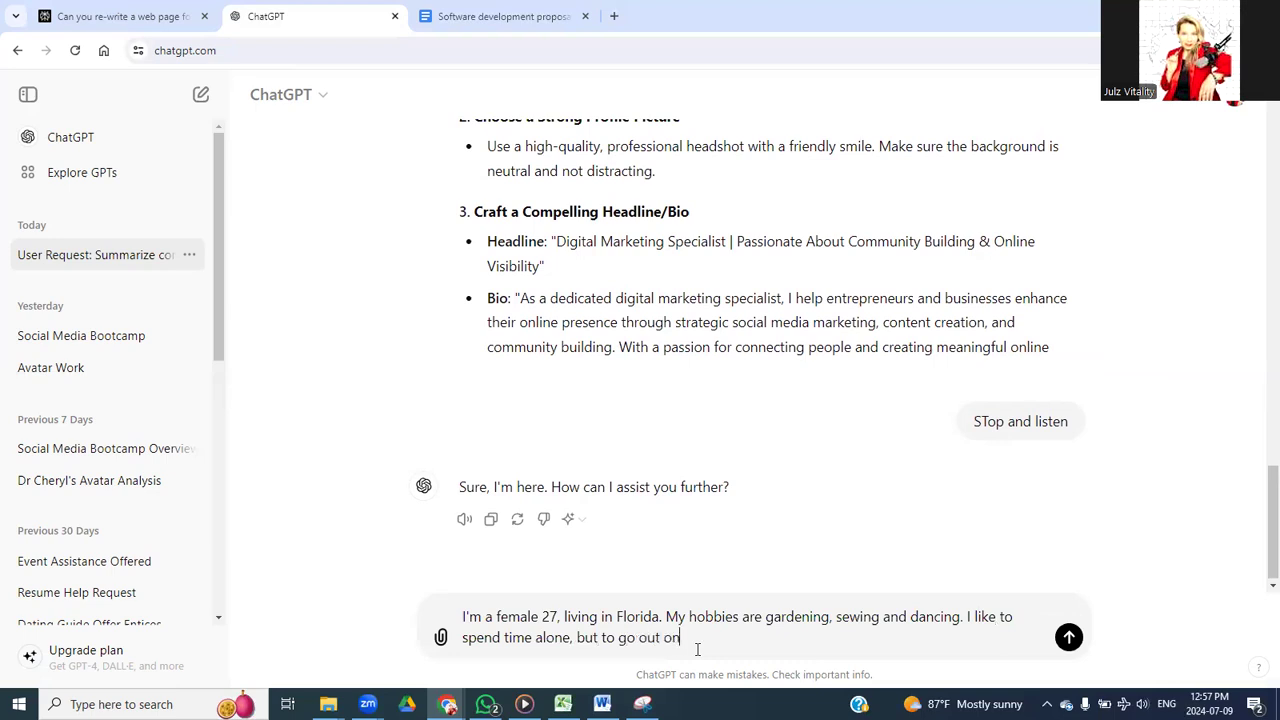
{"action": "type", "text": "wee"}
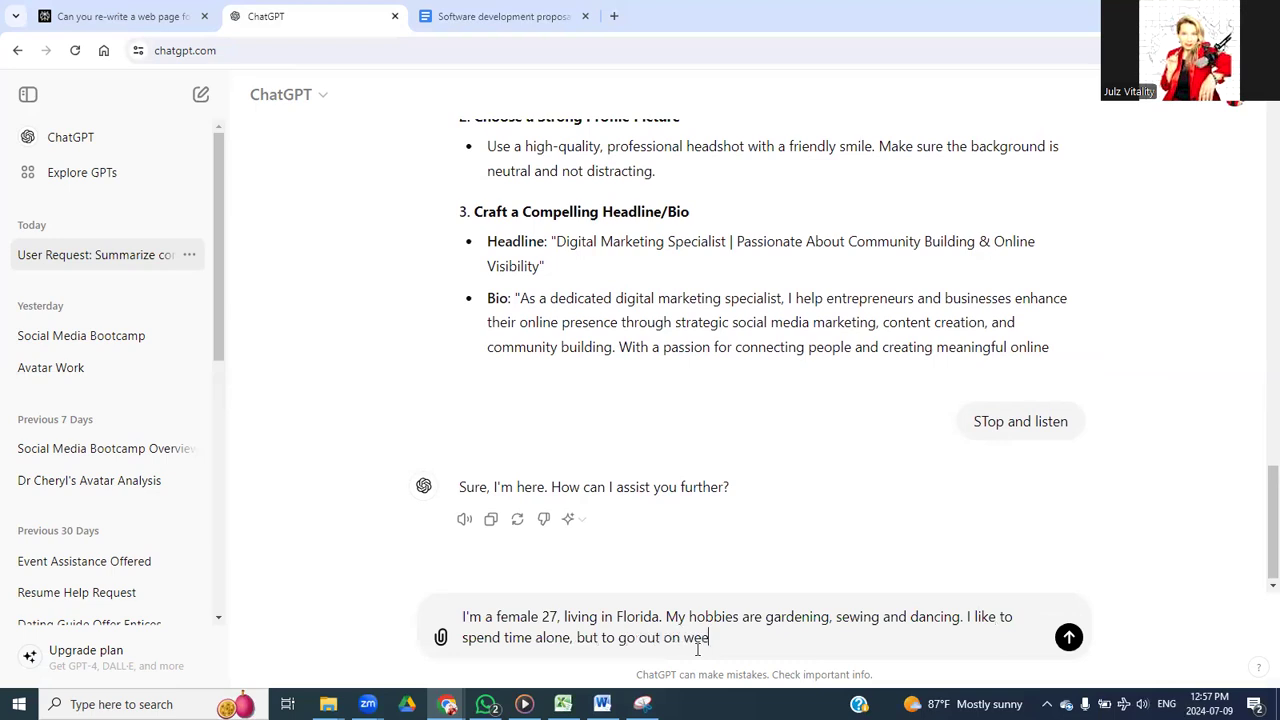
{"action": "type", "text": "kends with fr"}
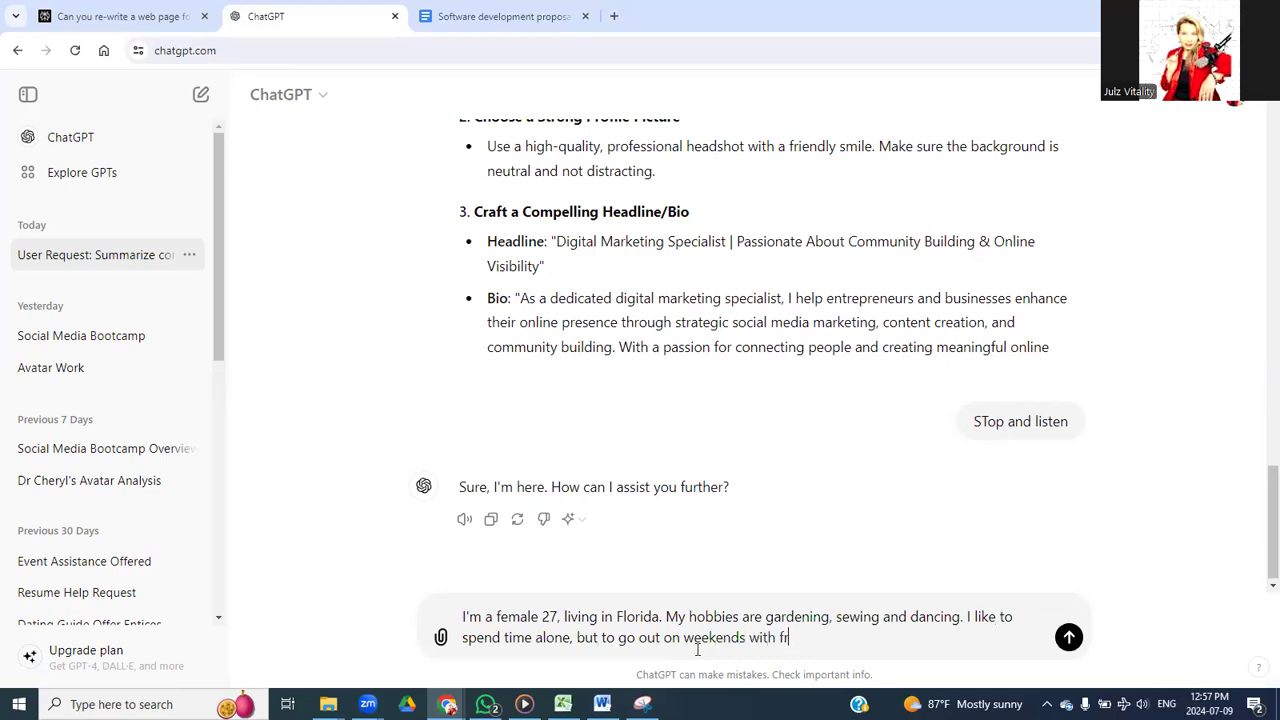
{"action": "type", "text": "iends or"}
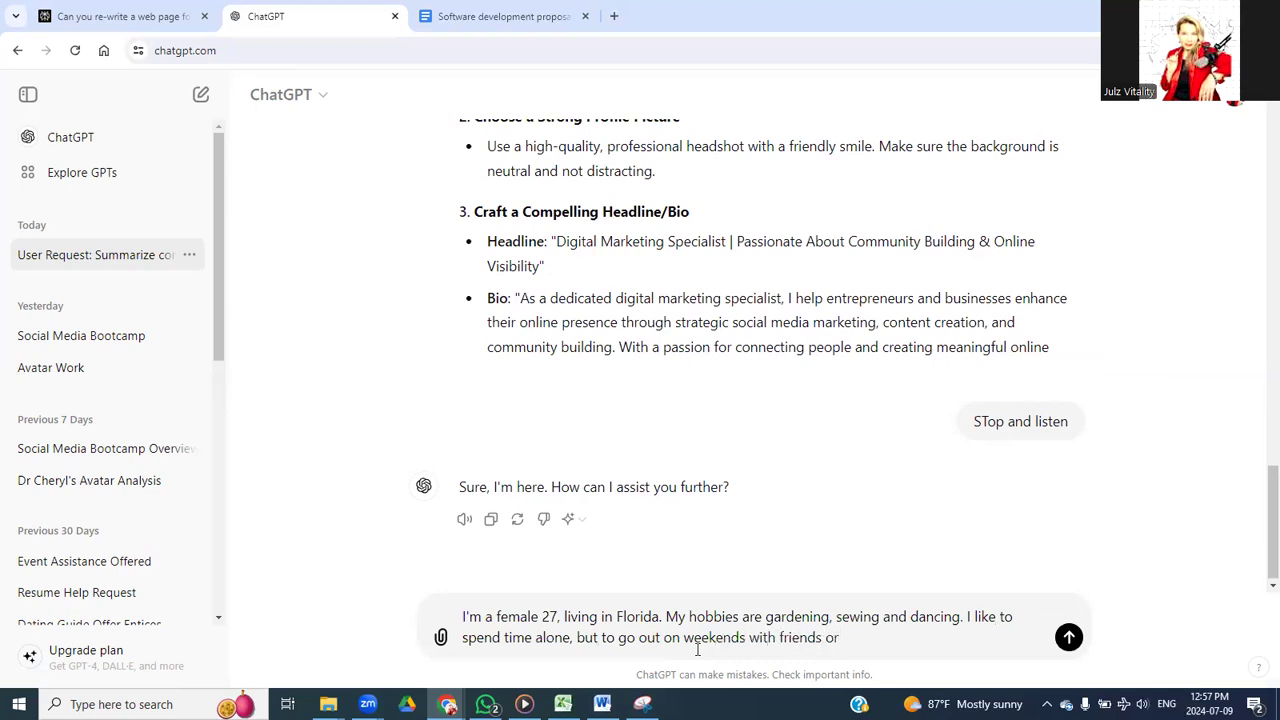
Add meeting new people, healthcare work, a Shopify sneaker side-gig, and start a values section
{"action": "type", "text": "havi"}
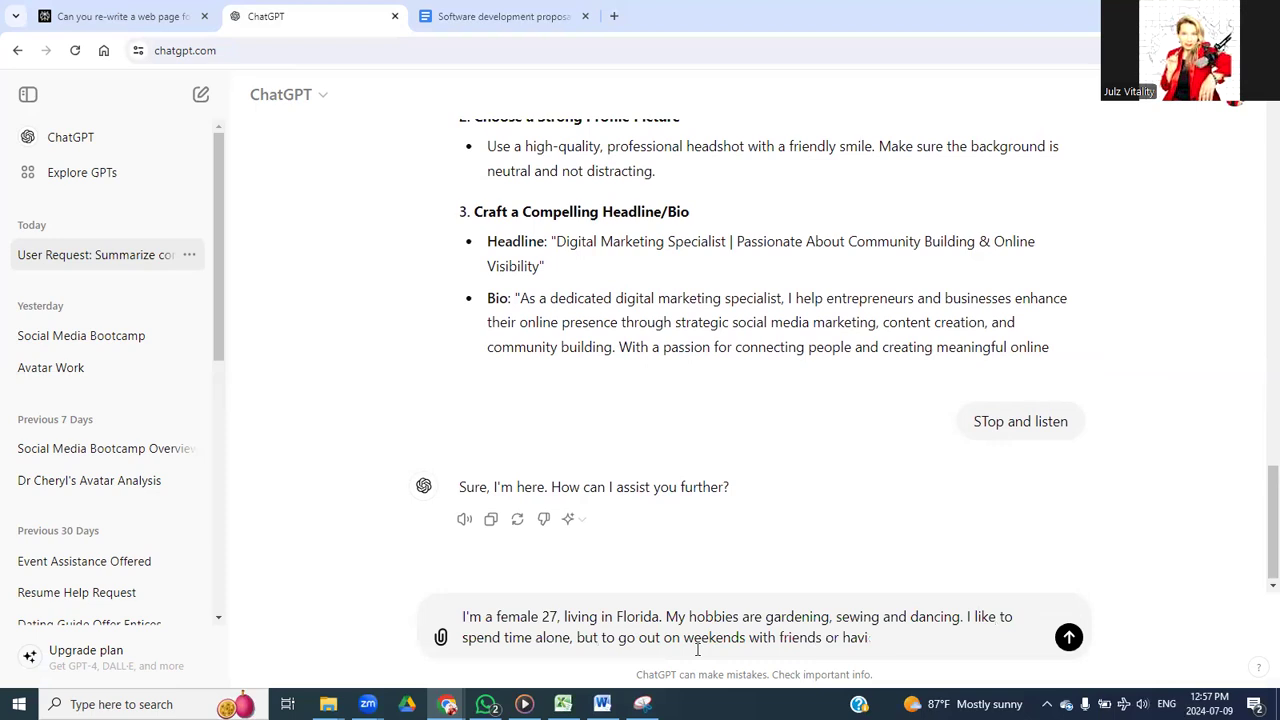
{"action": "type", "text": "meeting new"}
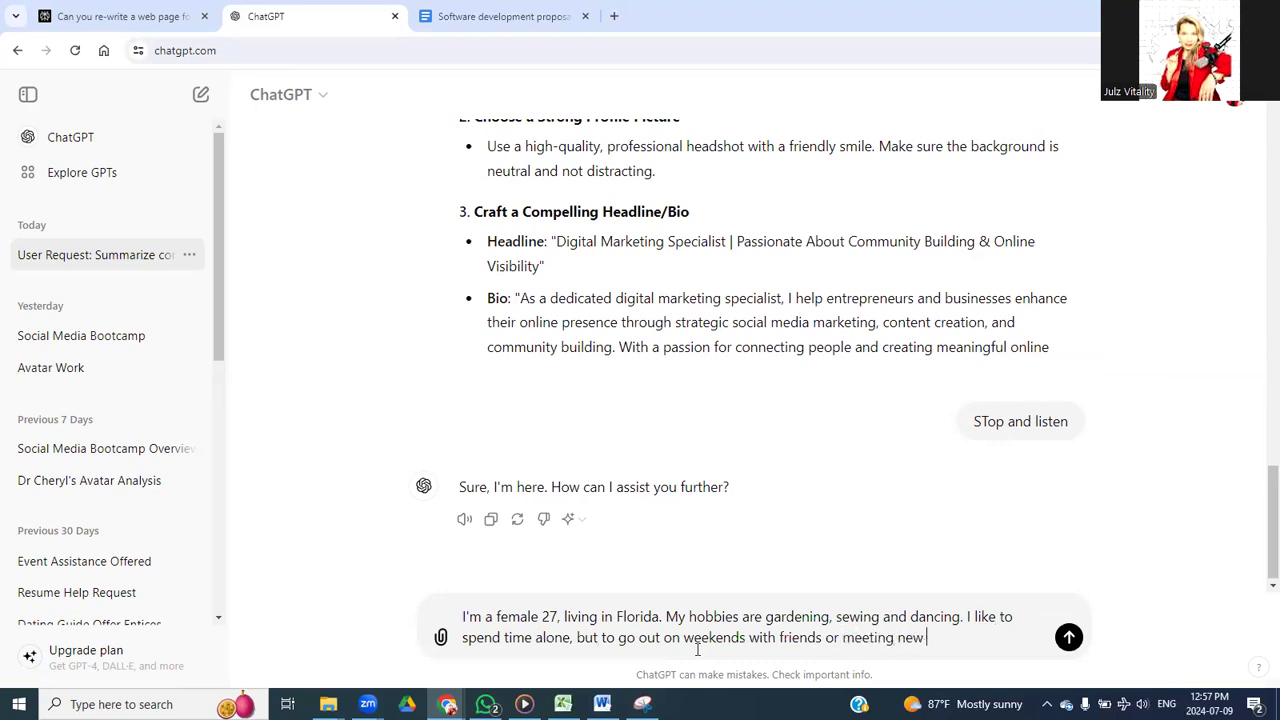
{"action": "type", "text": "people"}
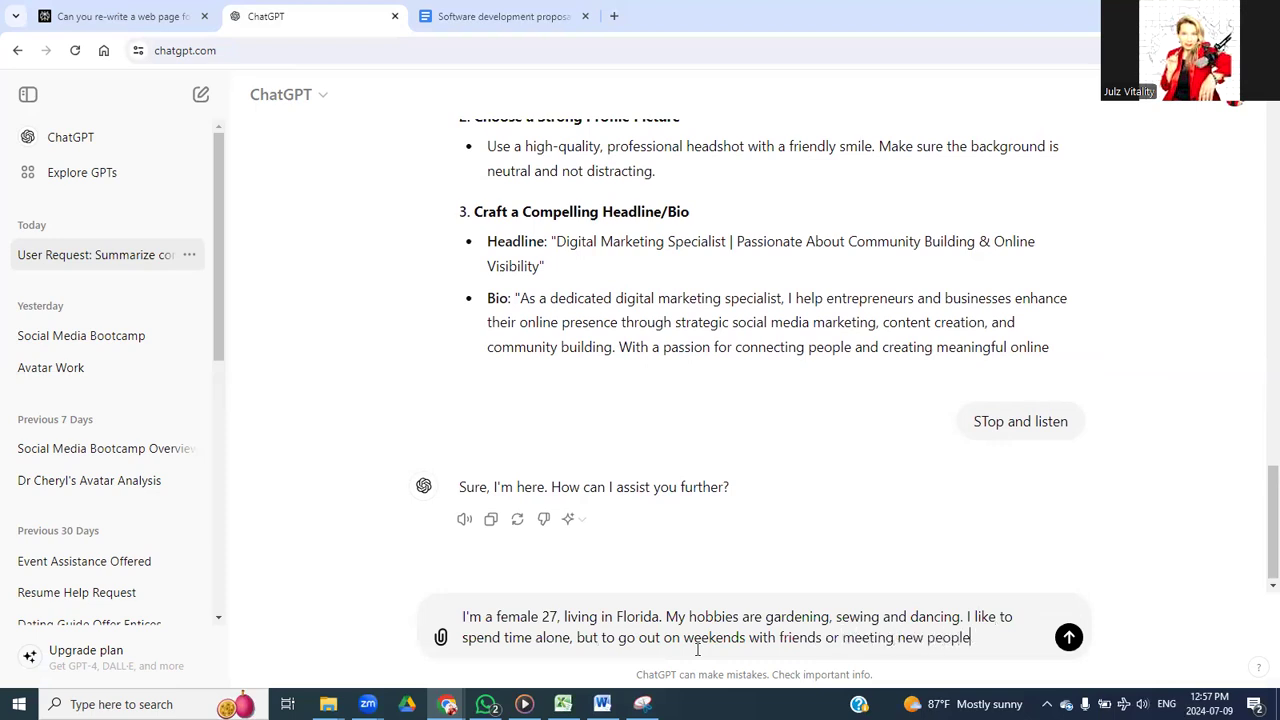
{"action": "type", "text": ". I"}
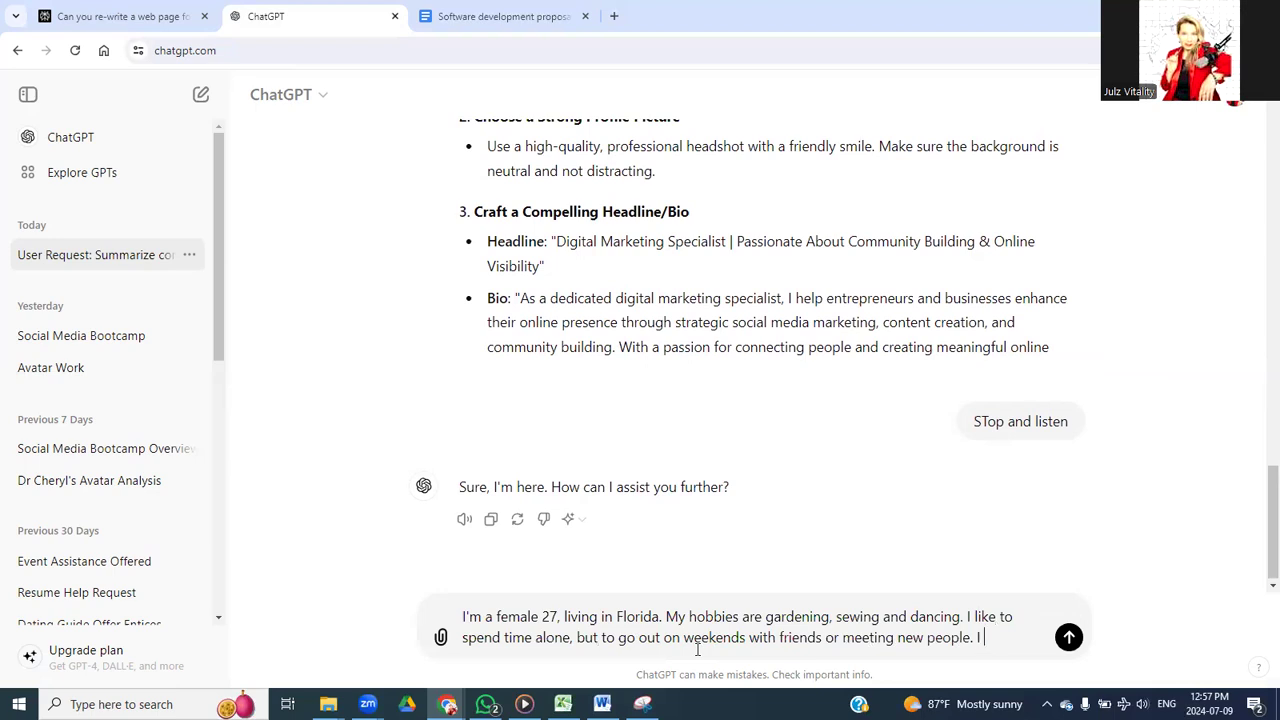
{"action": "type", "text": "work in"}
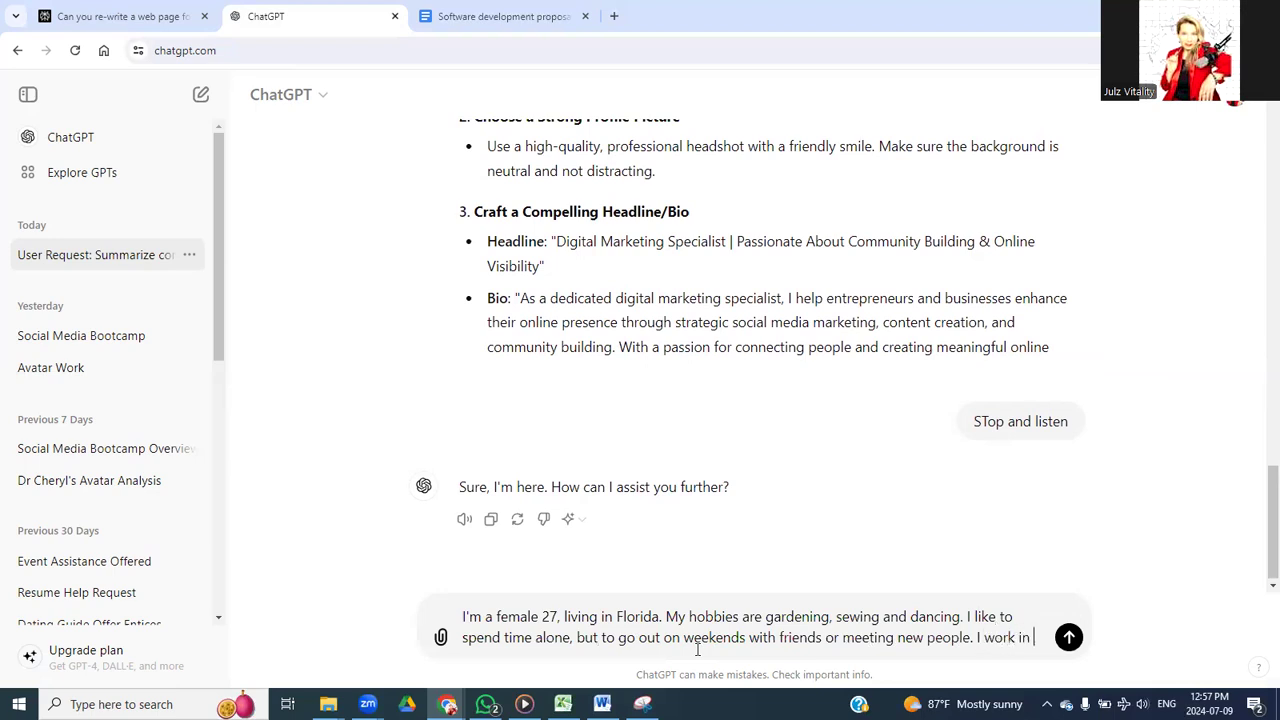
{"action": "type", "text": "healthcare."}
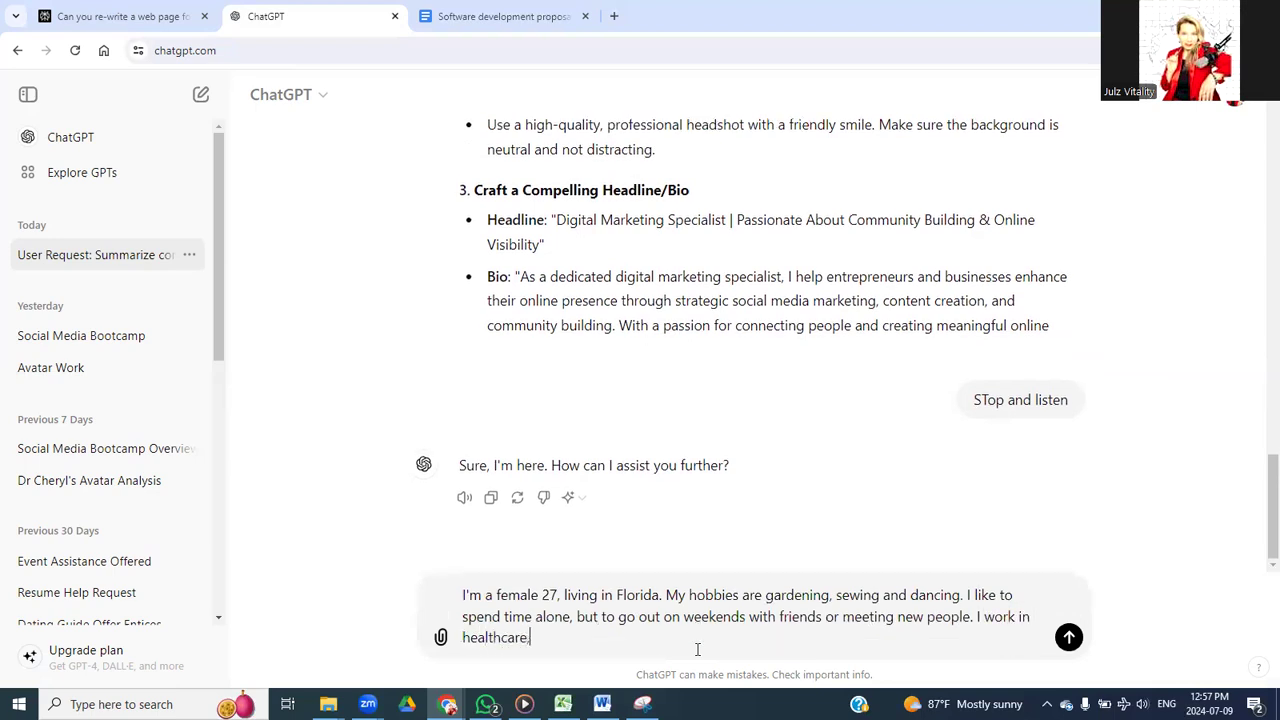
{"action": "type", "text": ", and I"}
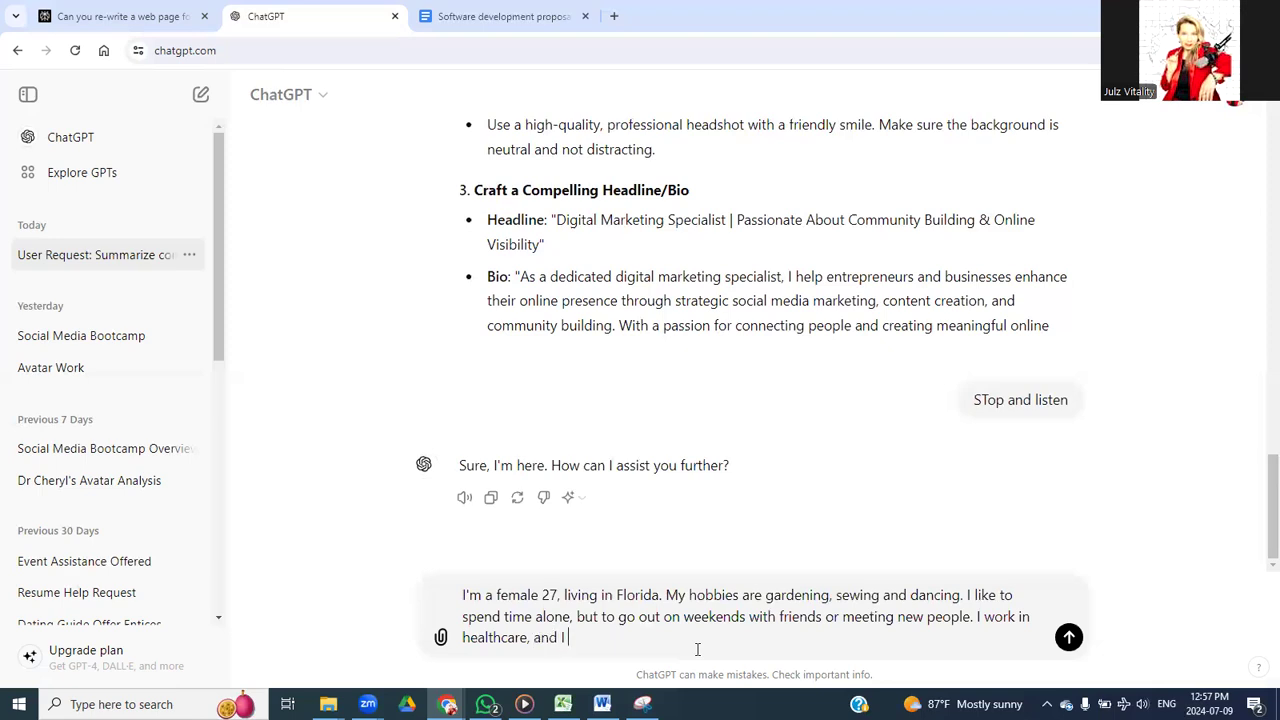
{"action": "type", "text": "run a"}
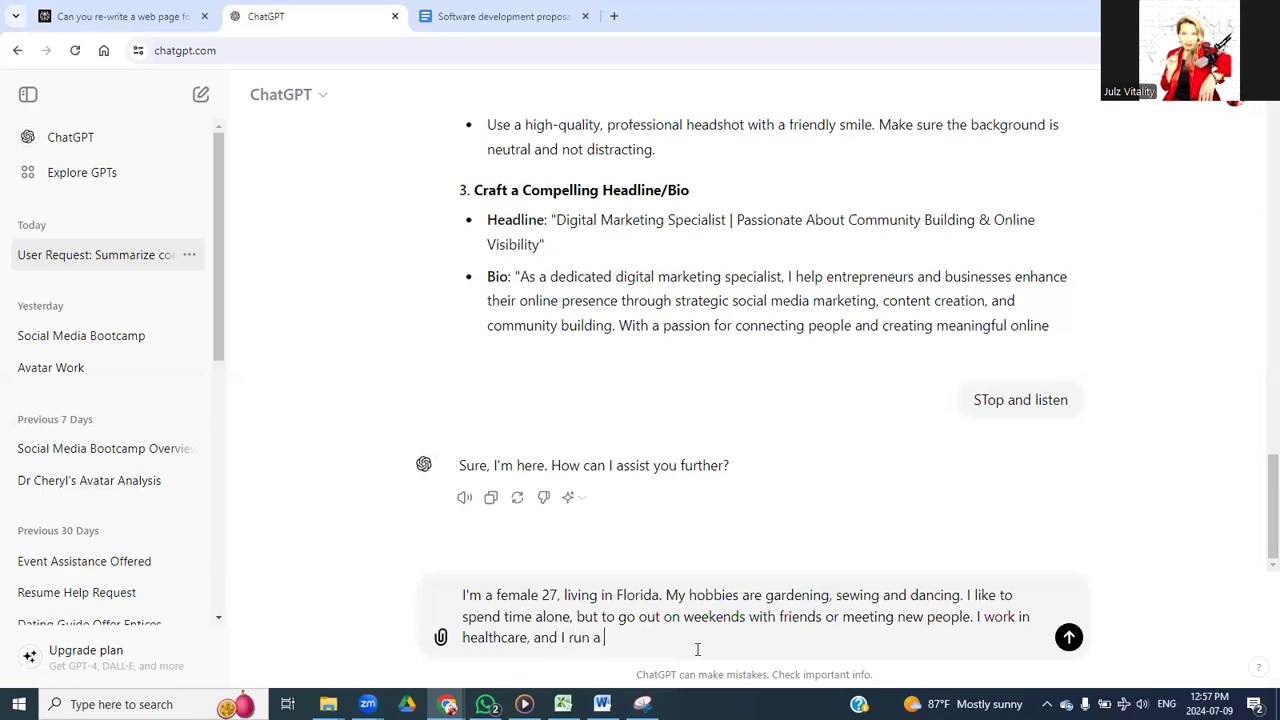
{"action": "type", "text": "side-gig"}
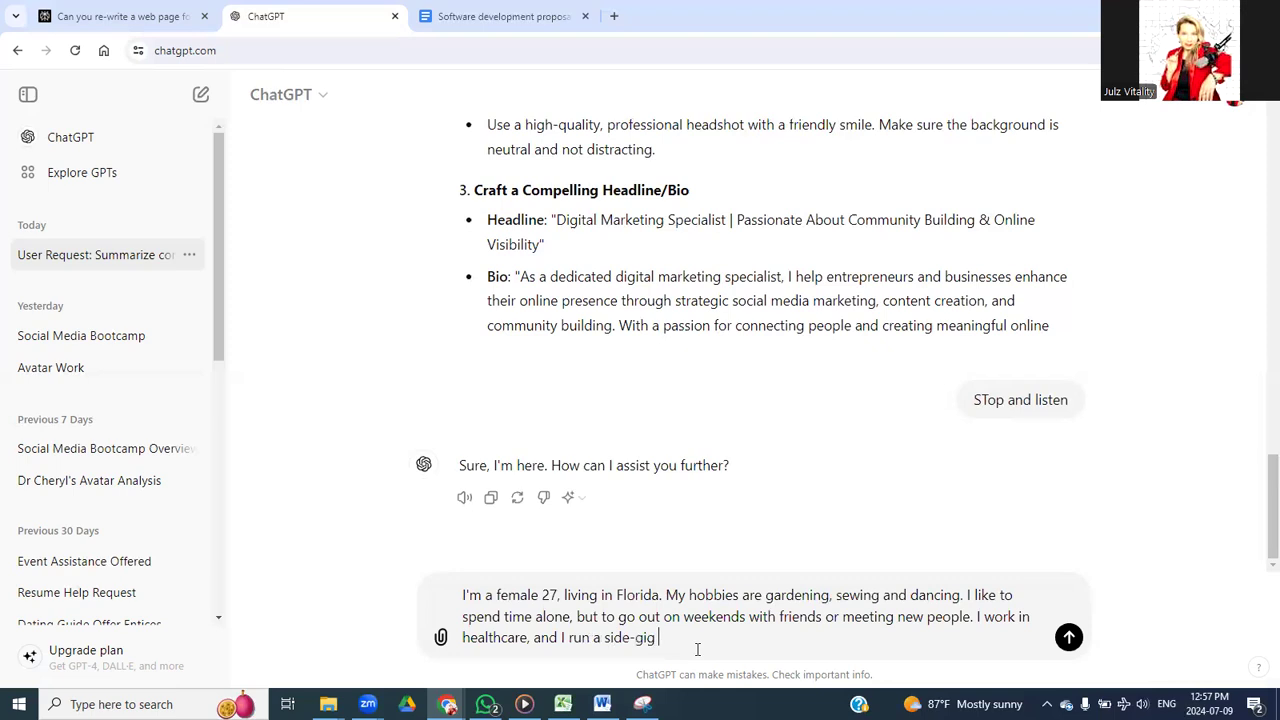
{"action": "type", "text": "of selling"}
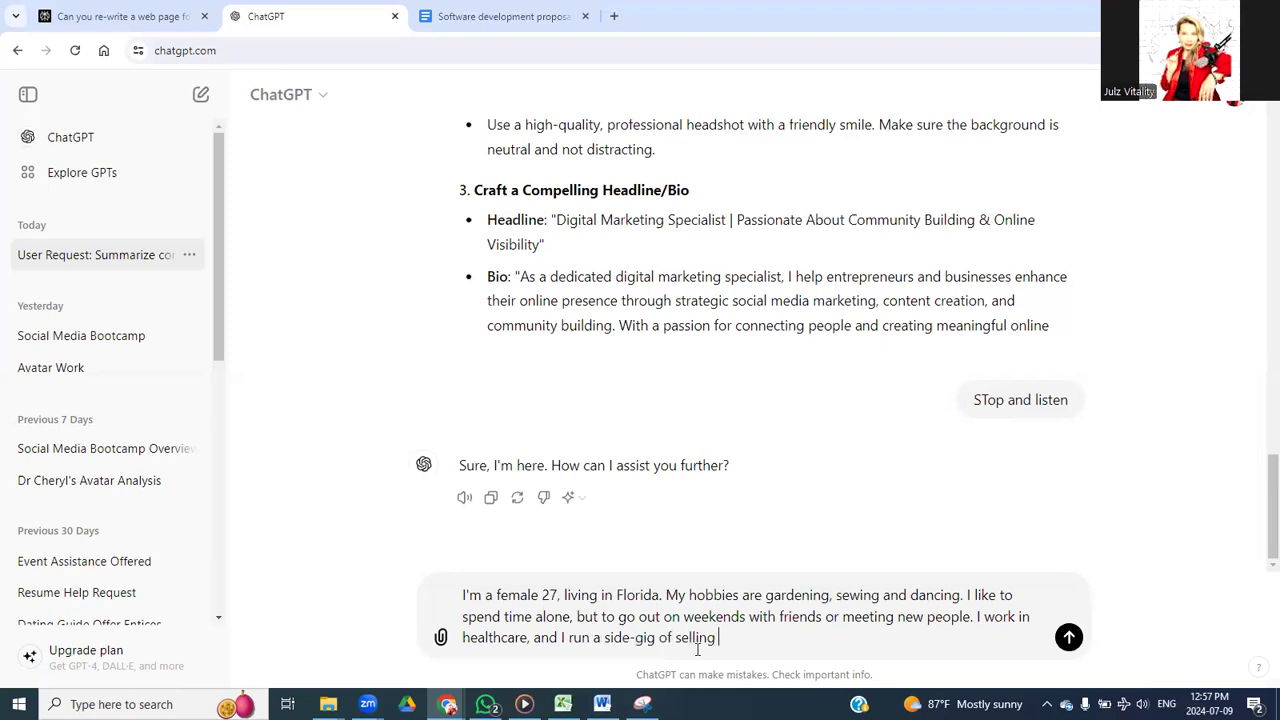
{"action": "type", "text": "s"}
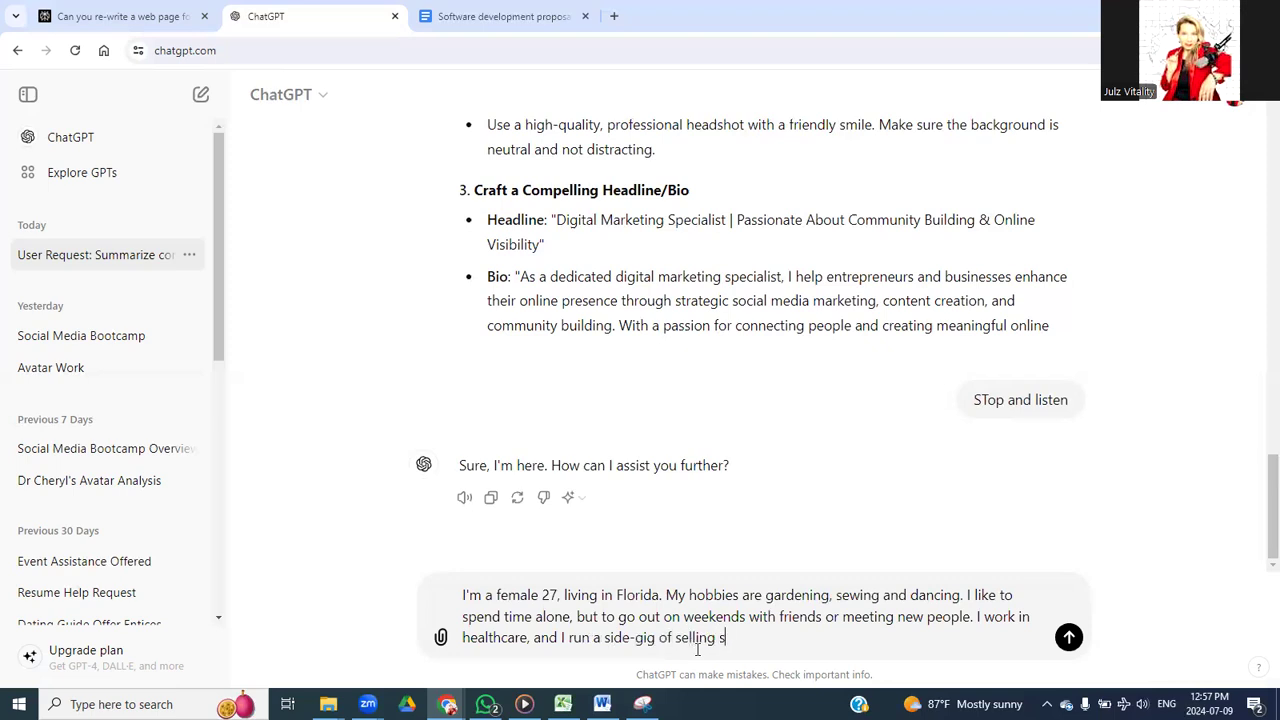
{"action": "type", "text": "neakers o"}
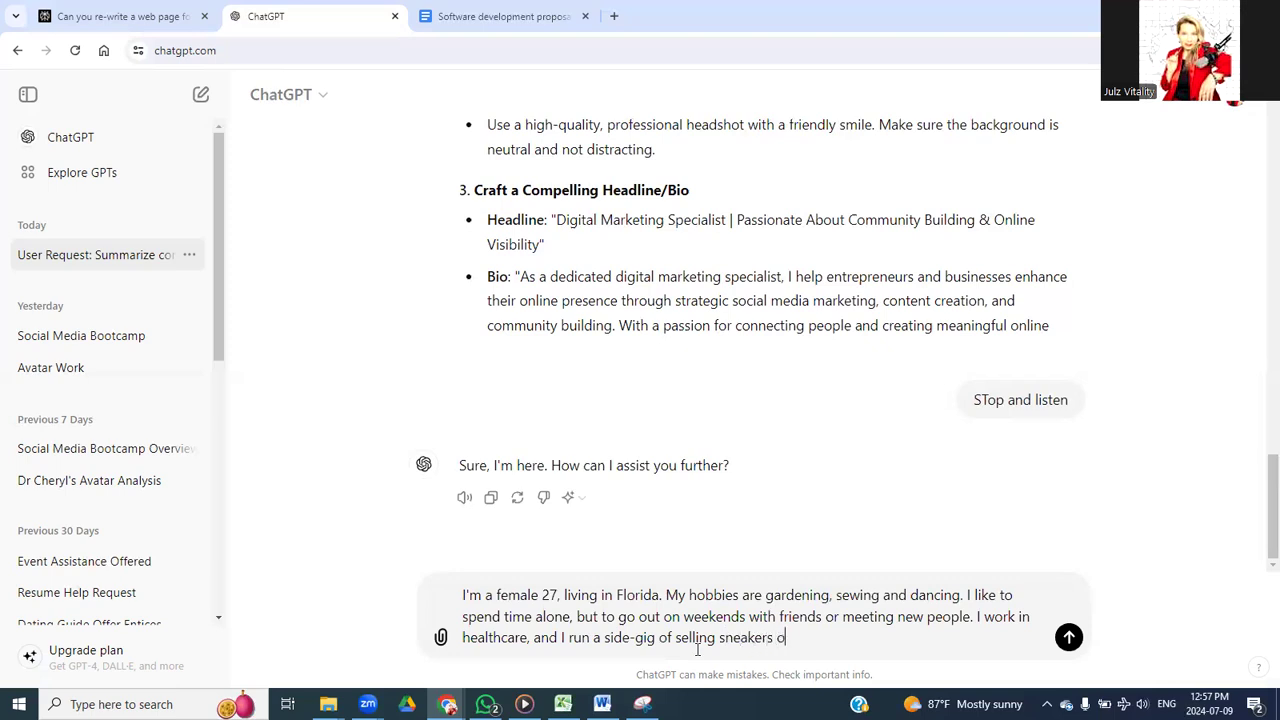
{"action": "type", "text": "nline in my"}
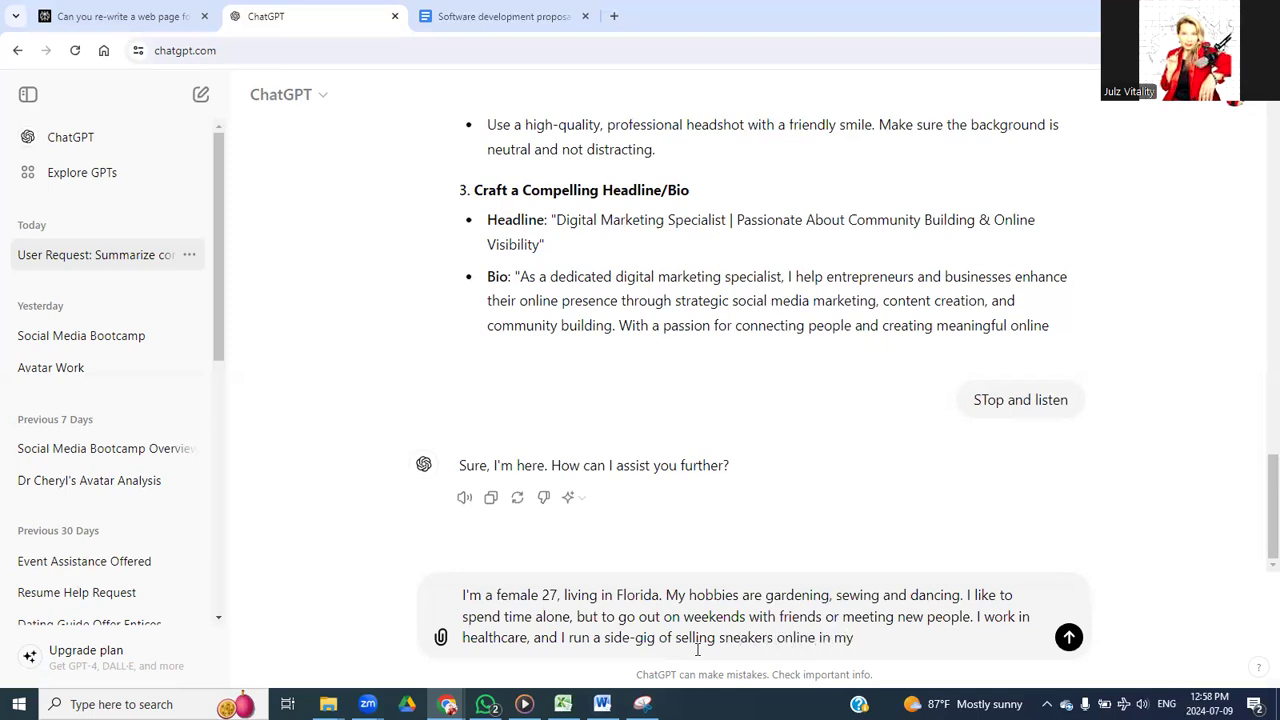
{"action": "type", "text": "Shopify store."}
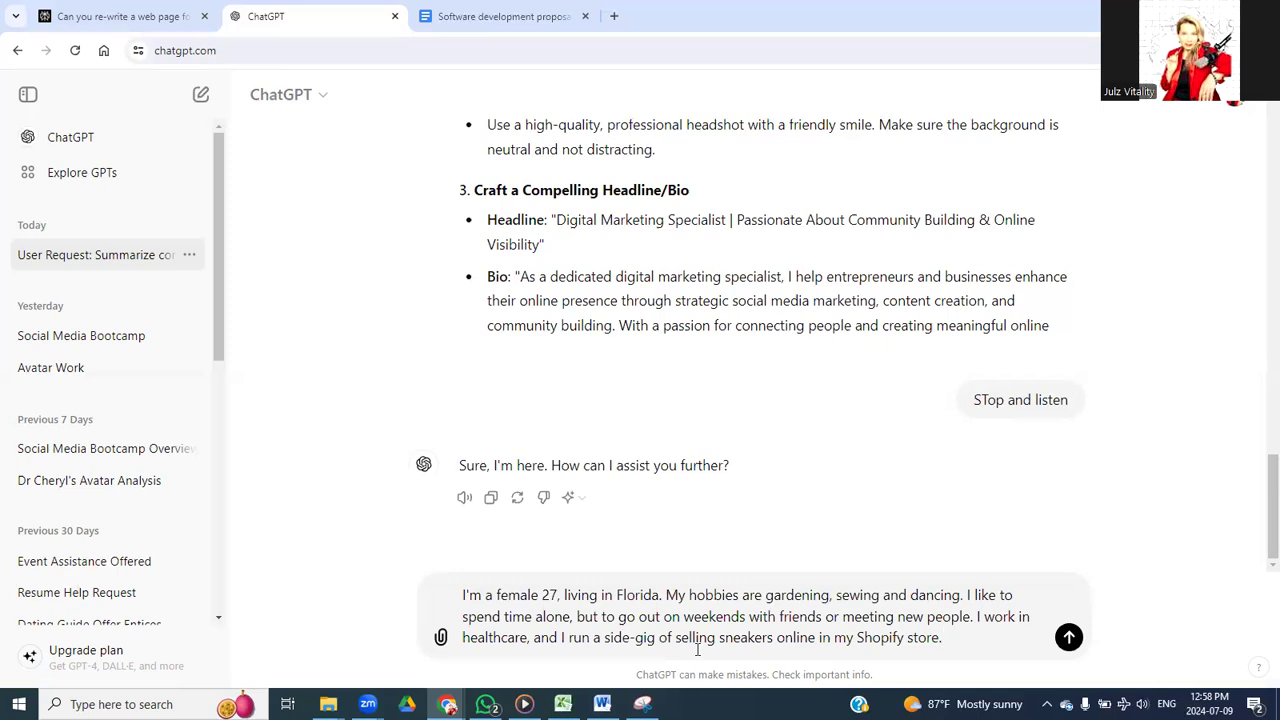
{"action": "type", "text": "VALUES:"}
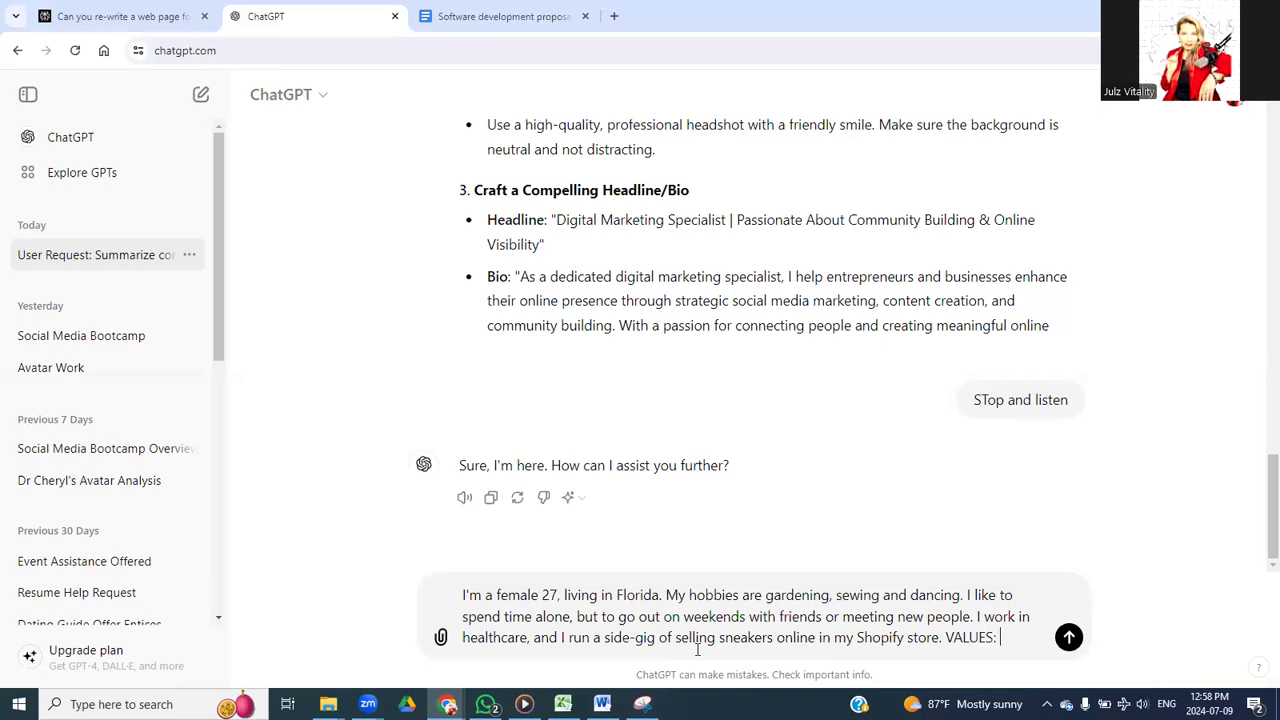
Add values like honesty, fun and communication, plus pet peeves ending with the colour black
{"action": "type", "text": "hones"}
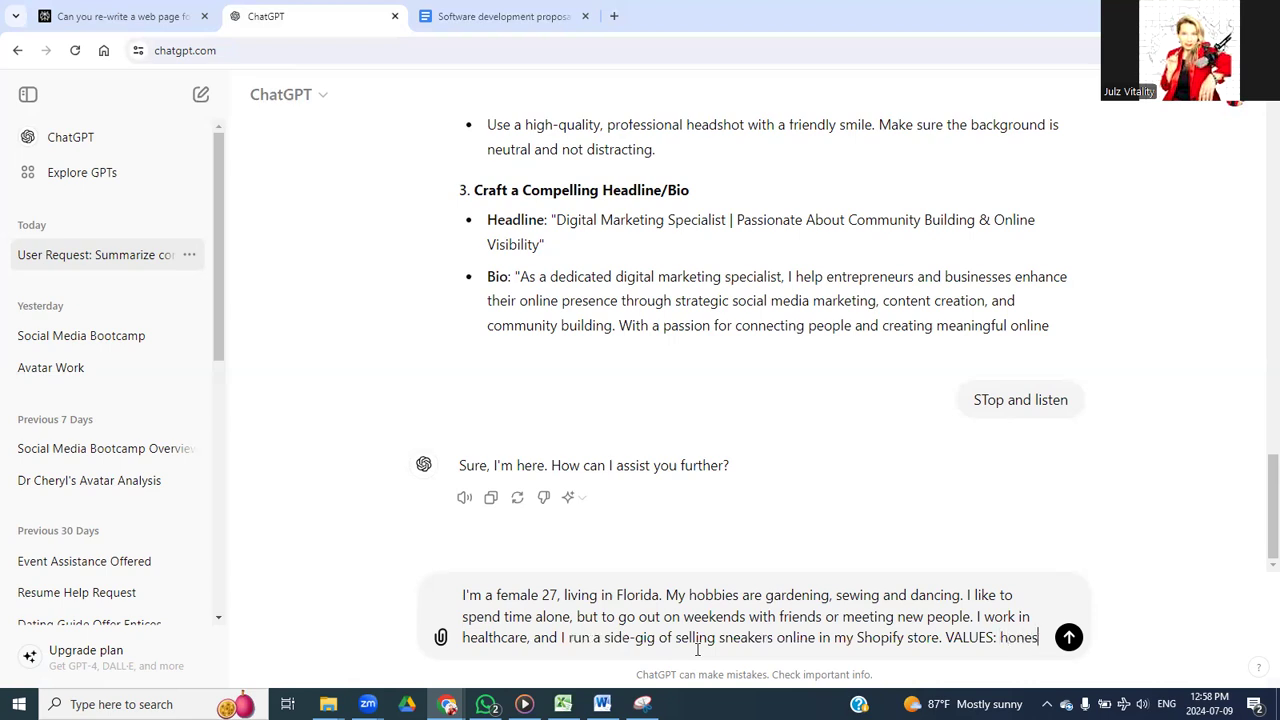
{"action": "type", "text": "ty, fun, freedome"}
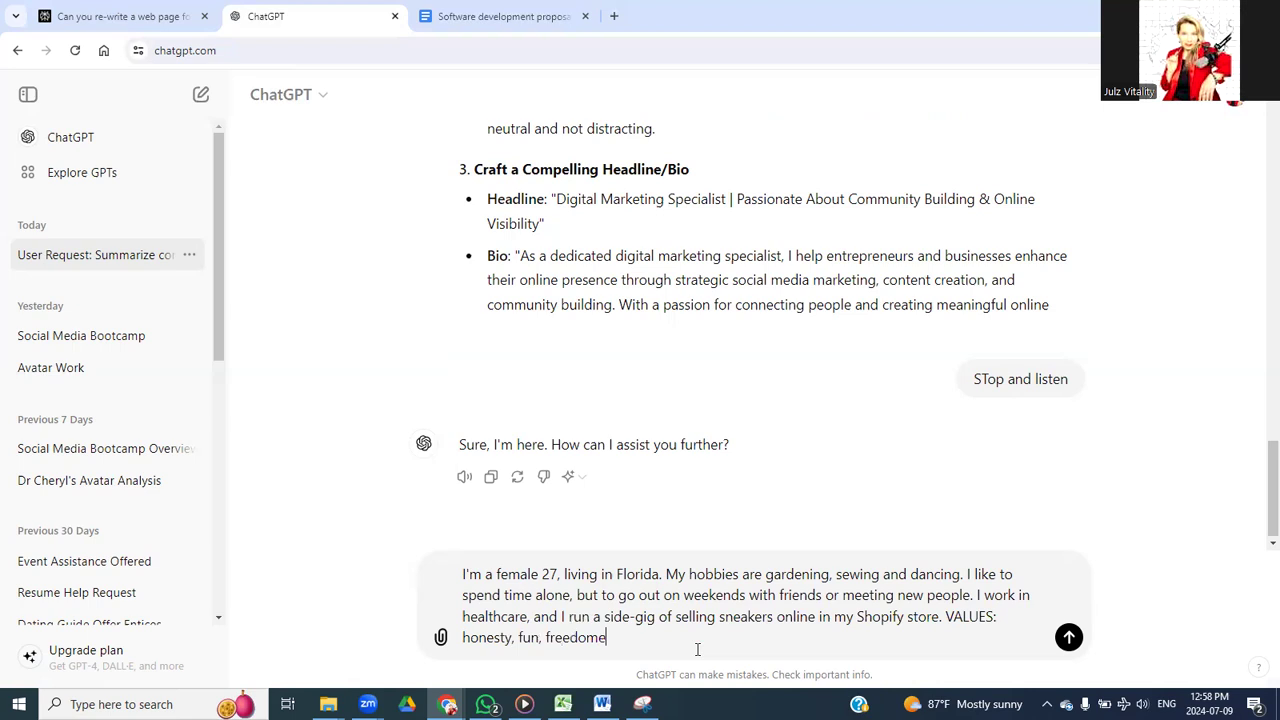
{"action": "type", "text": ", co"}
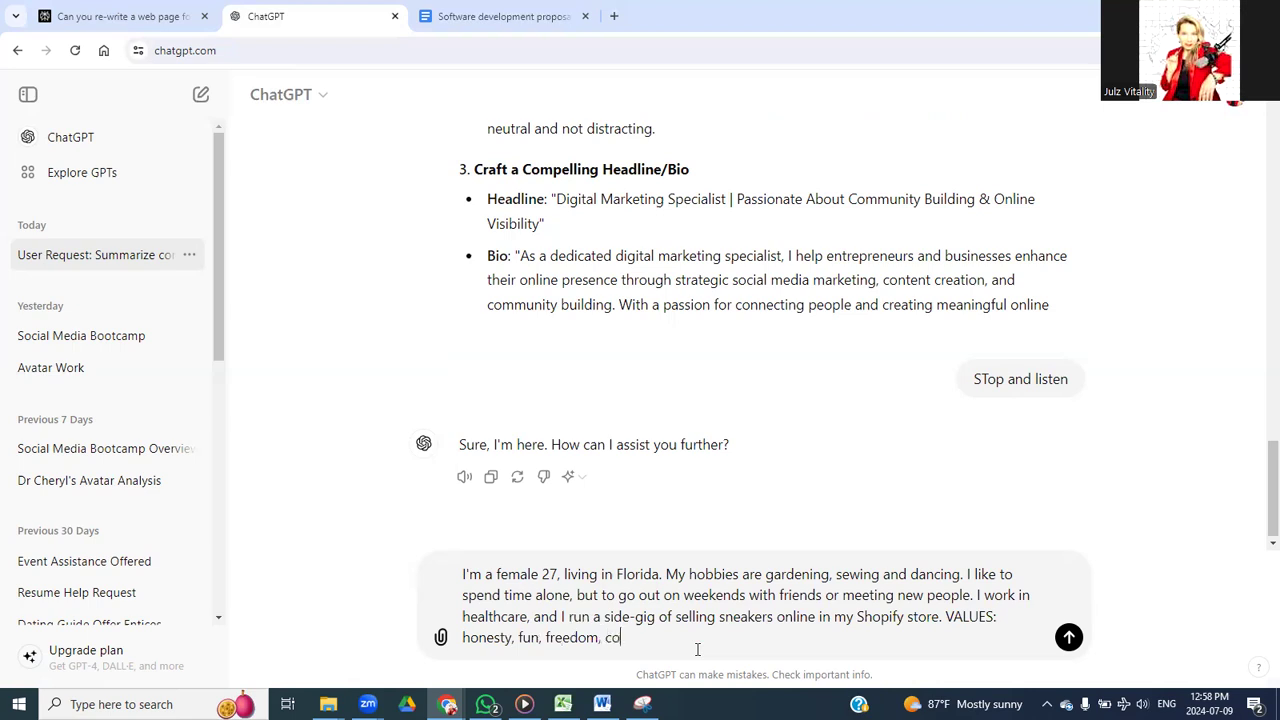
{"action": "type", "text": "mmunication."}
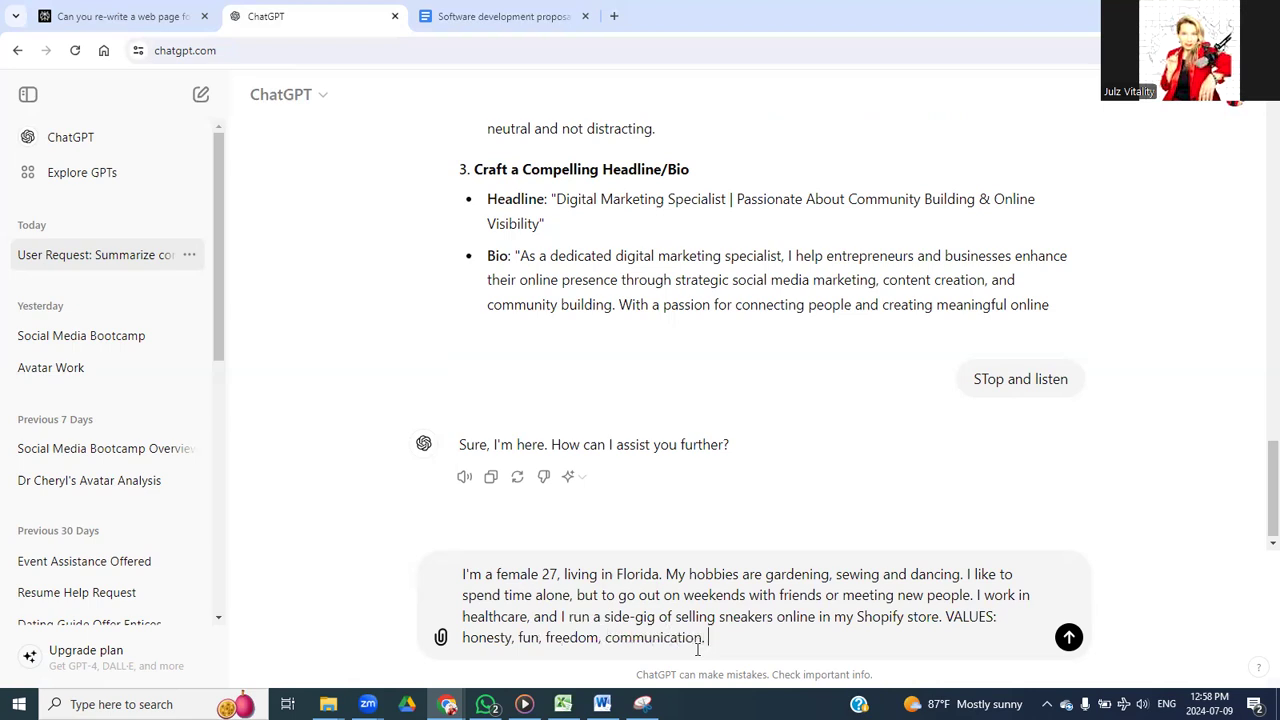
{"action": "type", "text": "Pet peves:"}
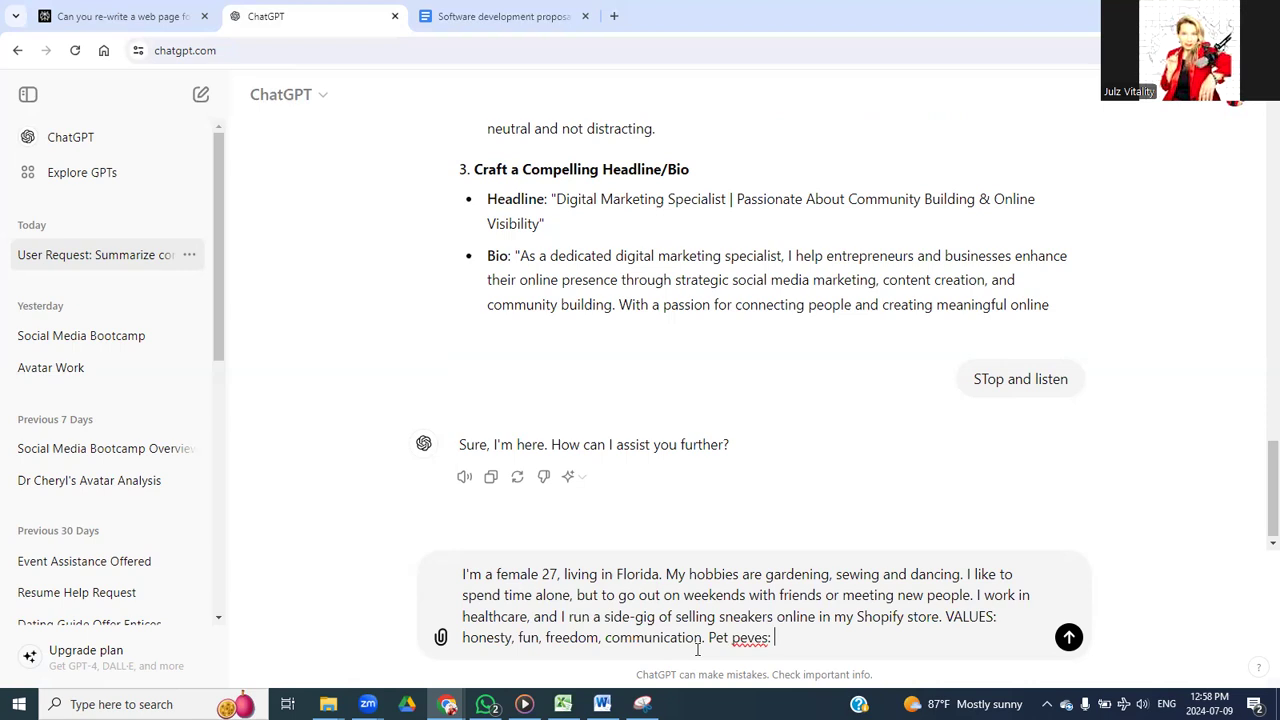
{"action": "type", "text": "messy people"}
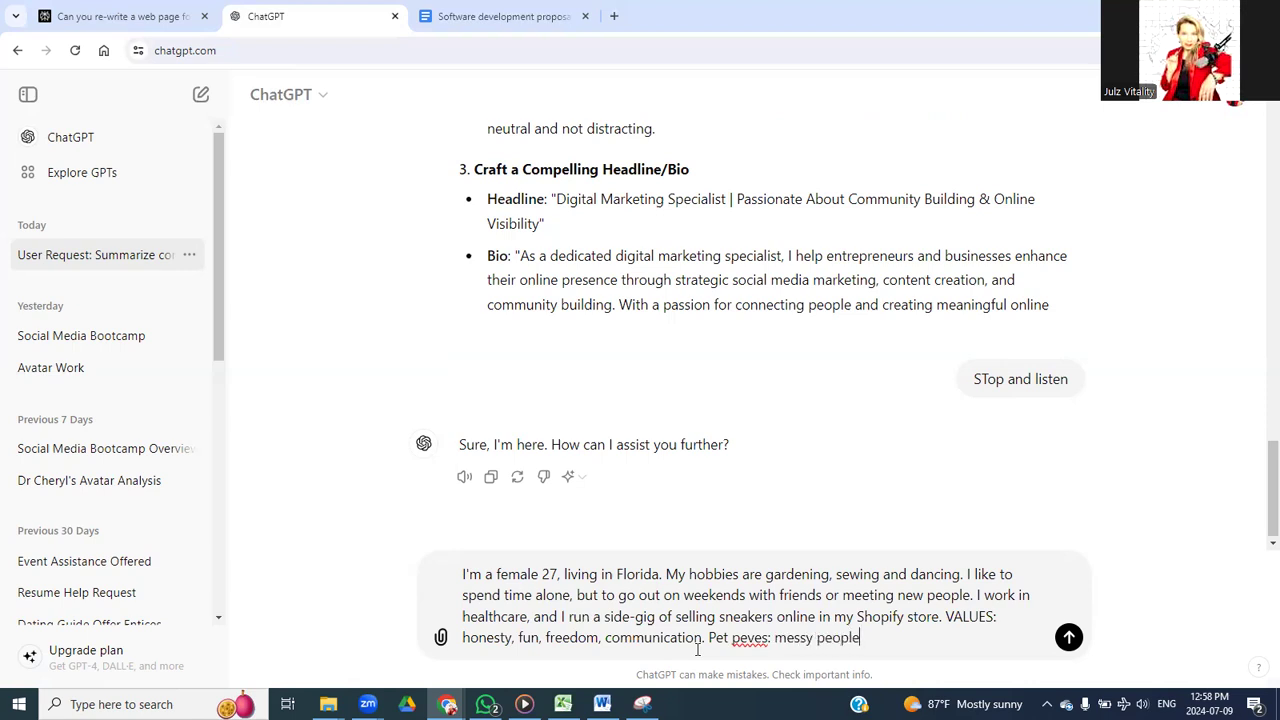
{"action": "type", "text": ", when"}
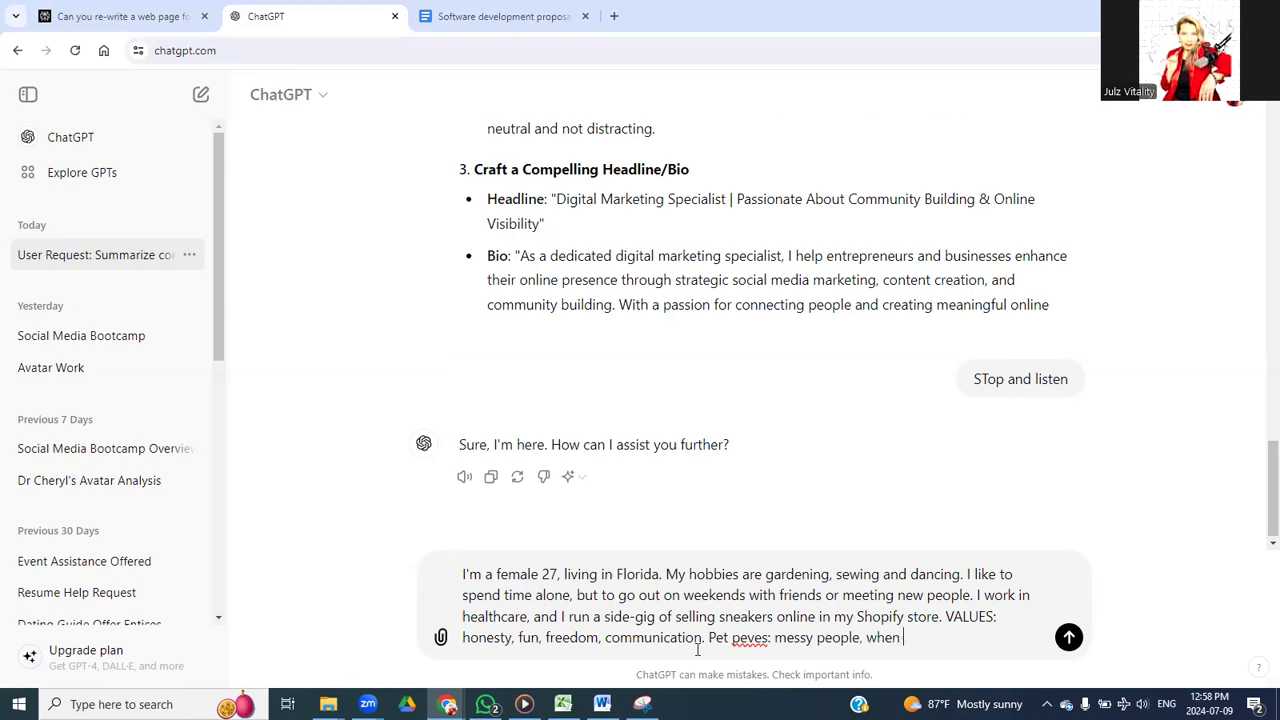
{"action": "type", "text": "peple"}
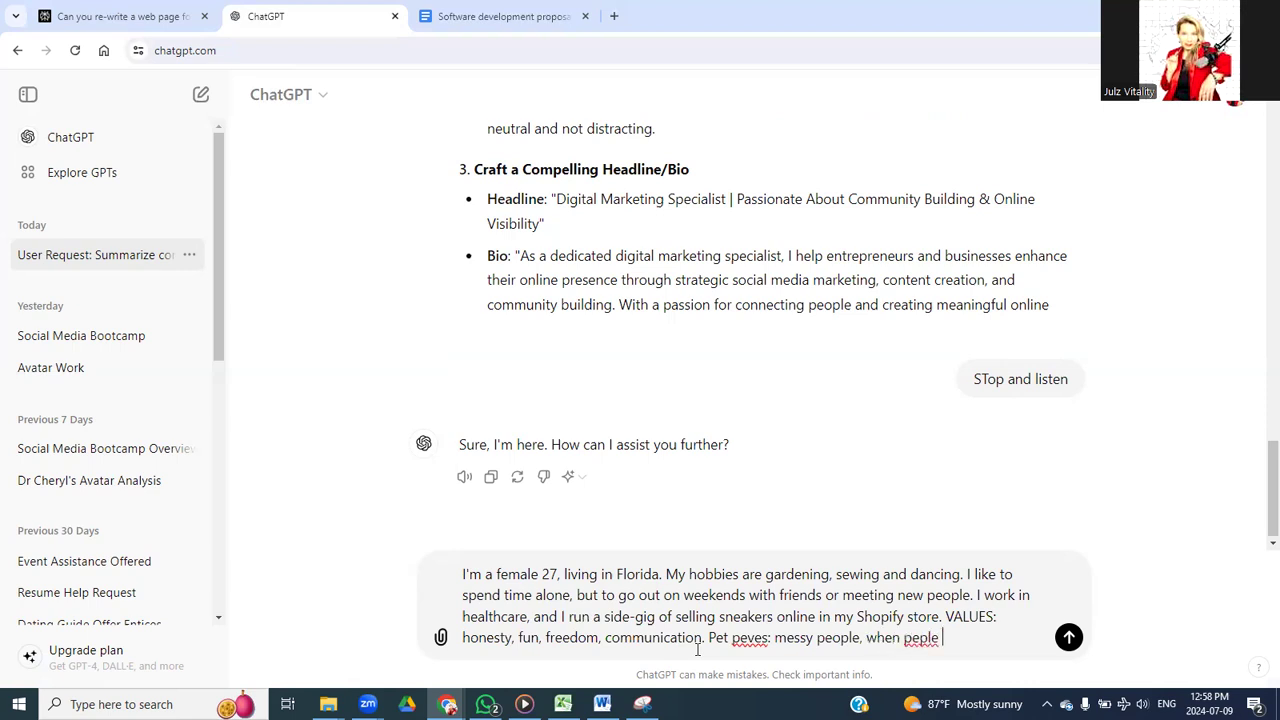
{"action": "type", "text": "don't resply to"}
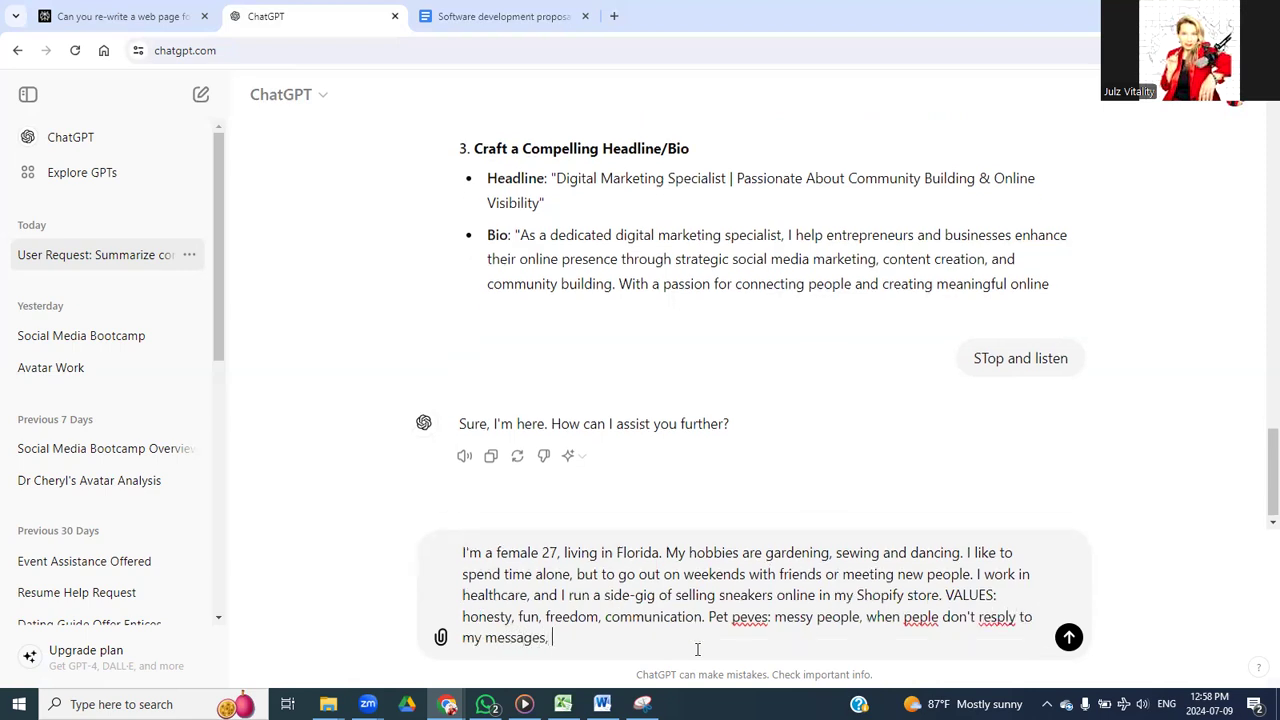
{"action": "type", "text": "and"}
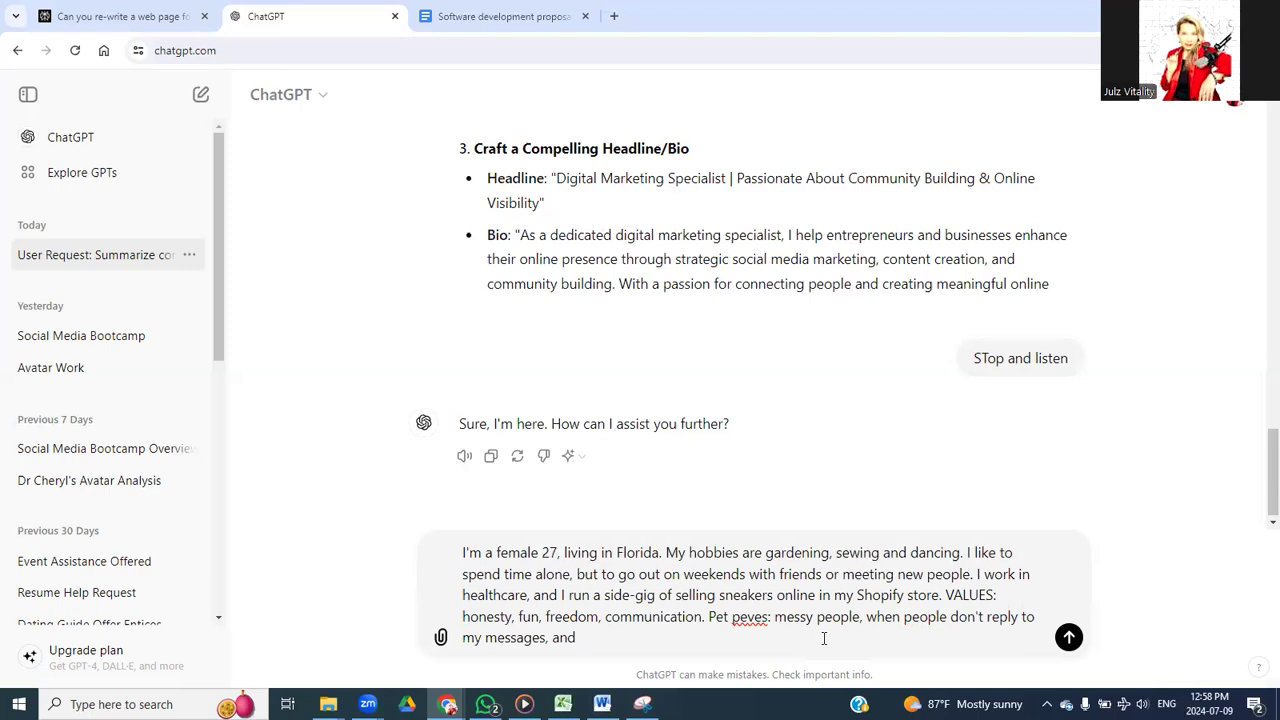
{"action": "type", "text": "colour"}
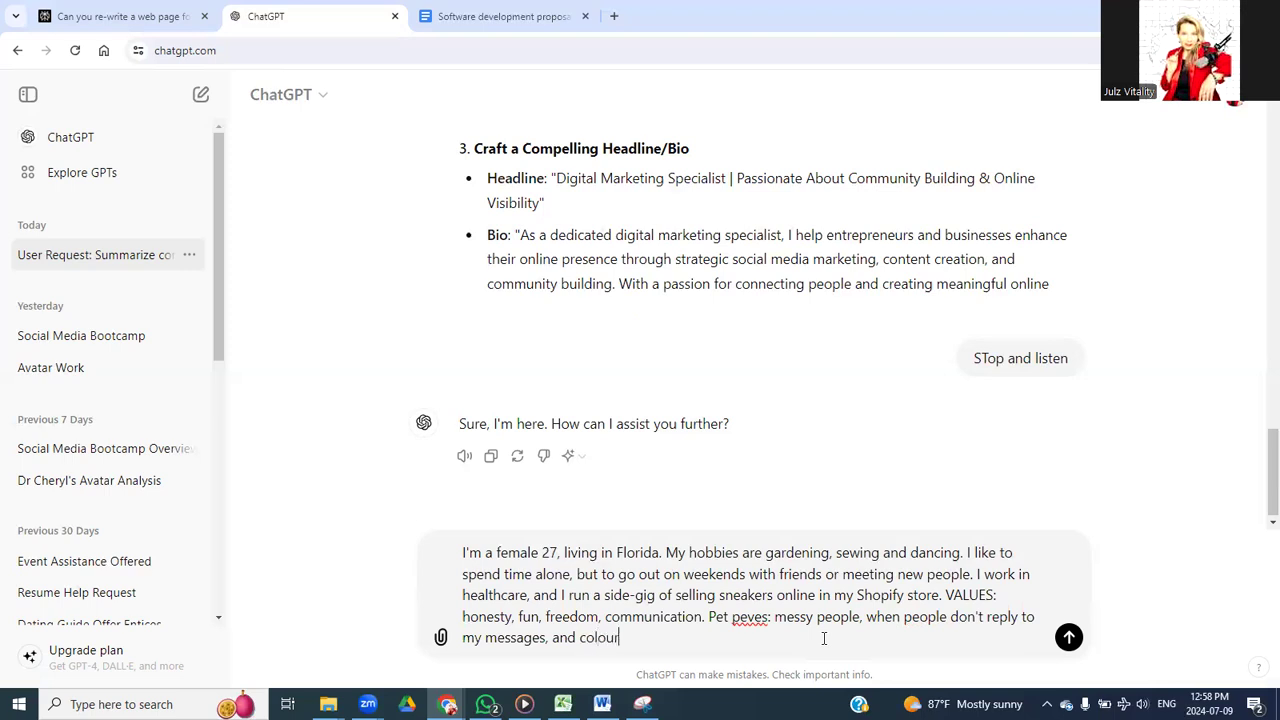
{"action": "type", "text": "black."}
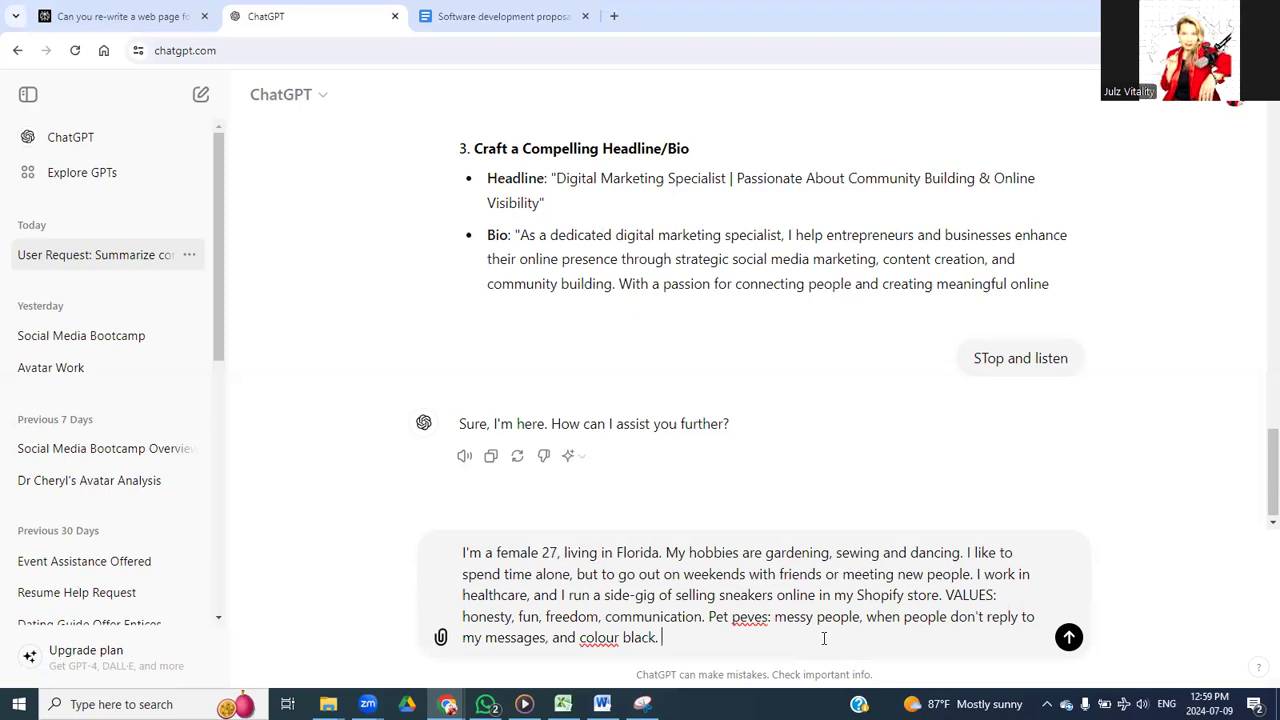
Add 'Looking for:' a part-time position that allows expressing creativity and projects
{"action": "type", "text": "Looking"}
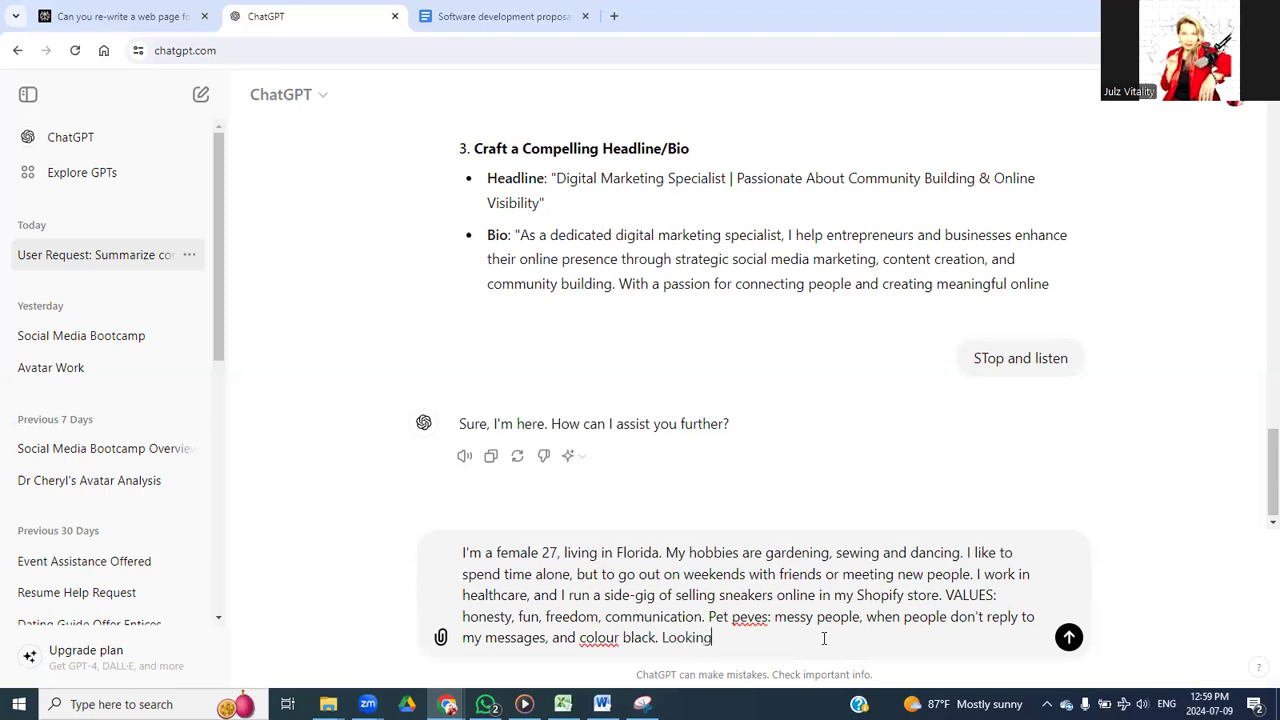
{"action": "type", "text": "for"}
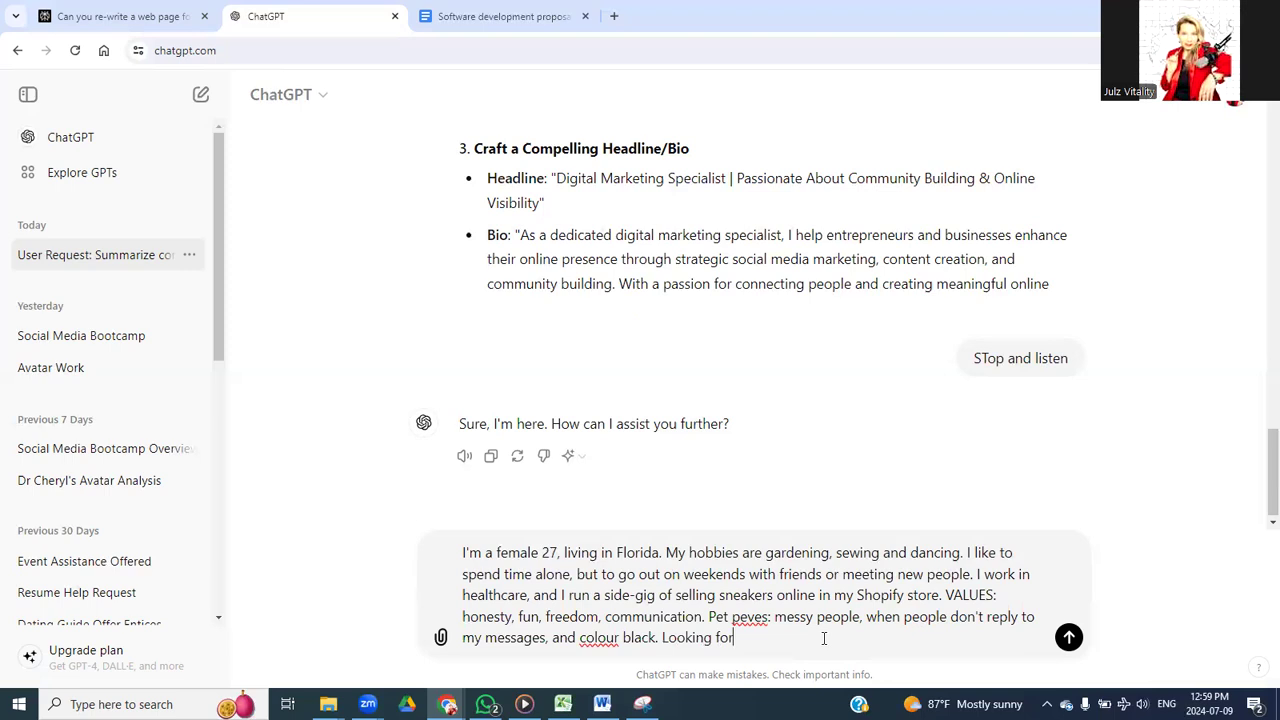
{"action": "type", "text": ":"}
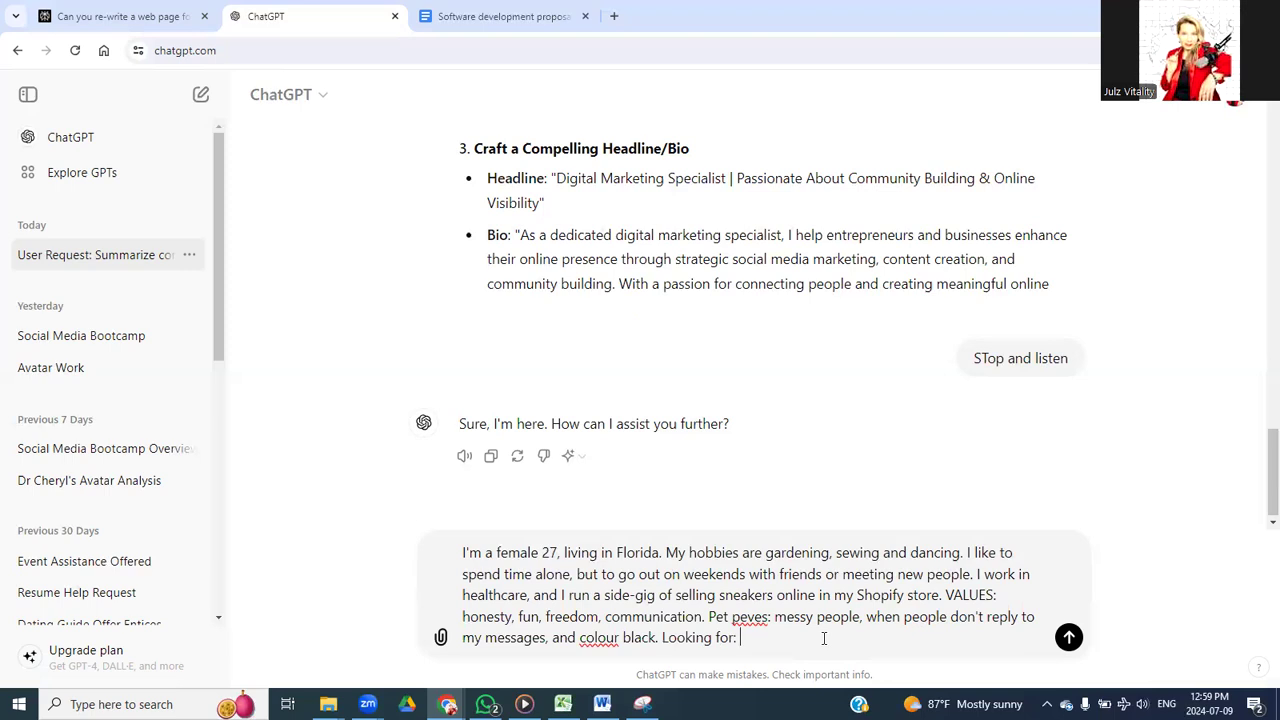
{"action": "type", "text": "a part-tyiom"}
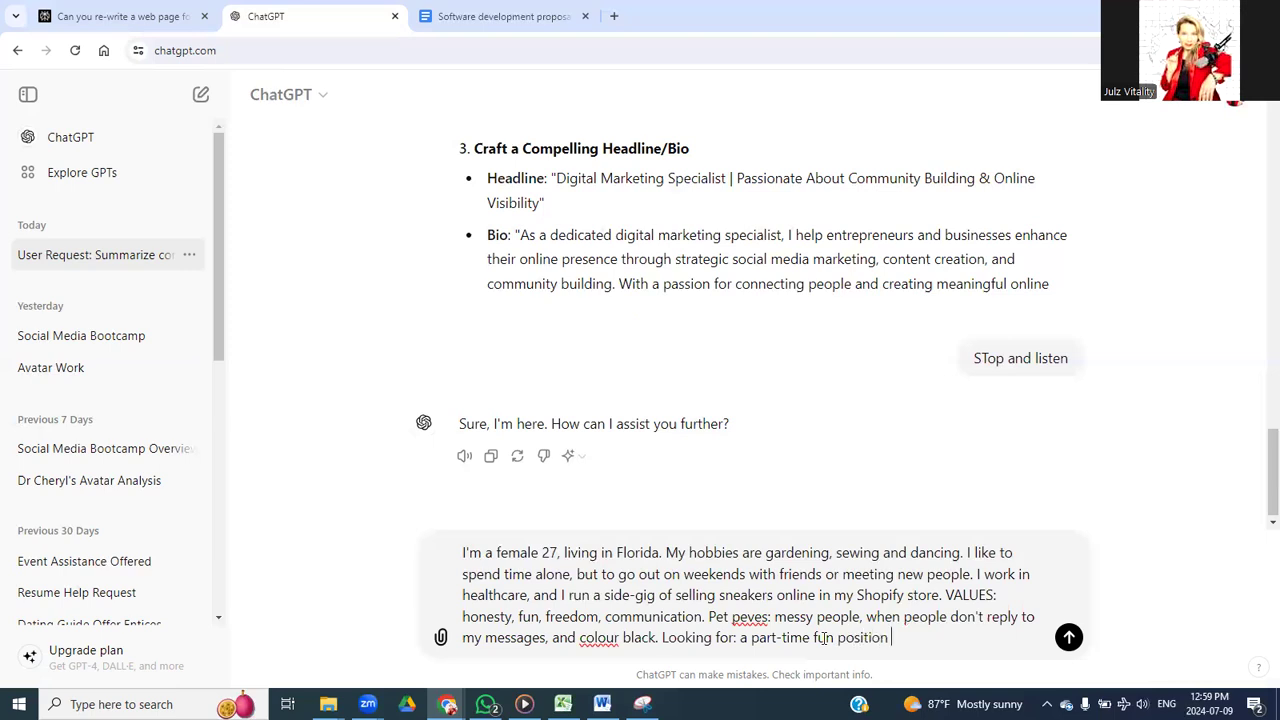
{"action": "type", "text": "that allows me"}
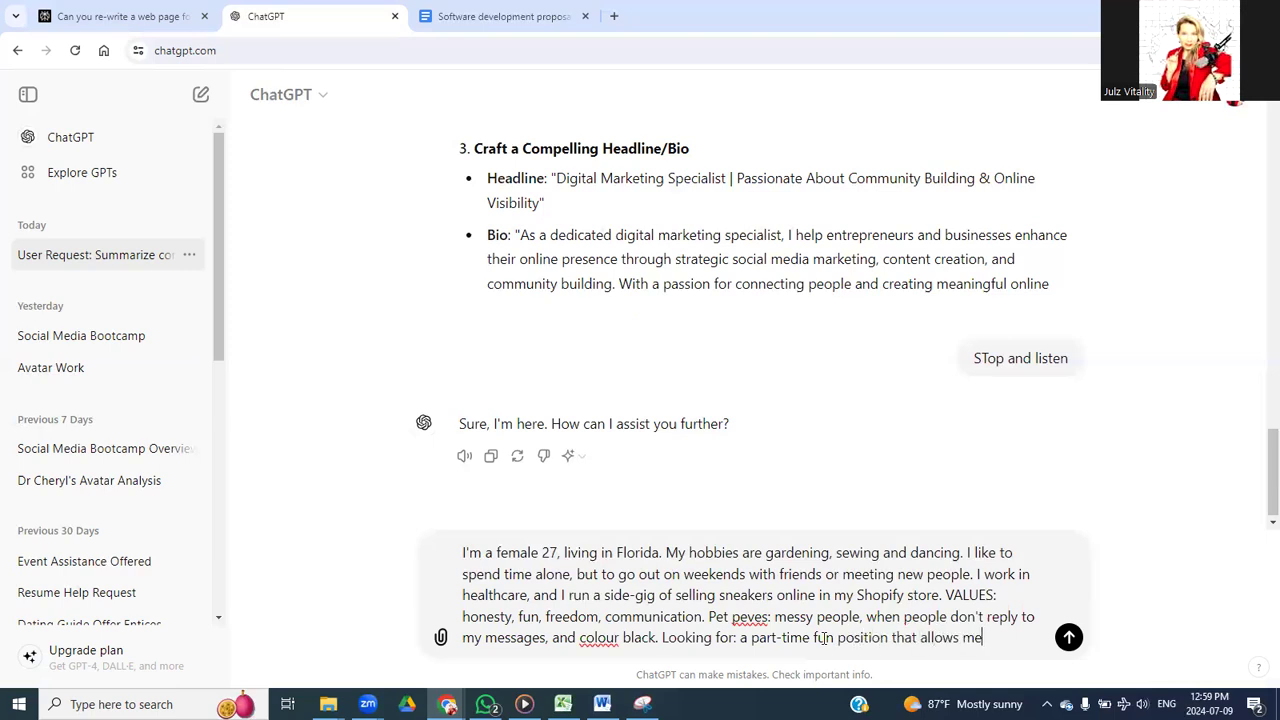
{"action": "type", "text": "to express skills like"}
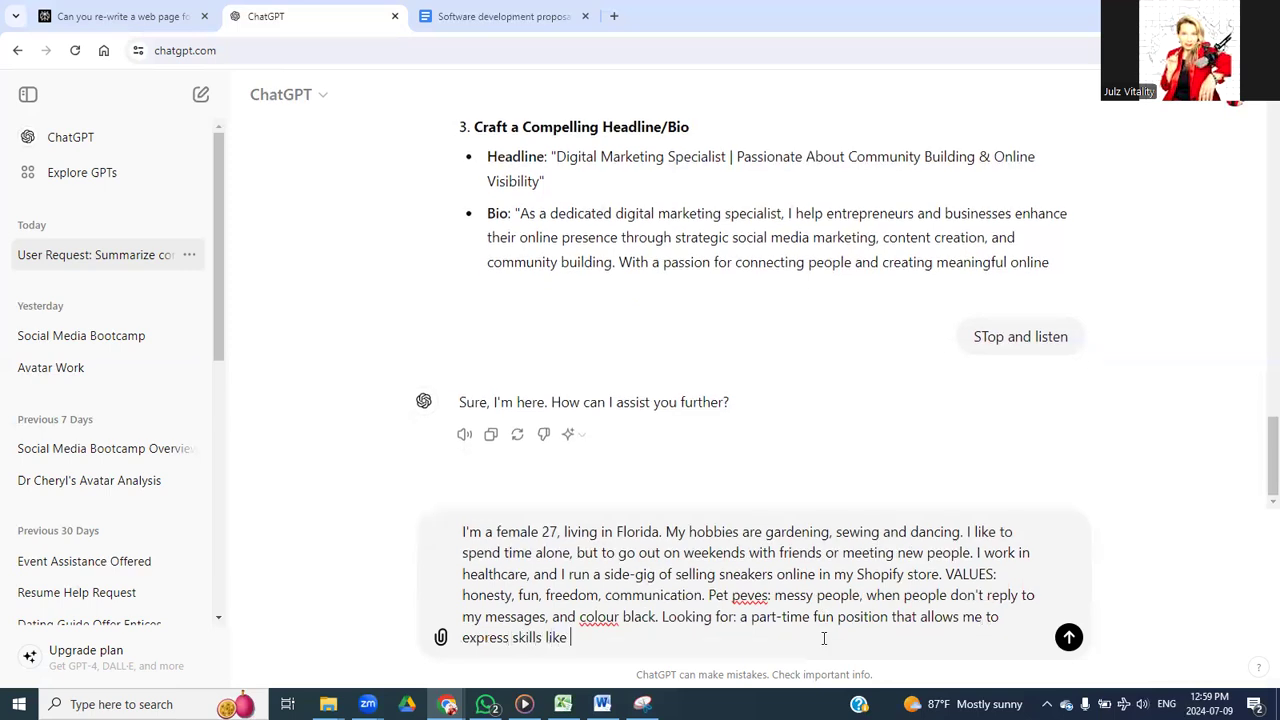
{"action": "type", "text": "creative"}
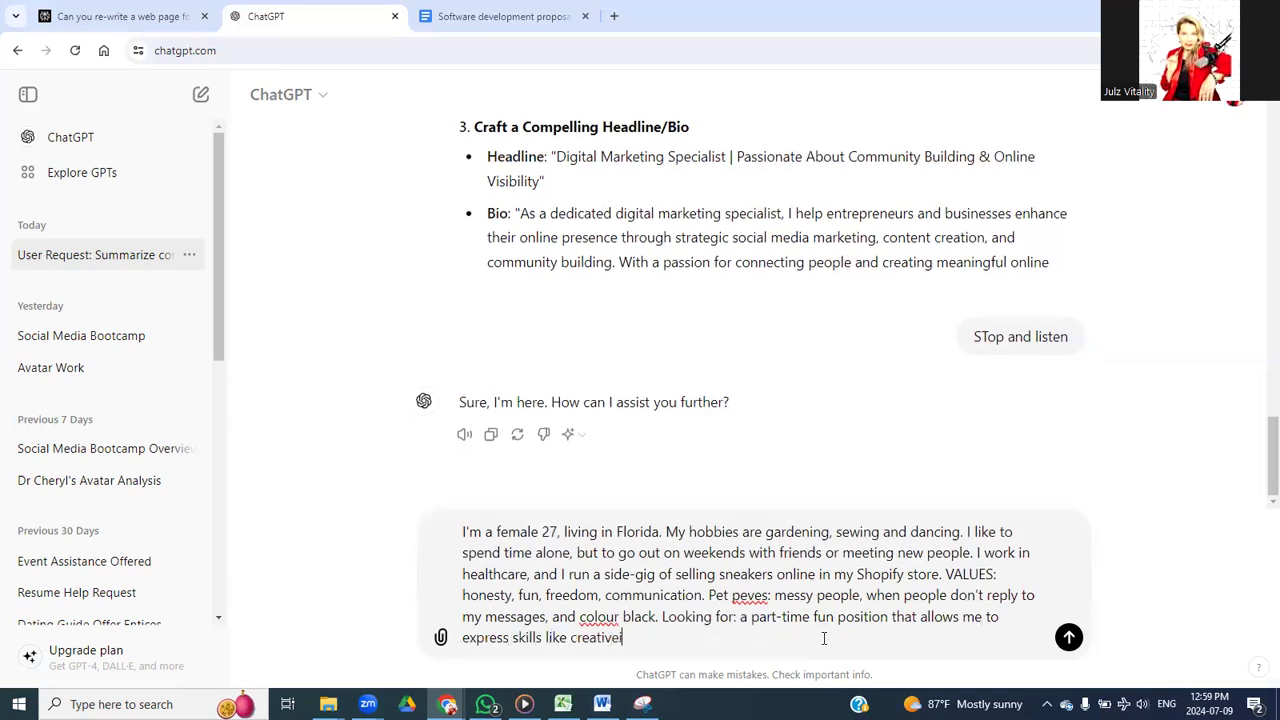
{"action": "key", "text": "Backspace"}
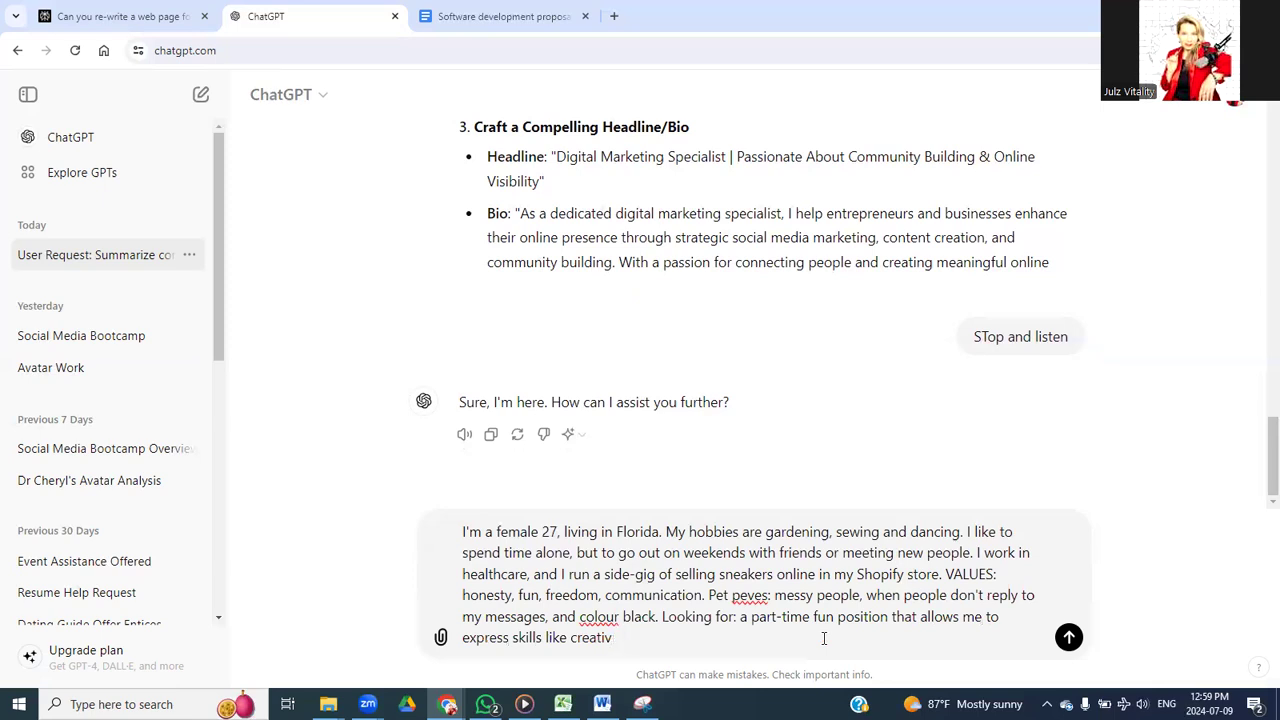
{"action": "type", "text": "ity and"}
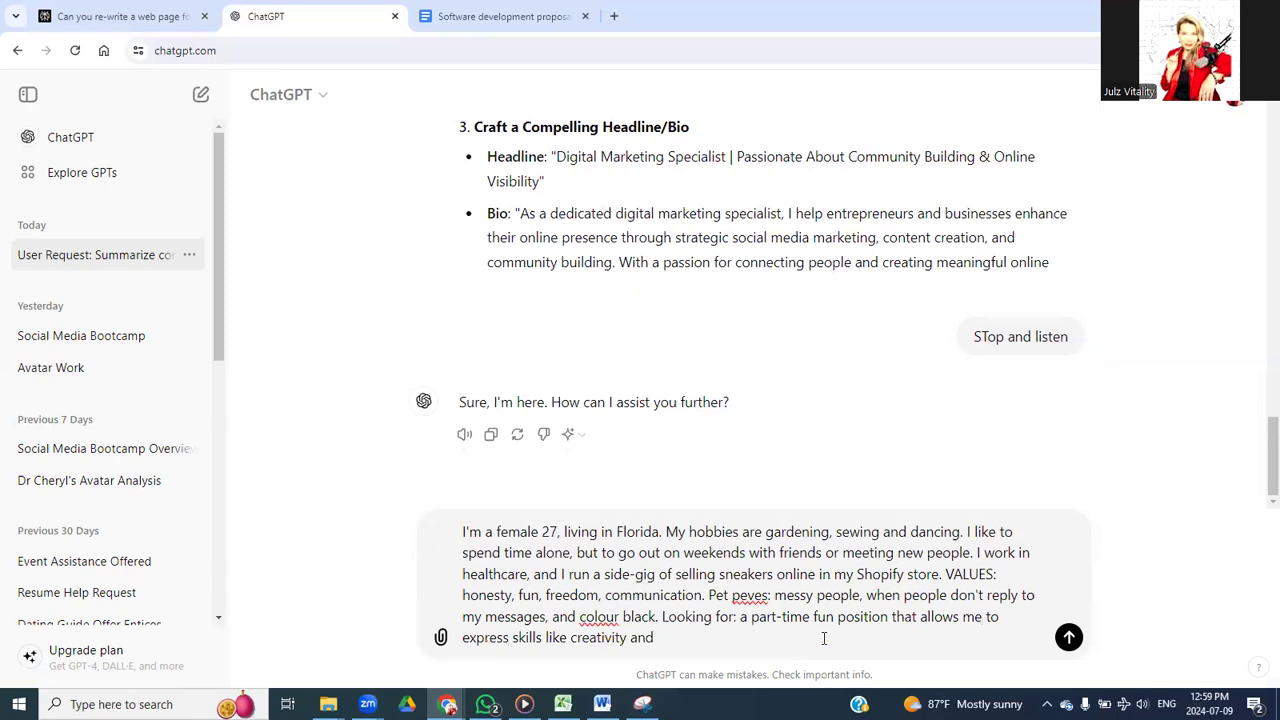
{"action": "type", "text": "project orh"}
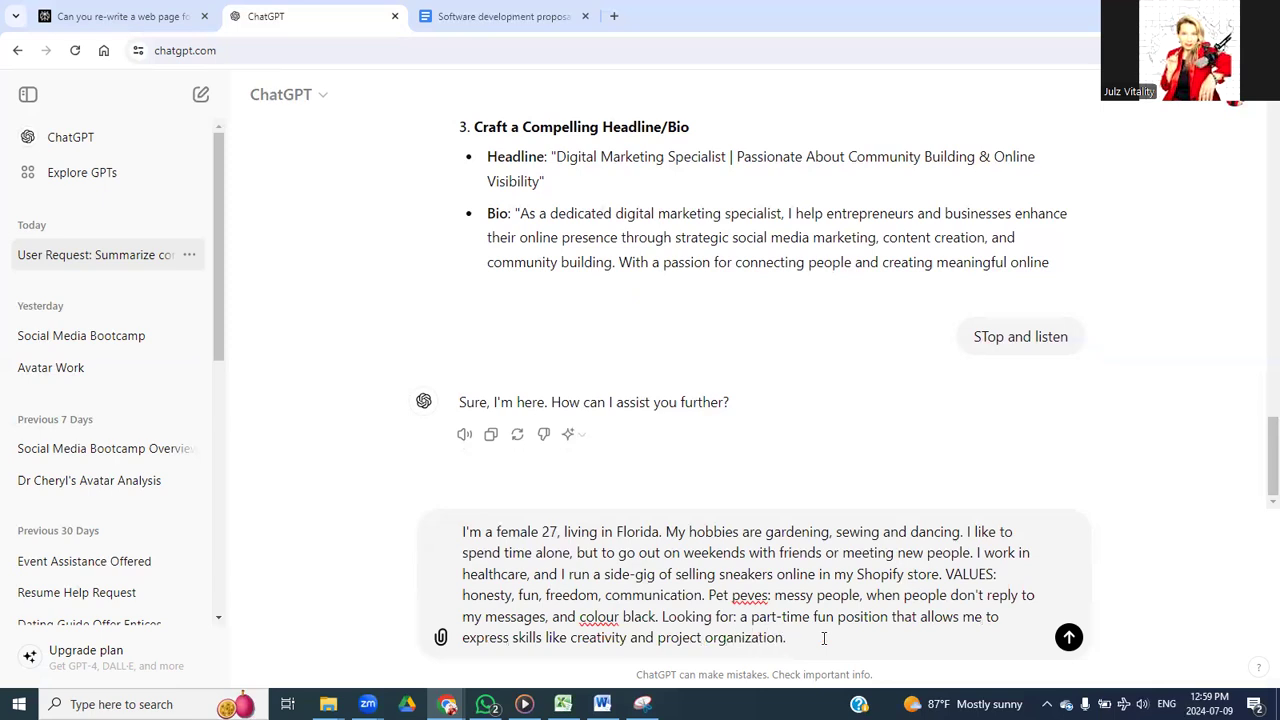
Add that she loves meeting open-minded, fun people
{"action": "type", "text": "Love to meet"}
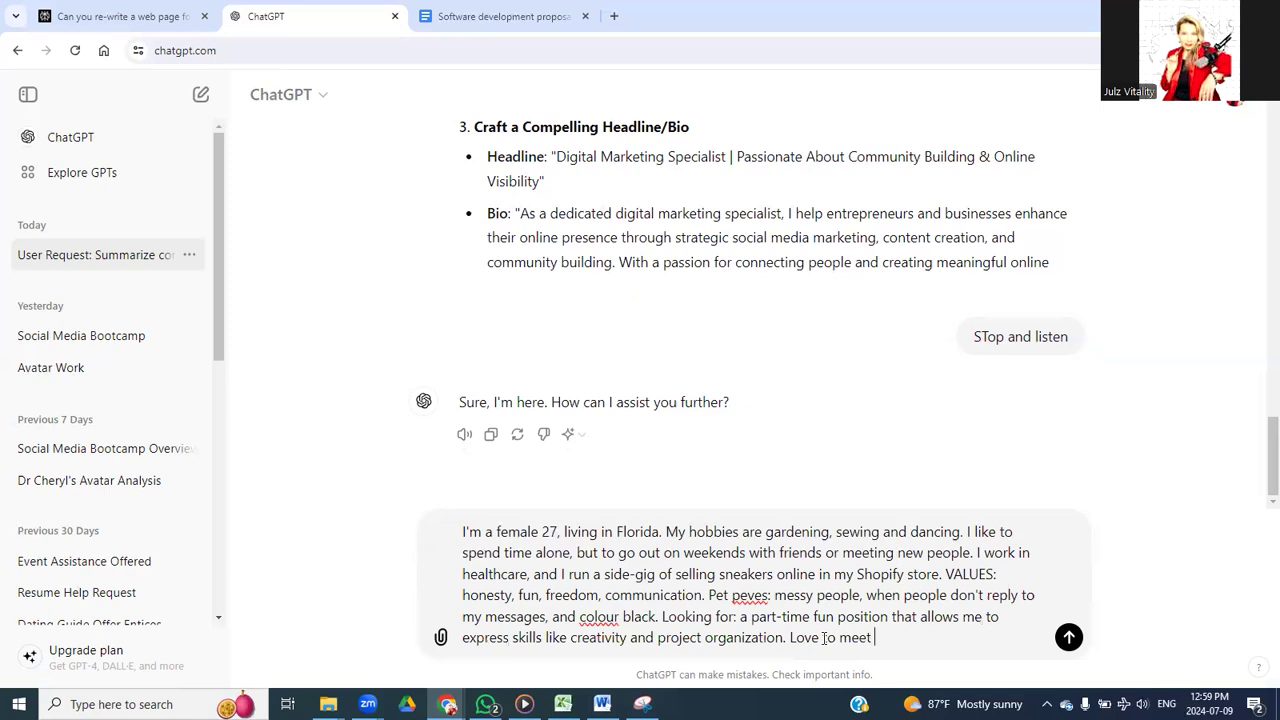
{"action": "type", "text": "people who ar"}
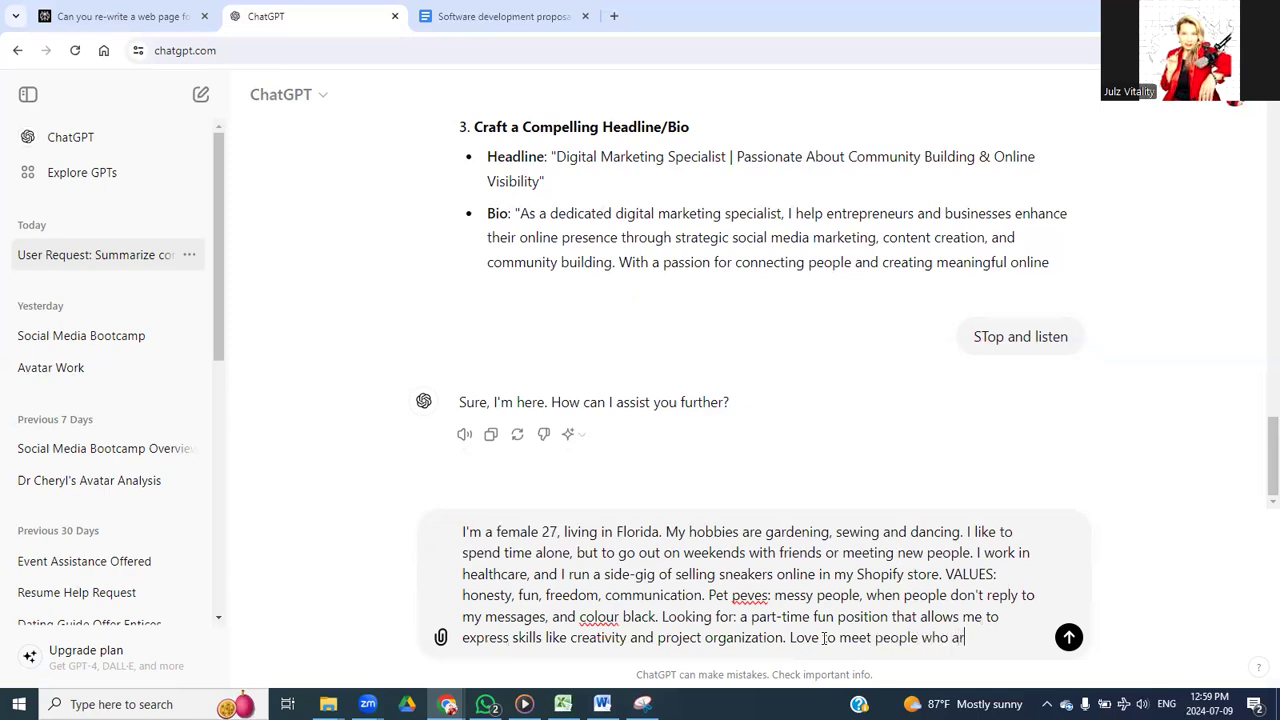
{"action": "type", "text": "open"}
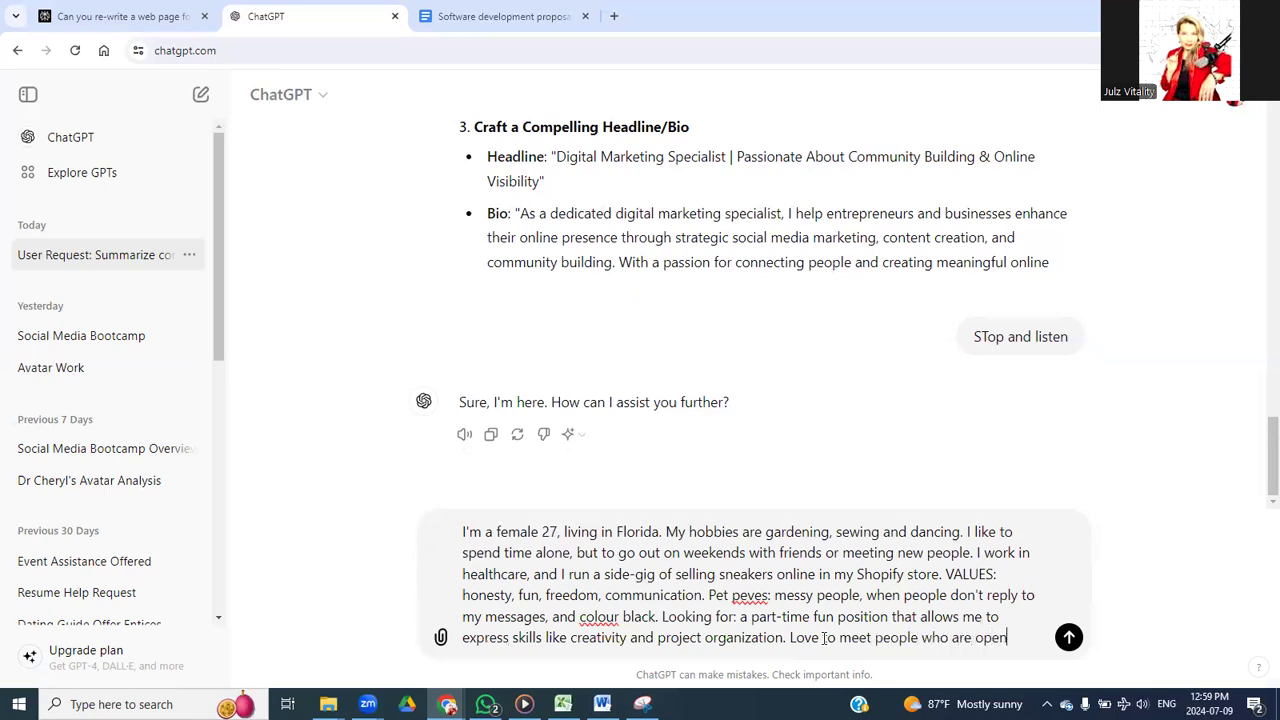
{"action": "type", "text": "minded fu"}
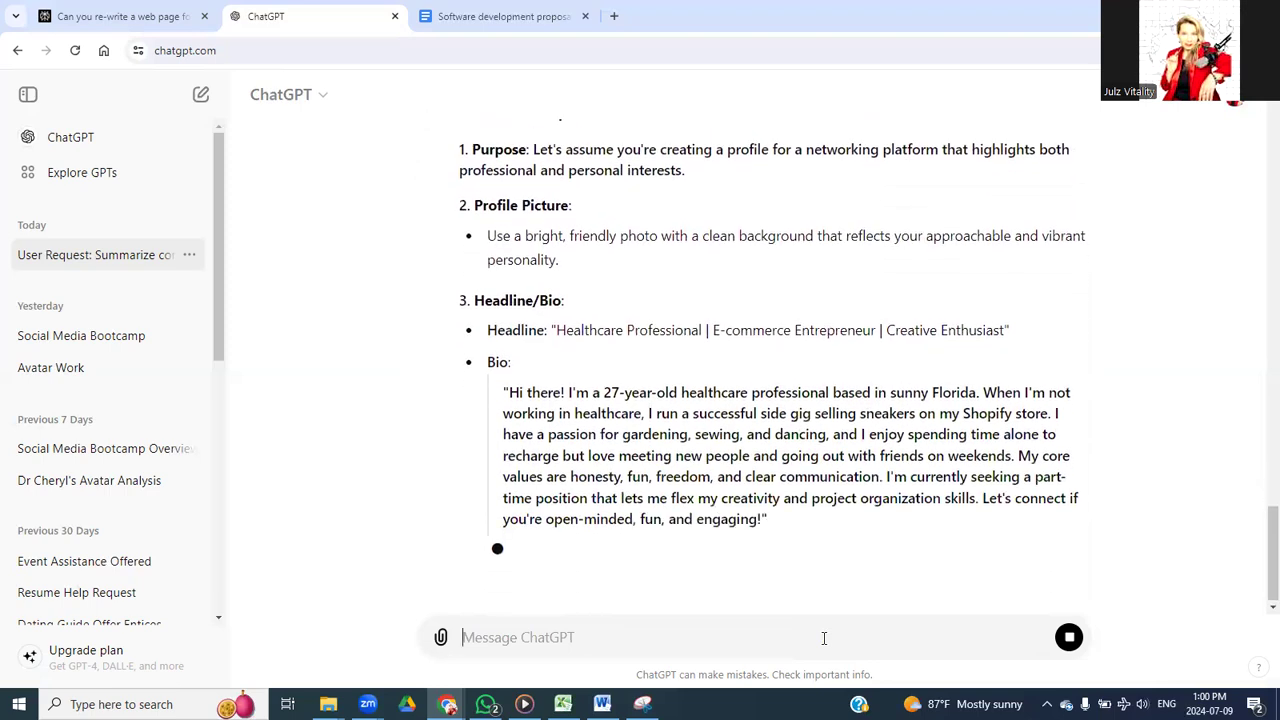
Scroll through ChatGPT's full profile with headline, bio, values, pet peeves and goals
{"action": "scroll", "scroll_direction": "down", "scroll_amount": 3}
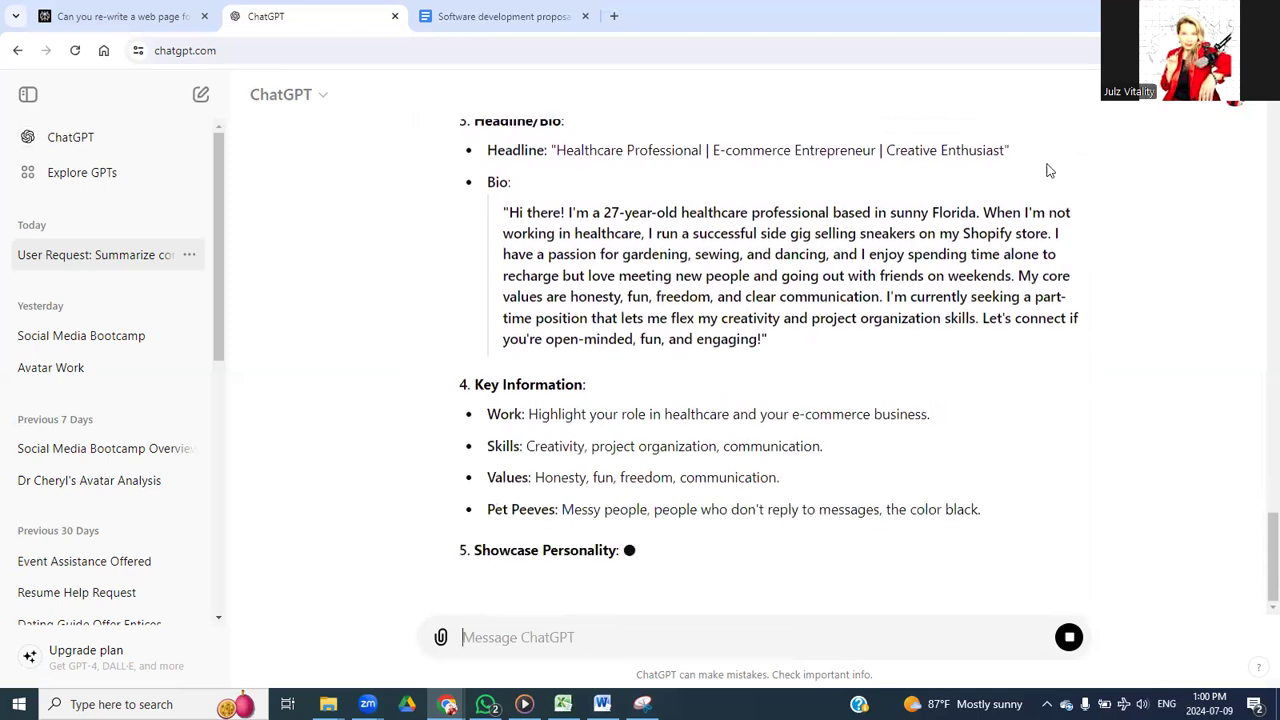
{"action": "scroll", "scroll_direction": "down", "scroll_amount": 3}
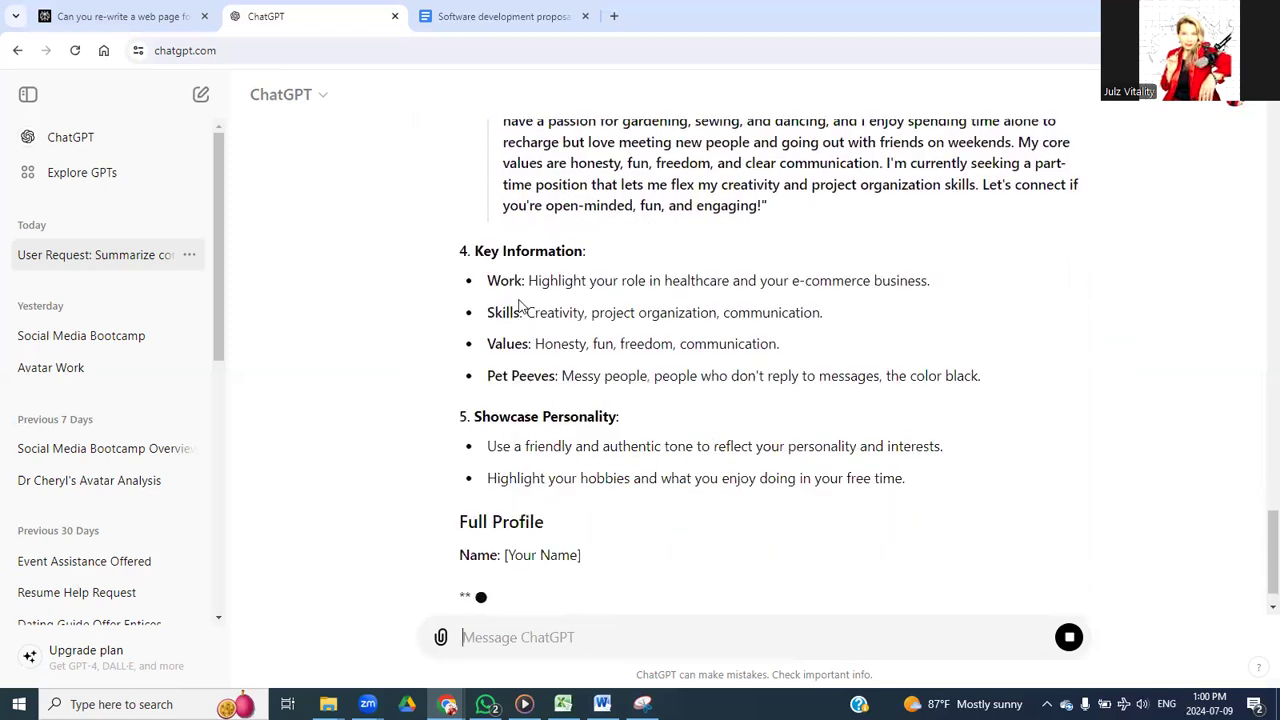
{"action": "scroll", "scroll_direction": "down", "scroll_amount": 3}
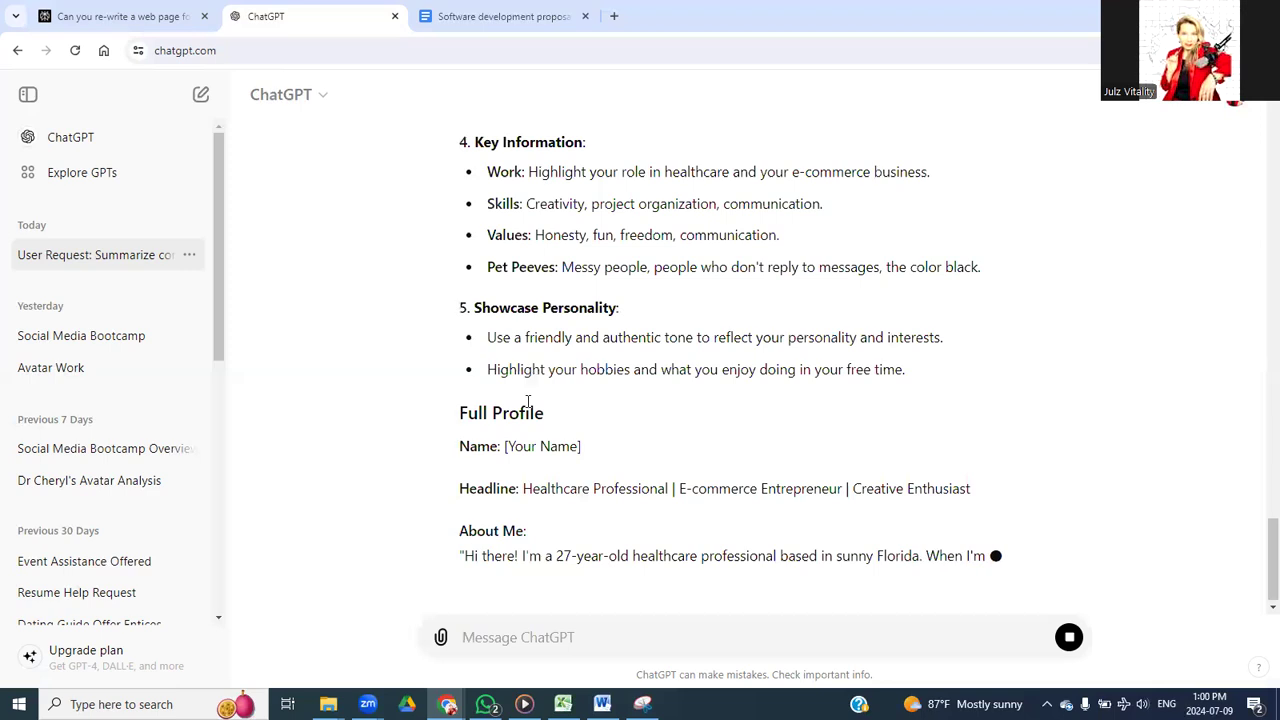
{"action": "scroll", "scroll_direction": "down", "scroll_amount": 3}
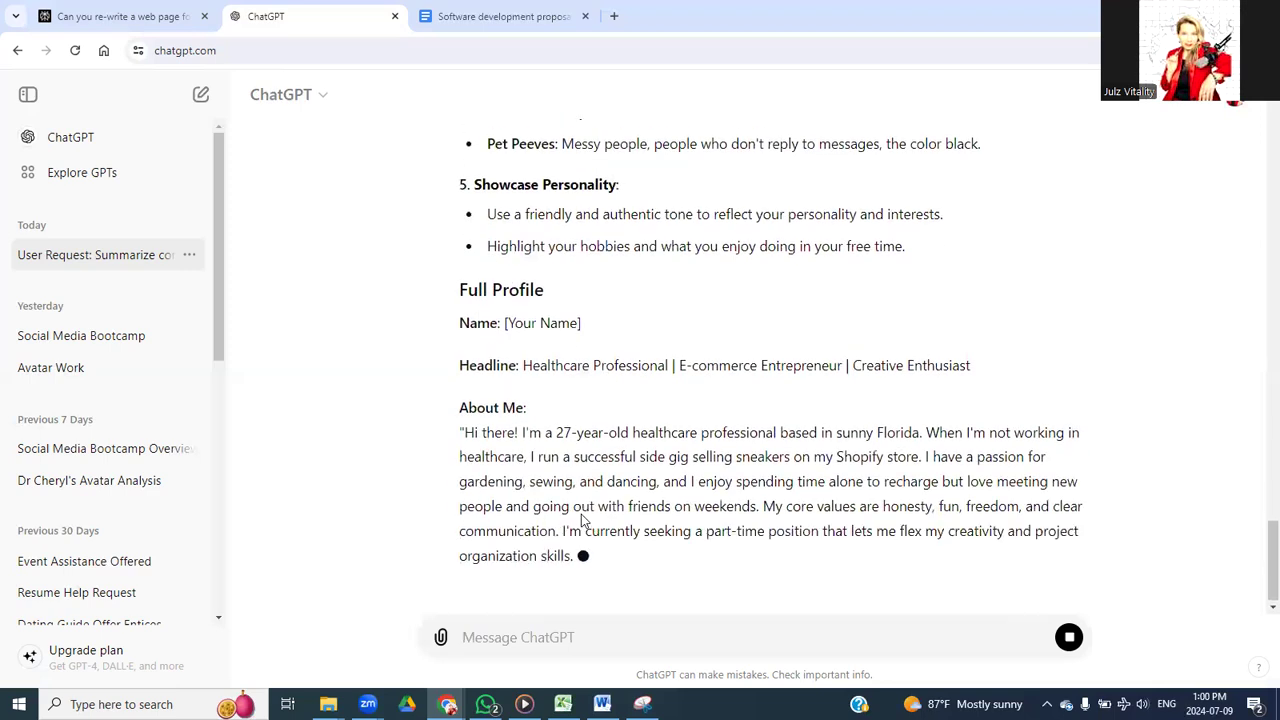
{"action": "scroll", "scroll_direction": "down", "scroll_amount": 3}
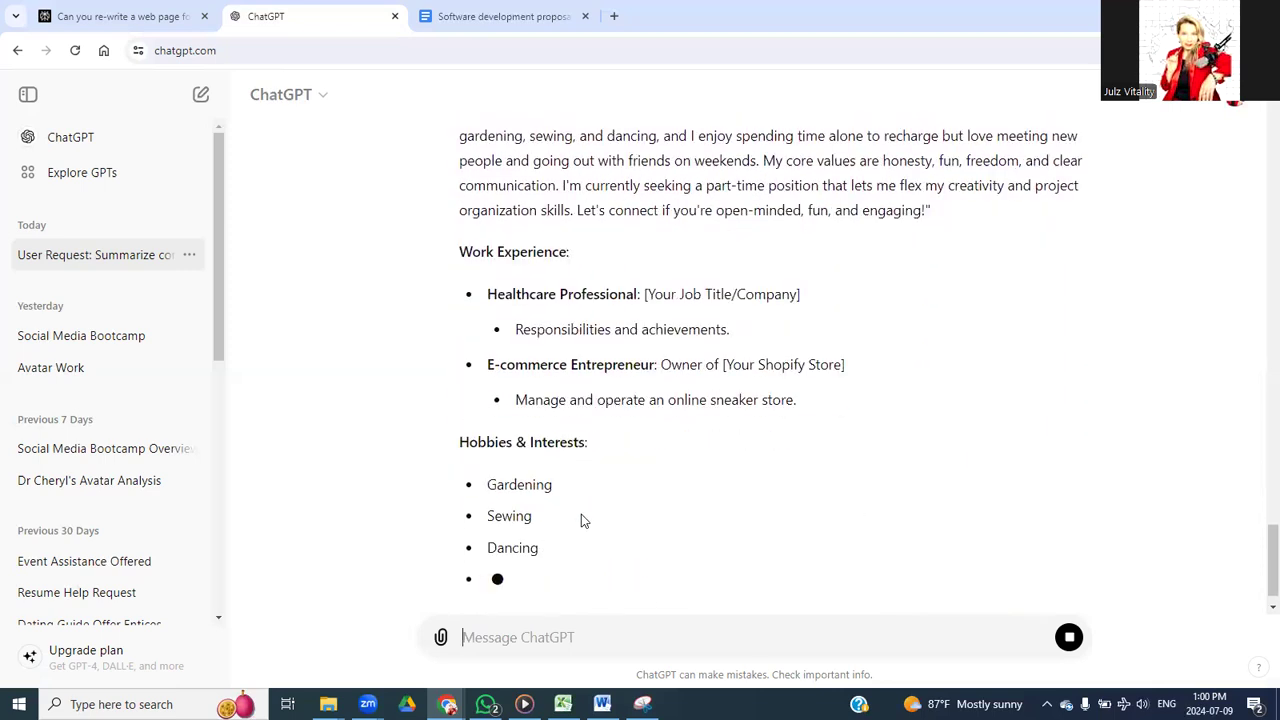
{"action": "scroll", "scroll_direction": "down", "scroll_amount": 3}
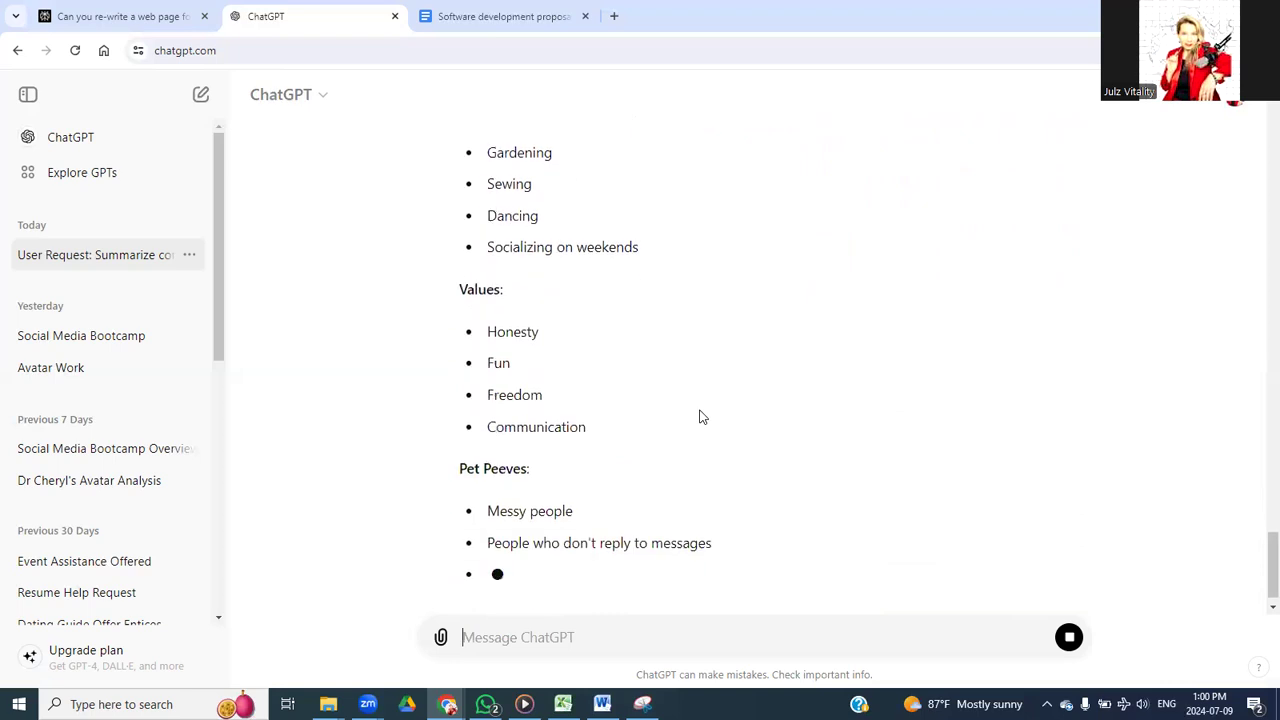
{"action": "scroll", "scroll_direction": "down", "scroll_amount": 3}
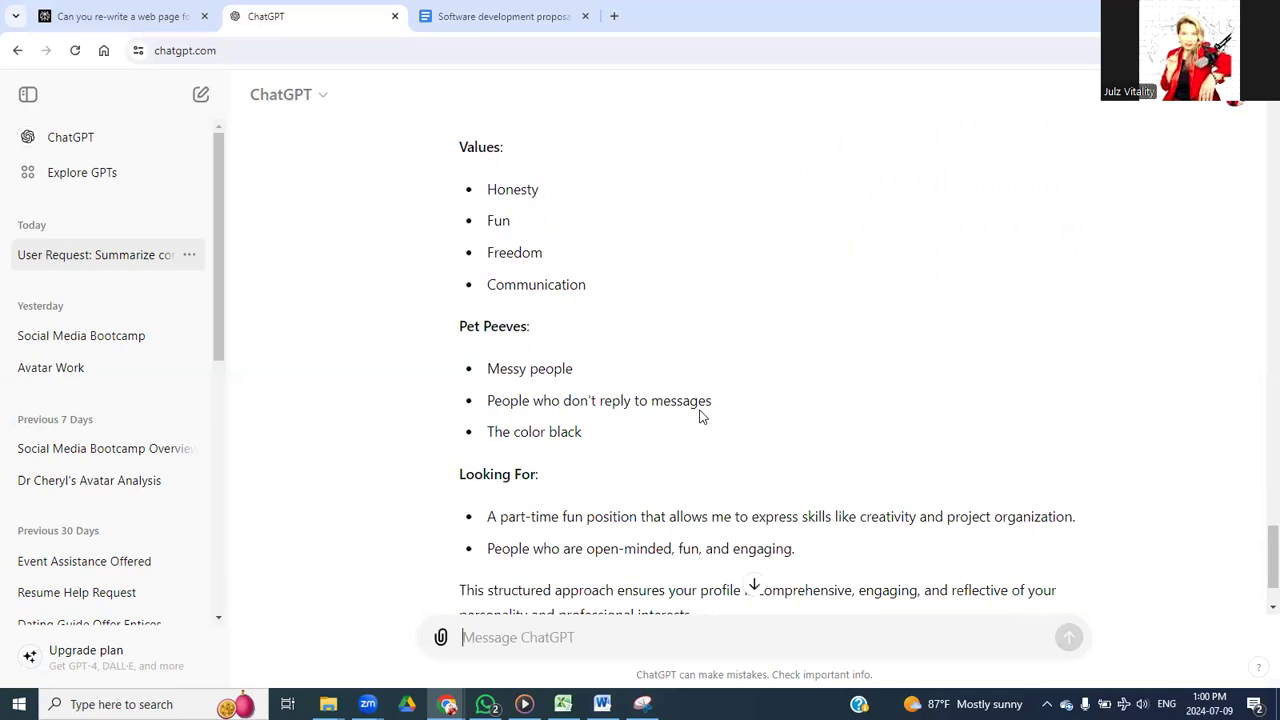
Ask ChatGPT to 'summarize in 1 sentence for my professional resume'
{"action": "type", "text": "s"}
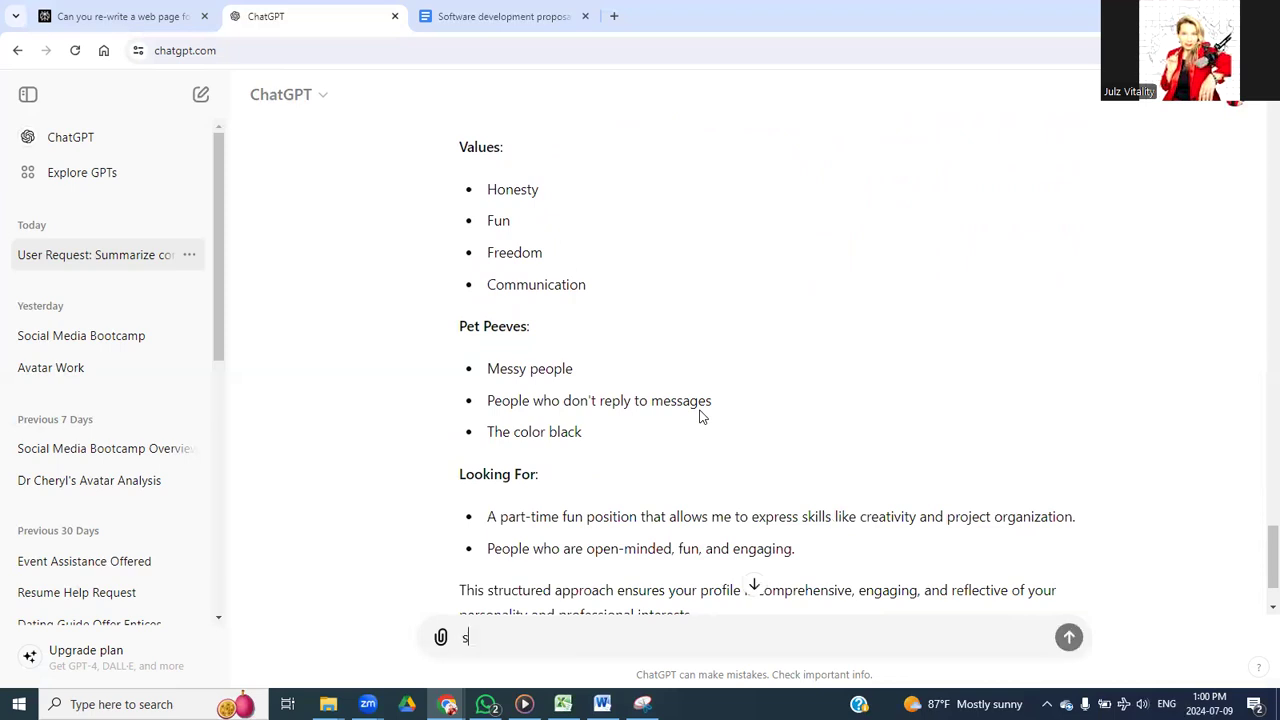
{"action": "type", "text": "summarize in"}
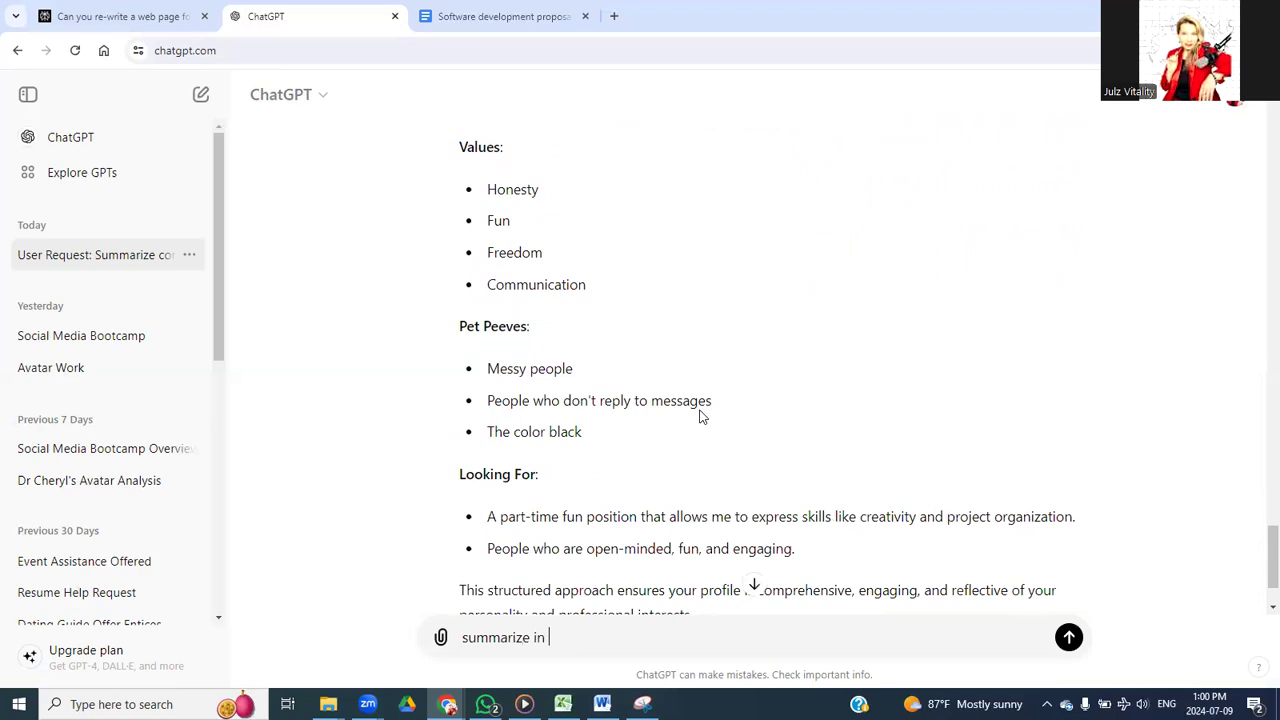
{"action": "type", "text": "1 sentence for my pro"}
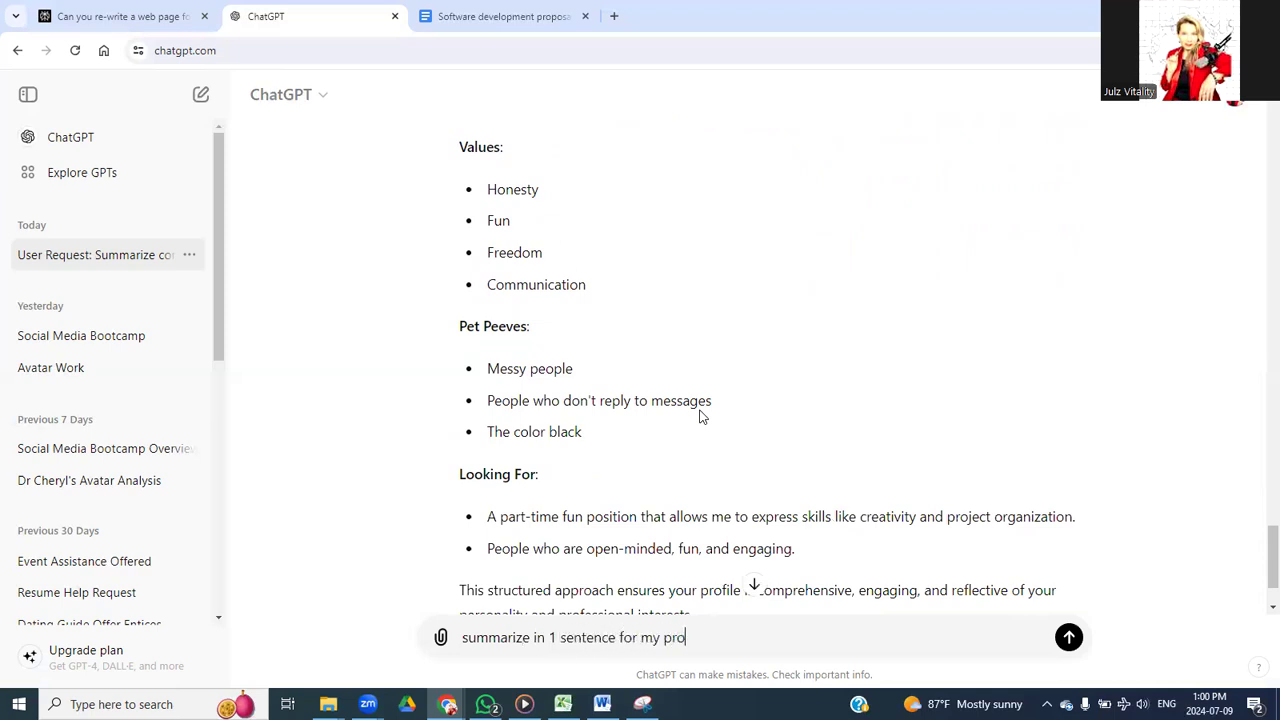
{"action": "type", "text": "fessional resume"}
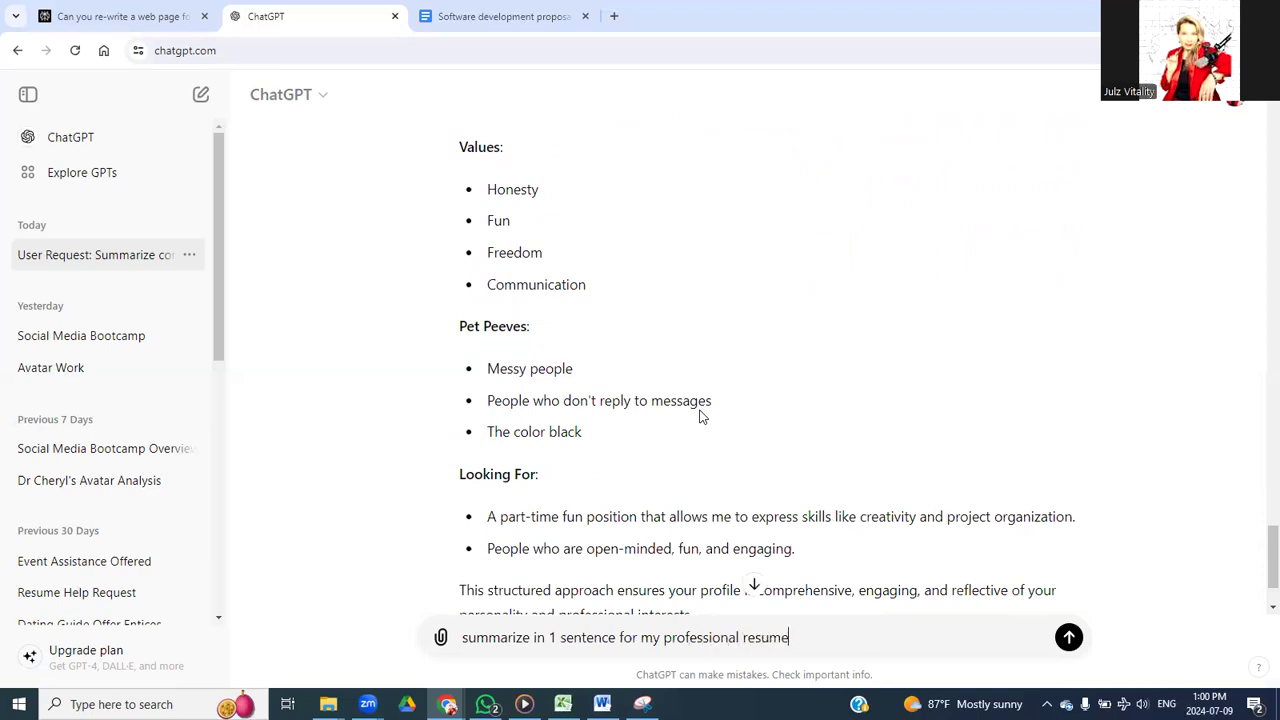
{"action": "left_click", "coordinate": [1068, 637]}
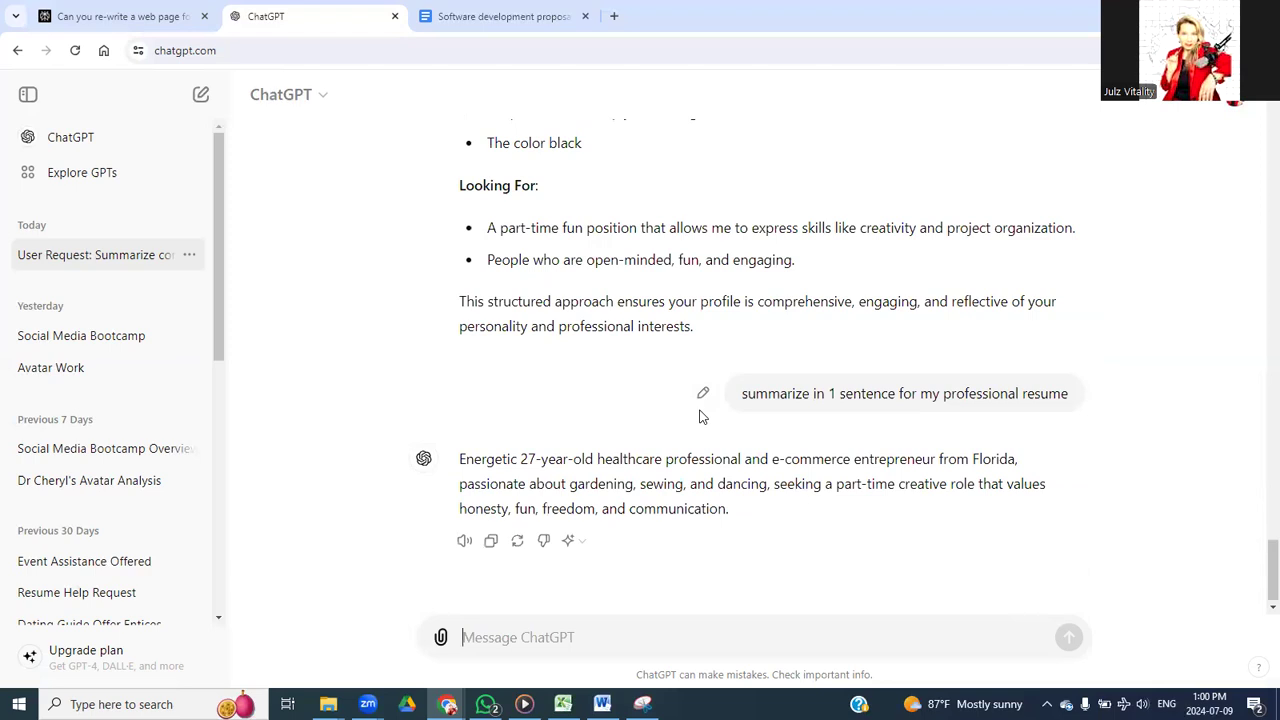
Ask ChatGPT to 'Make my dating profile bio and ideal mate description'
{"action": "type", "text": "Make"}
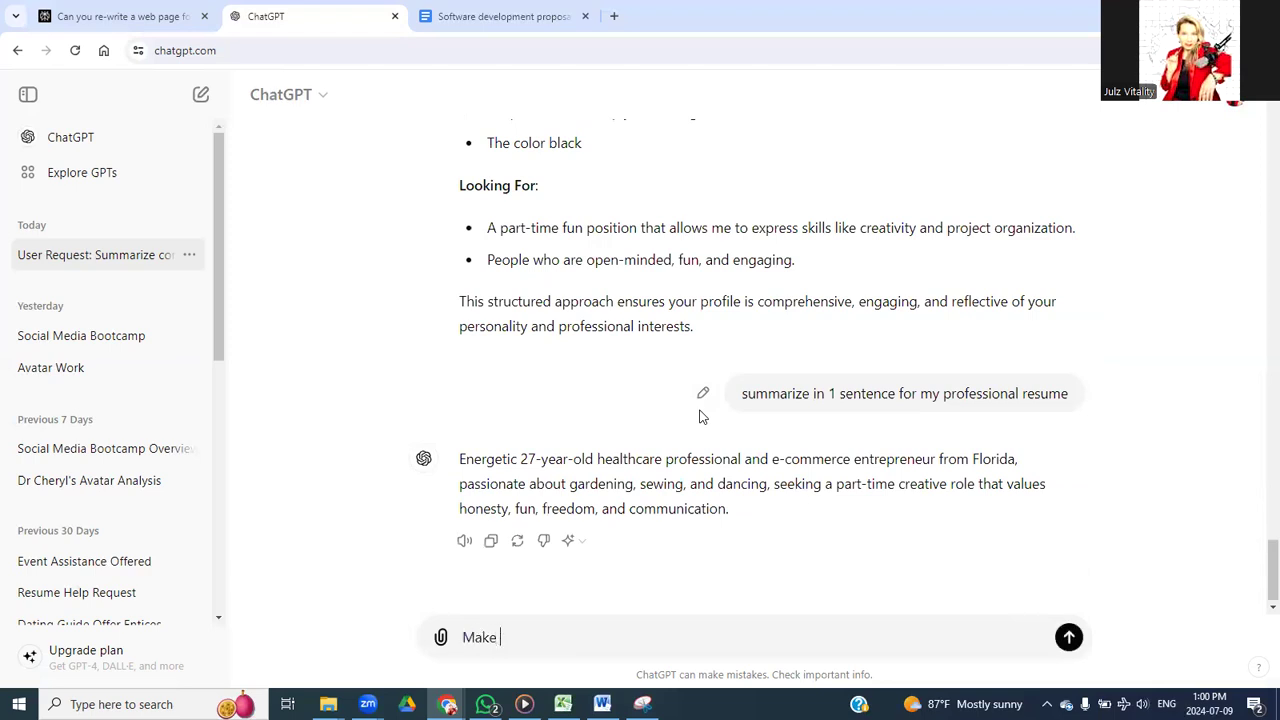
{"action": "type", "text": "my dati"}
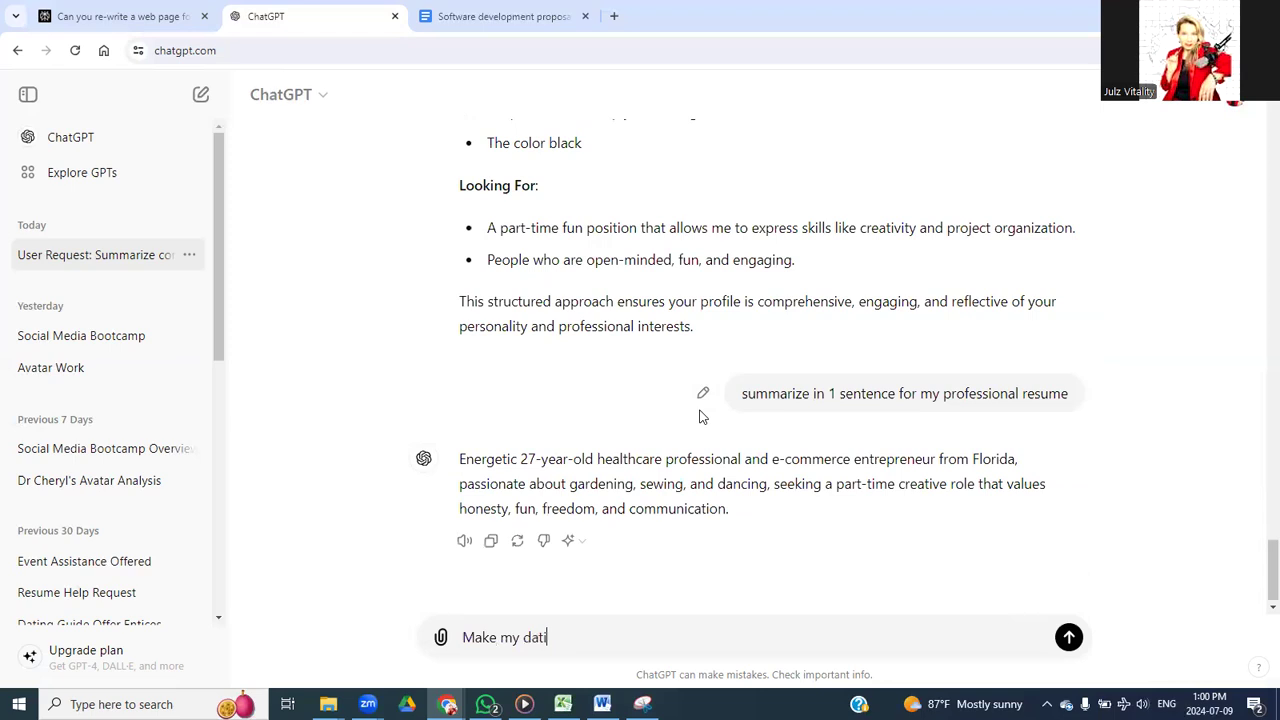
{"action": "type", "text": "ng profil"}
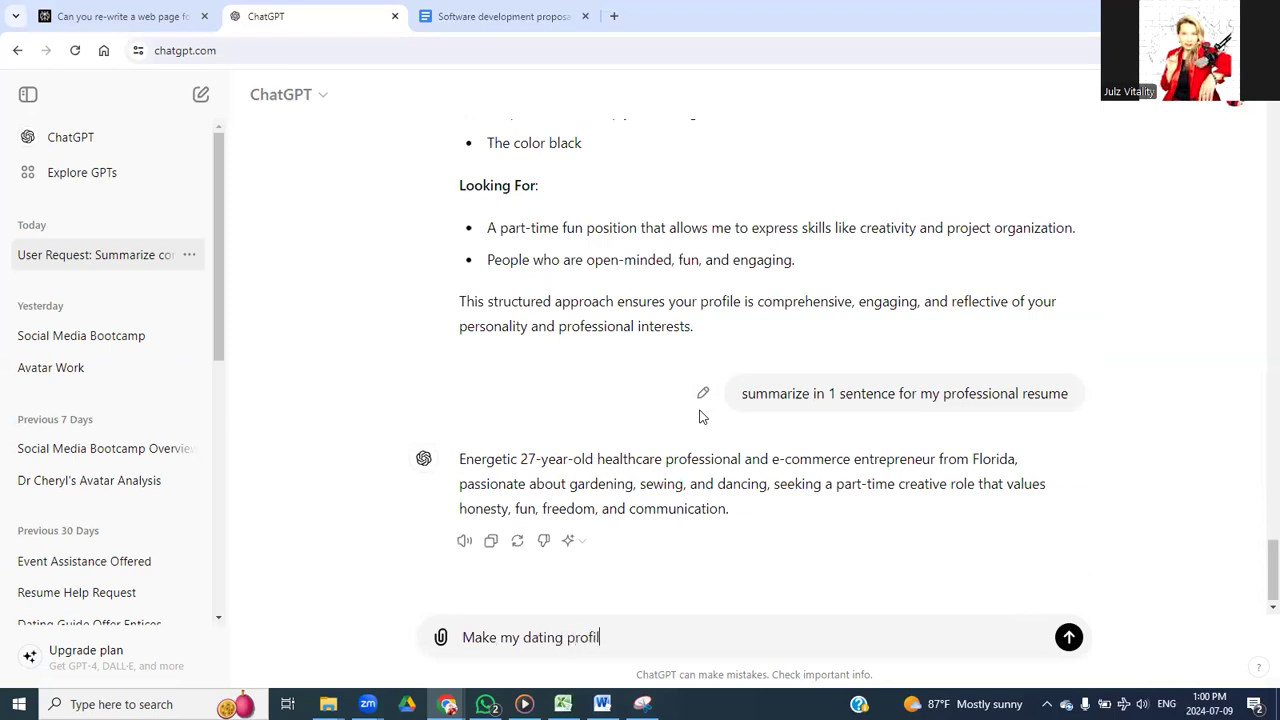
{"action": "type", "text": "e bio amn"}
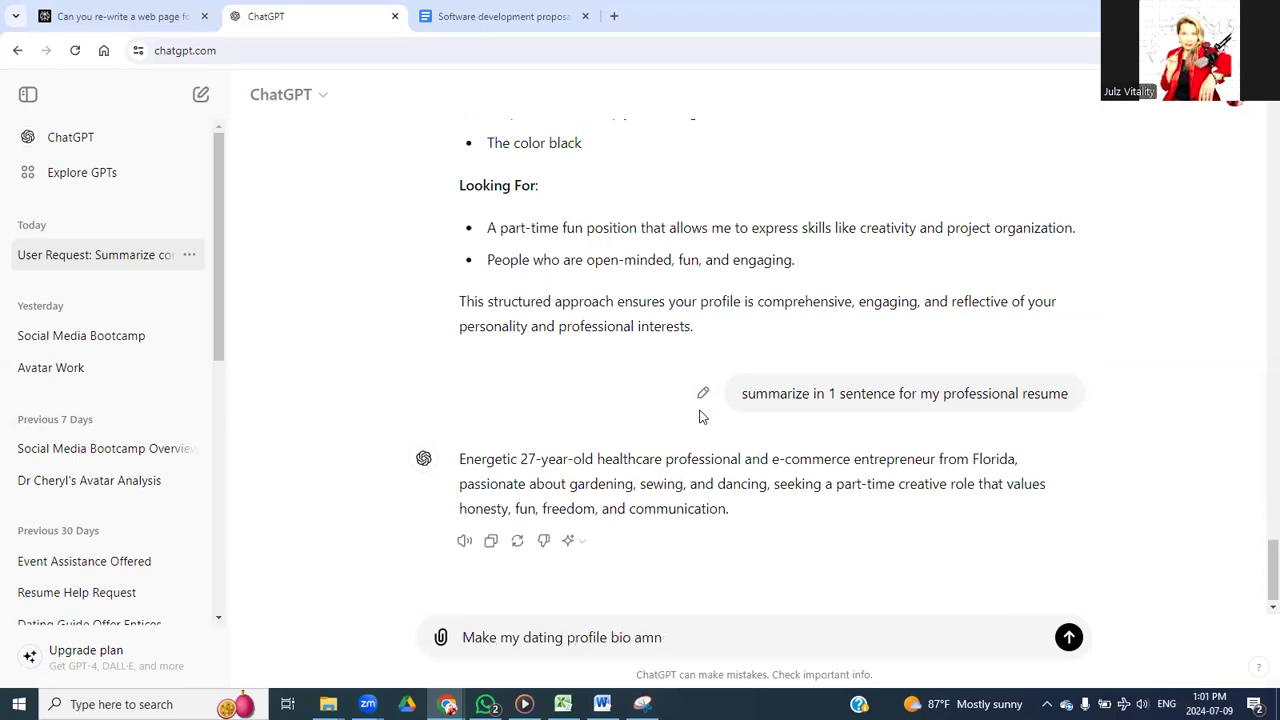
{"action": "type", "text": "and ideal mak"}
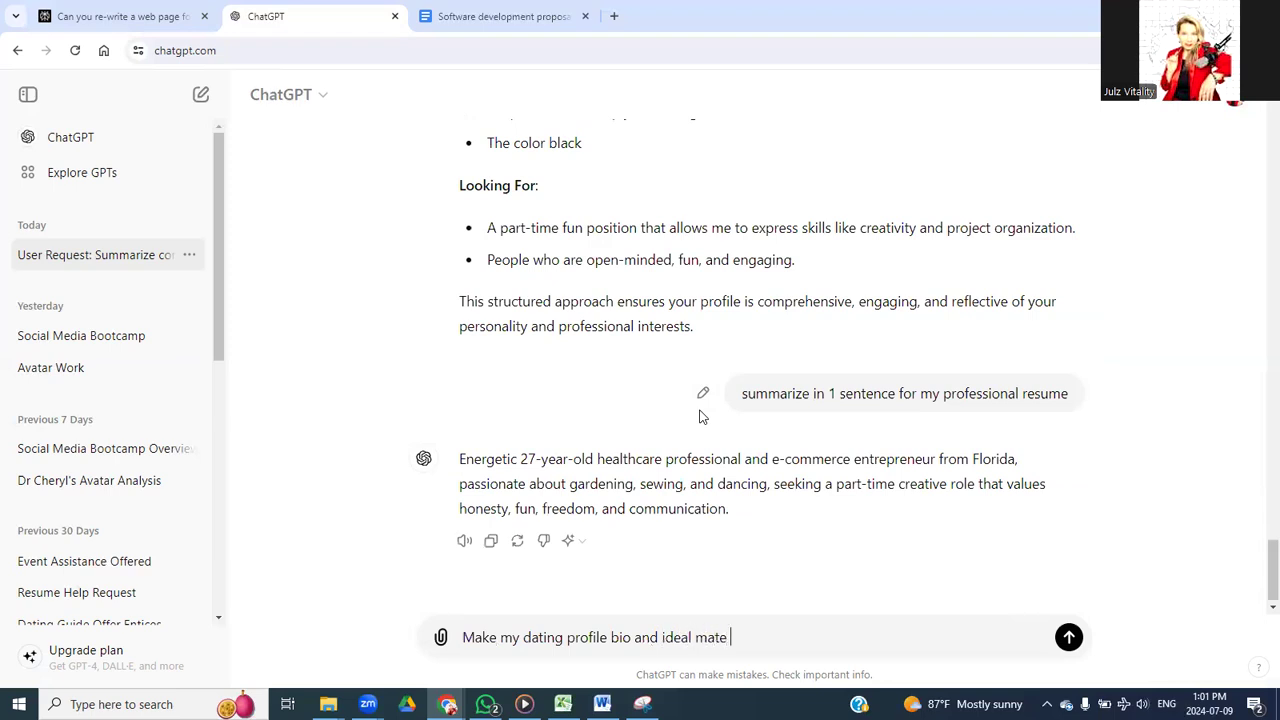
{"action": "type", "text": "decr"}
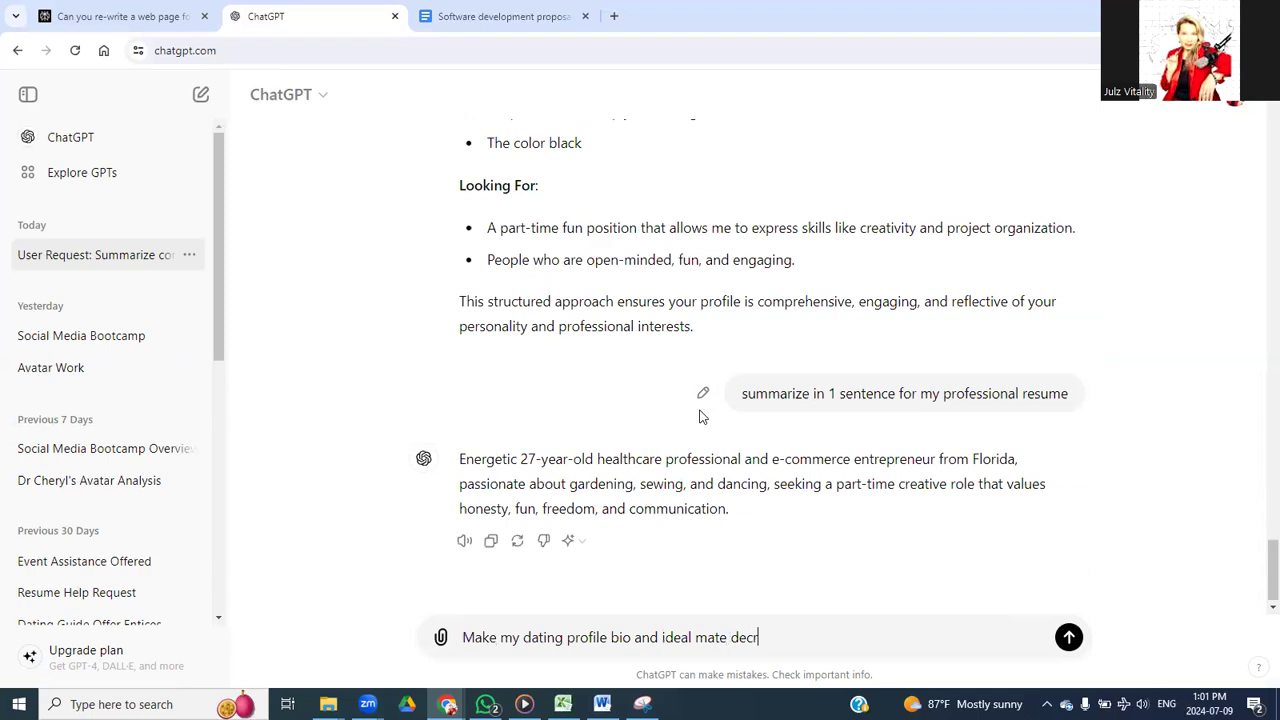
{"action": "left_click", "coordinate": [1069, 637]}
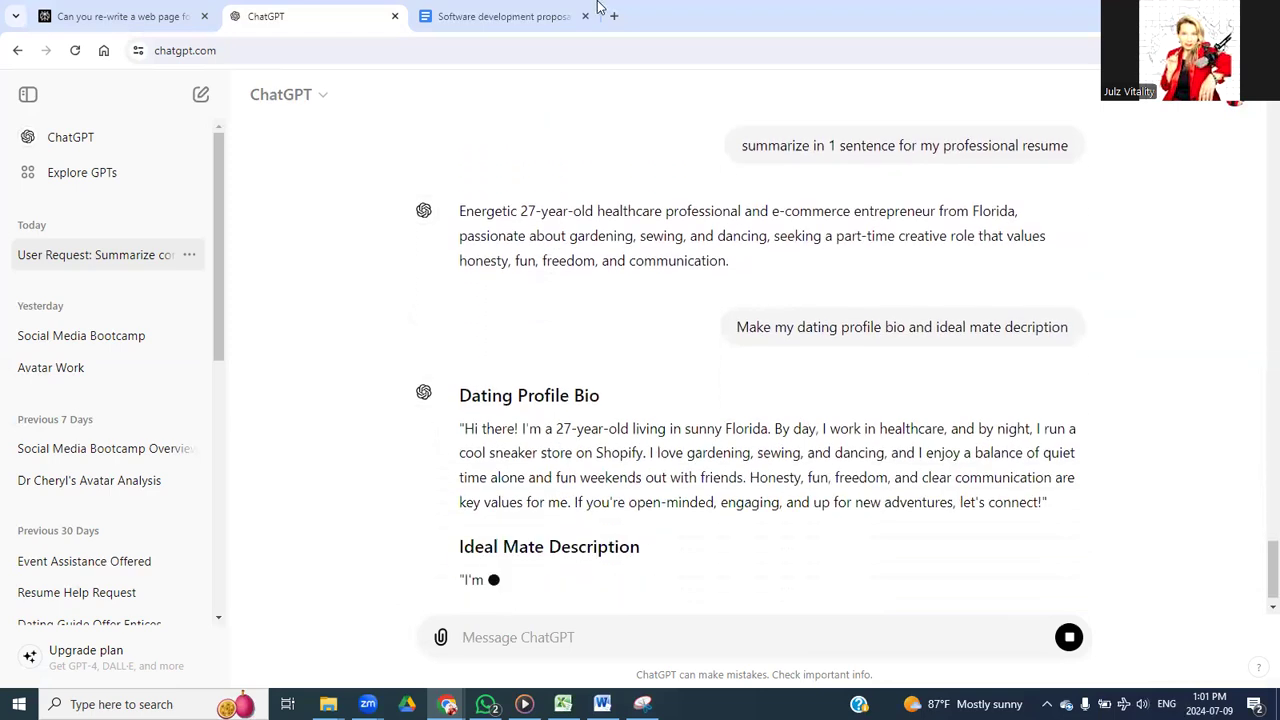
Paste ChatGPT's dating bio and ideal mate description into the Google Doc profile document
{"action": "left_click", "coordinate": [500, 16]}
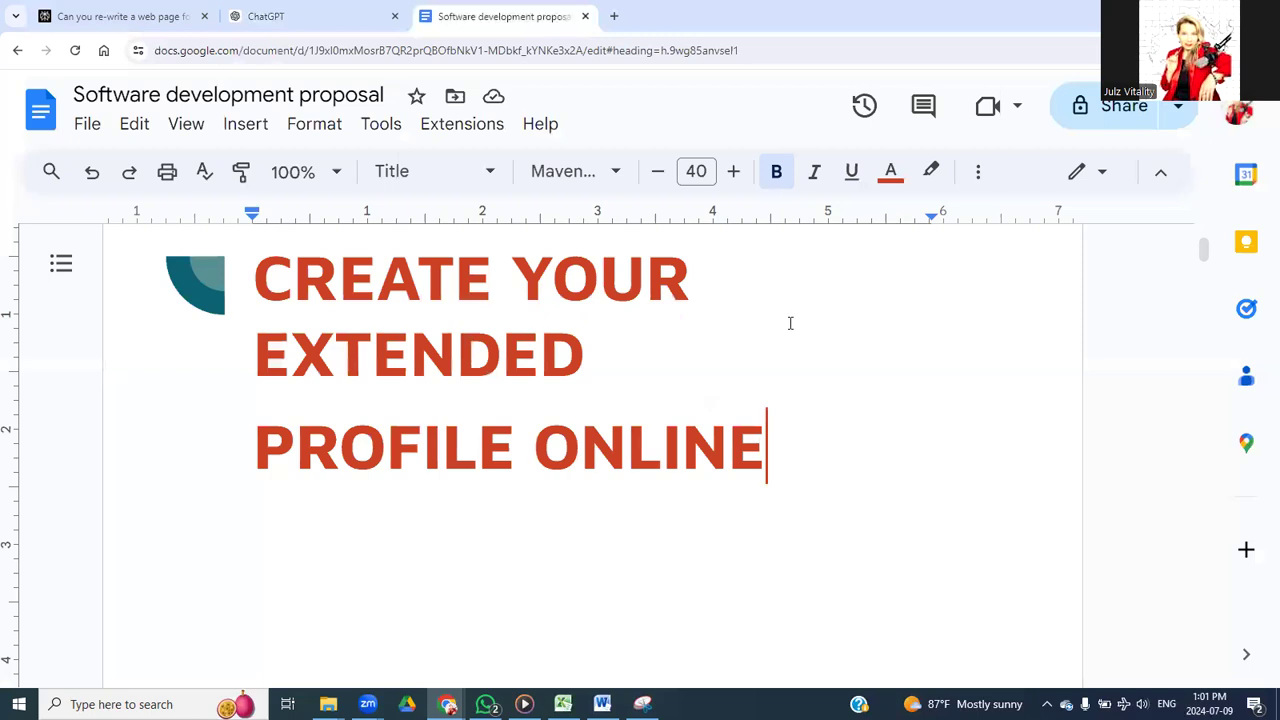
{"action": "left_click", "coordinate": [310, 16]}
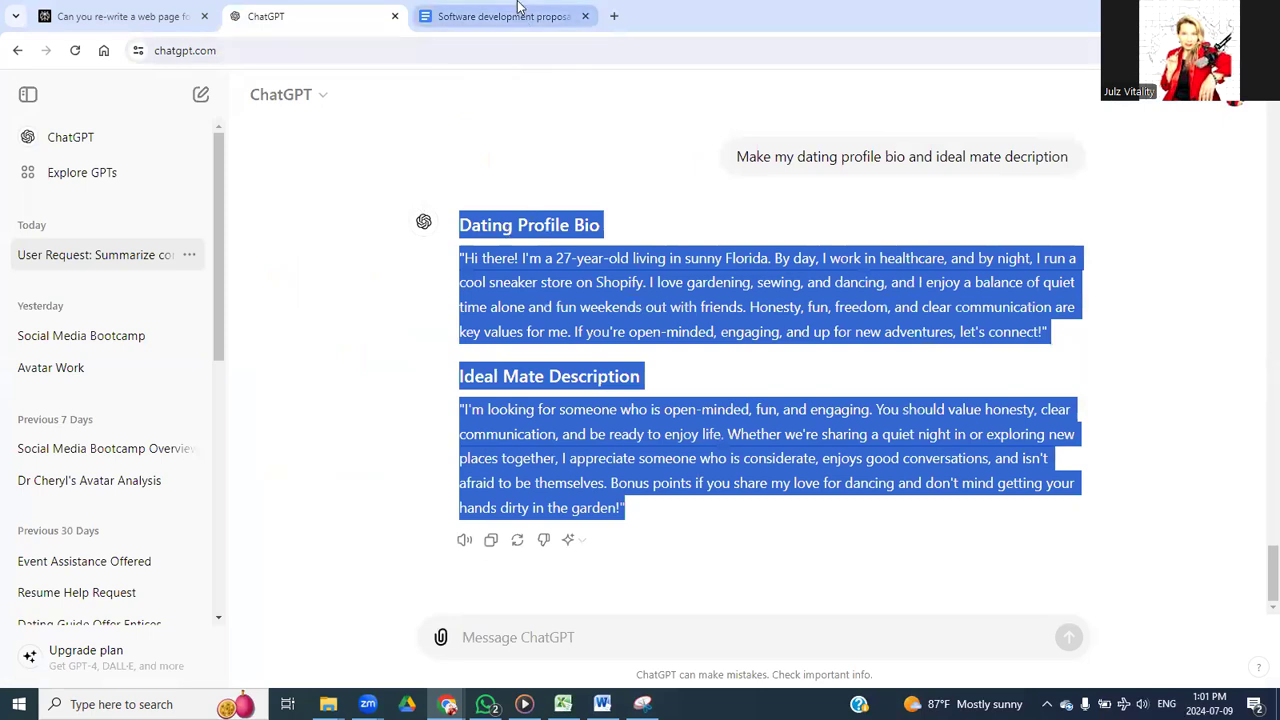
{"action": "left_click", "coordinate": [505, 16]}
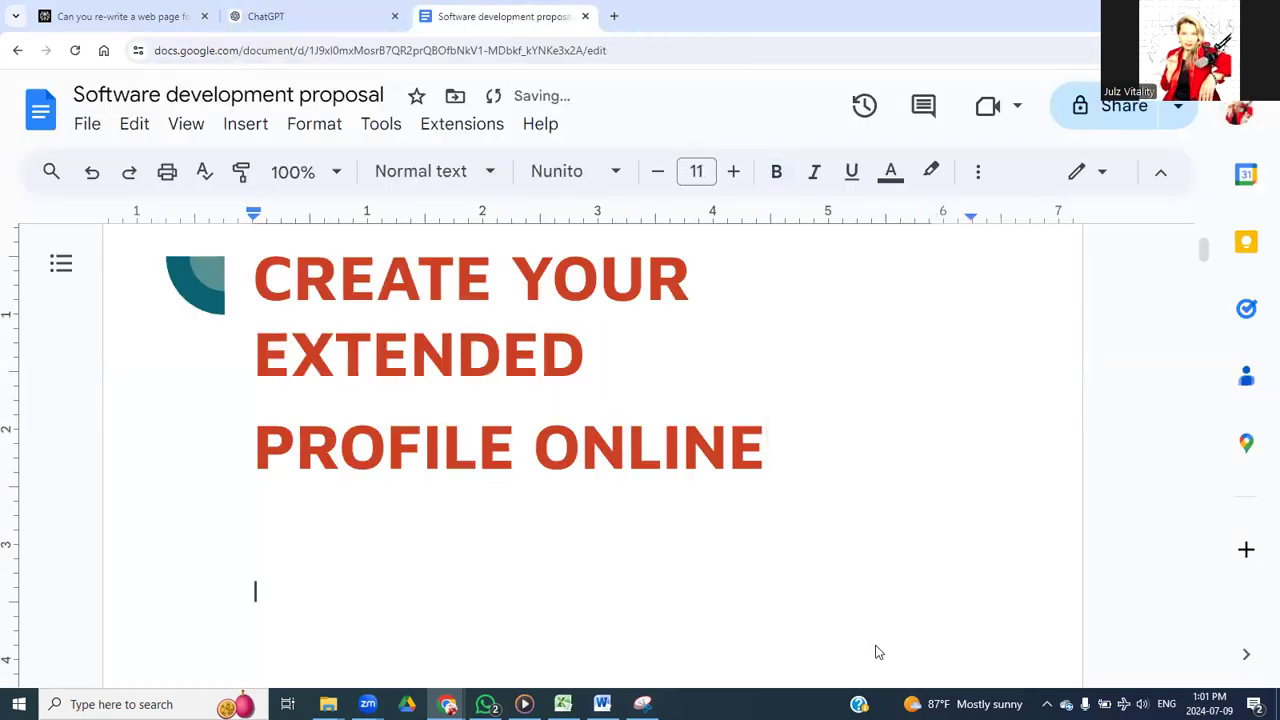
{"action": "scroll", "scroll_direction": "down", "scroll_amount": 3}
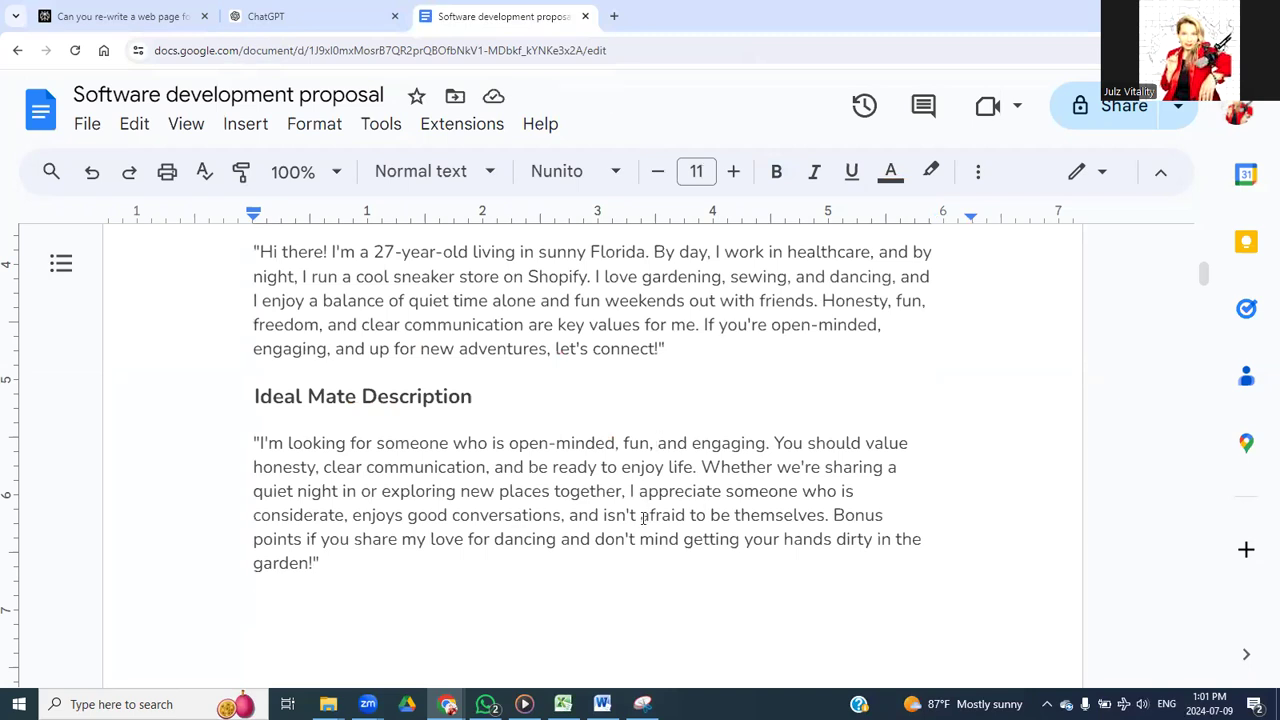
{"action": "left_click", "coordinate": [636, 598]}
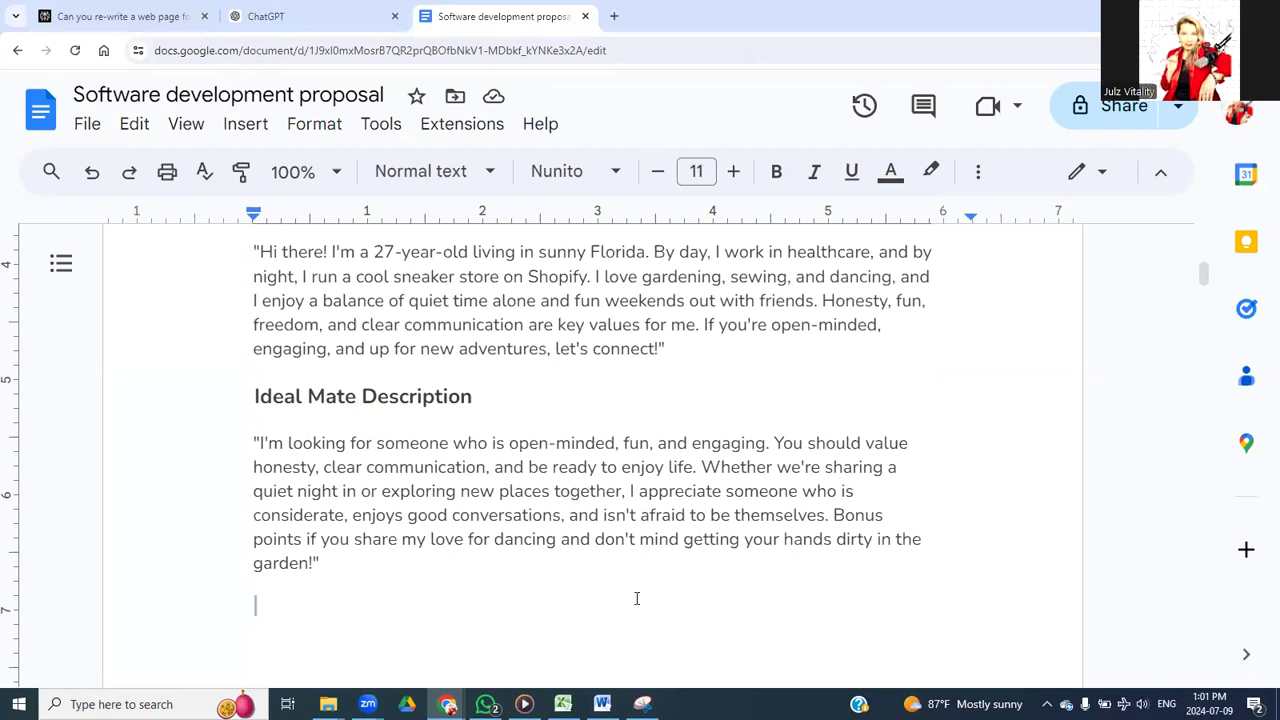
{"action": "mouse_move", "coordinate": [576, 606]}
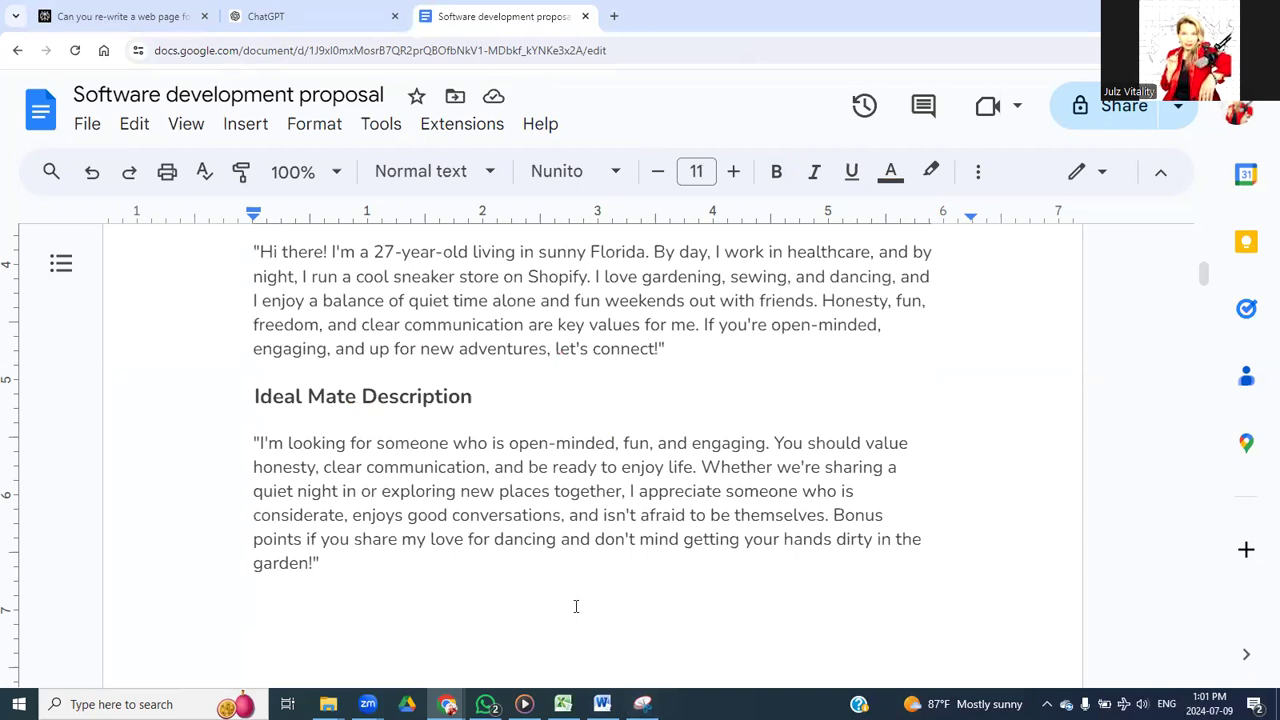
{"action": "mouse_move", "coordinate": [513, 563]}
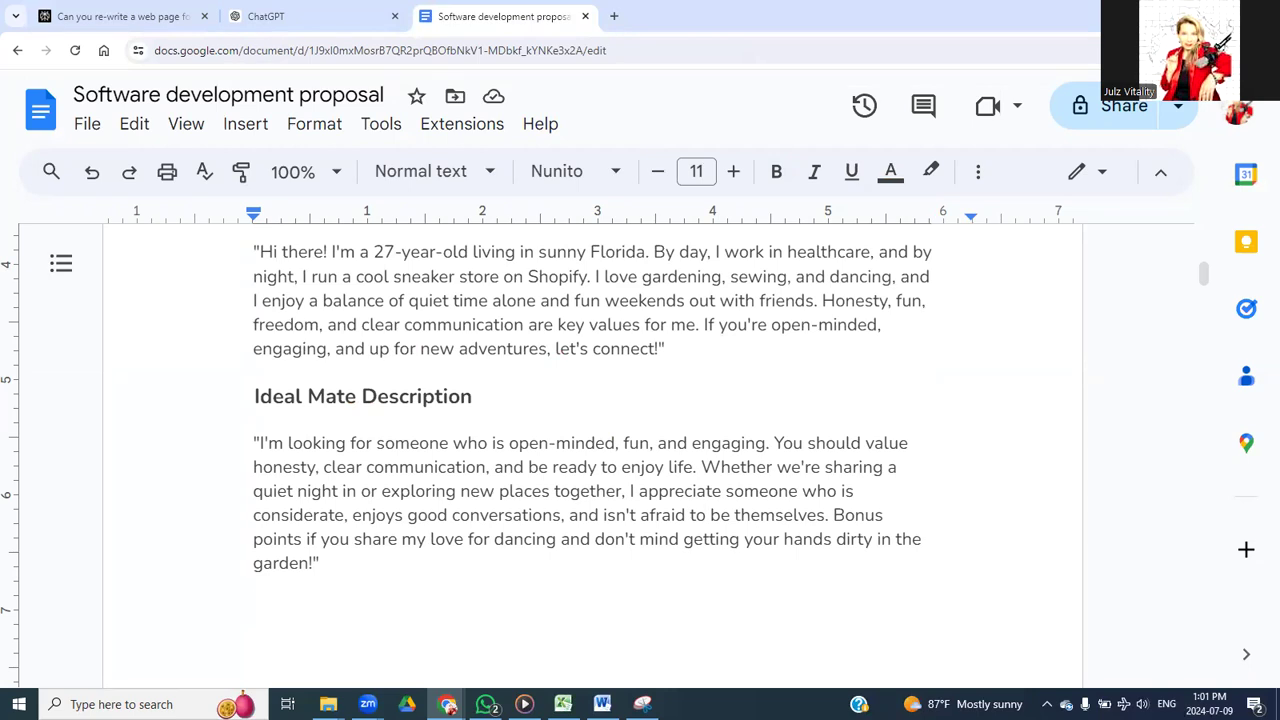
{"action": "left_click", "coordinate": [255, 607]}
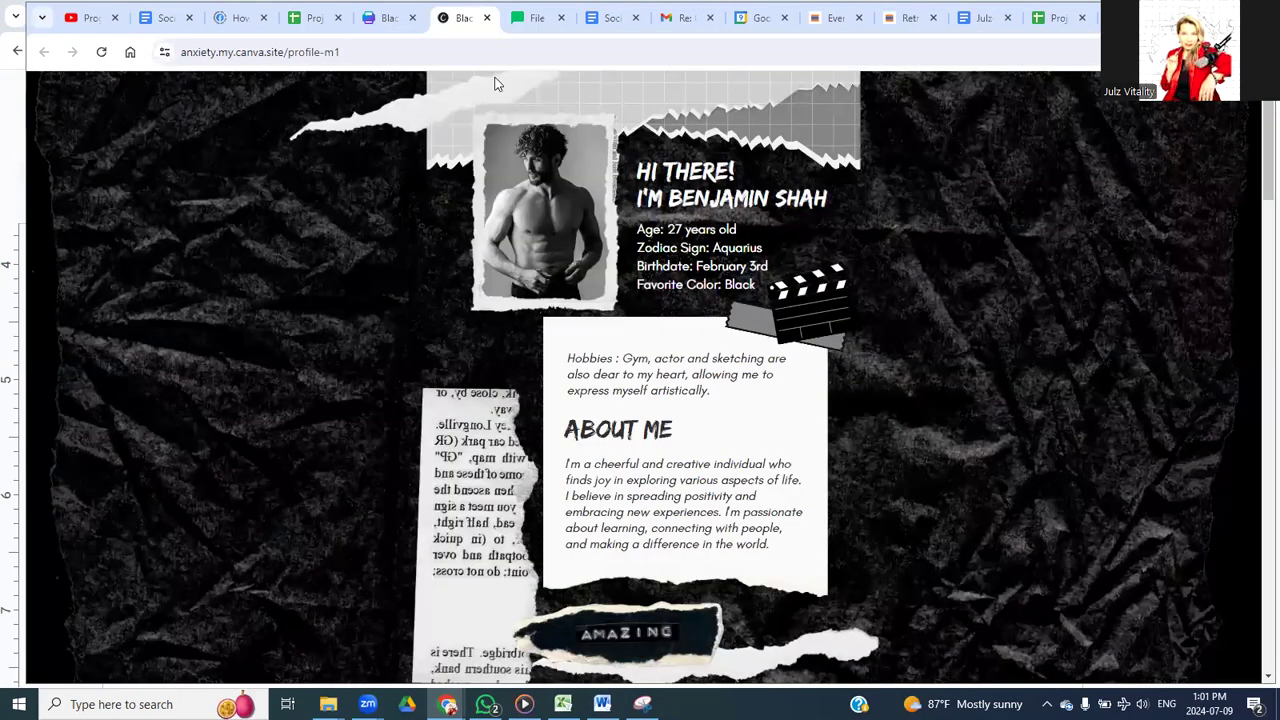
Browse the Canva example profile down to 'My Ideal Match', then return to the Google Doc
{"action": "left_click", "coordinate": [260, 52]}
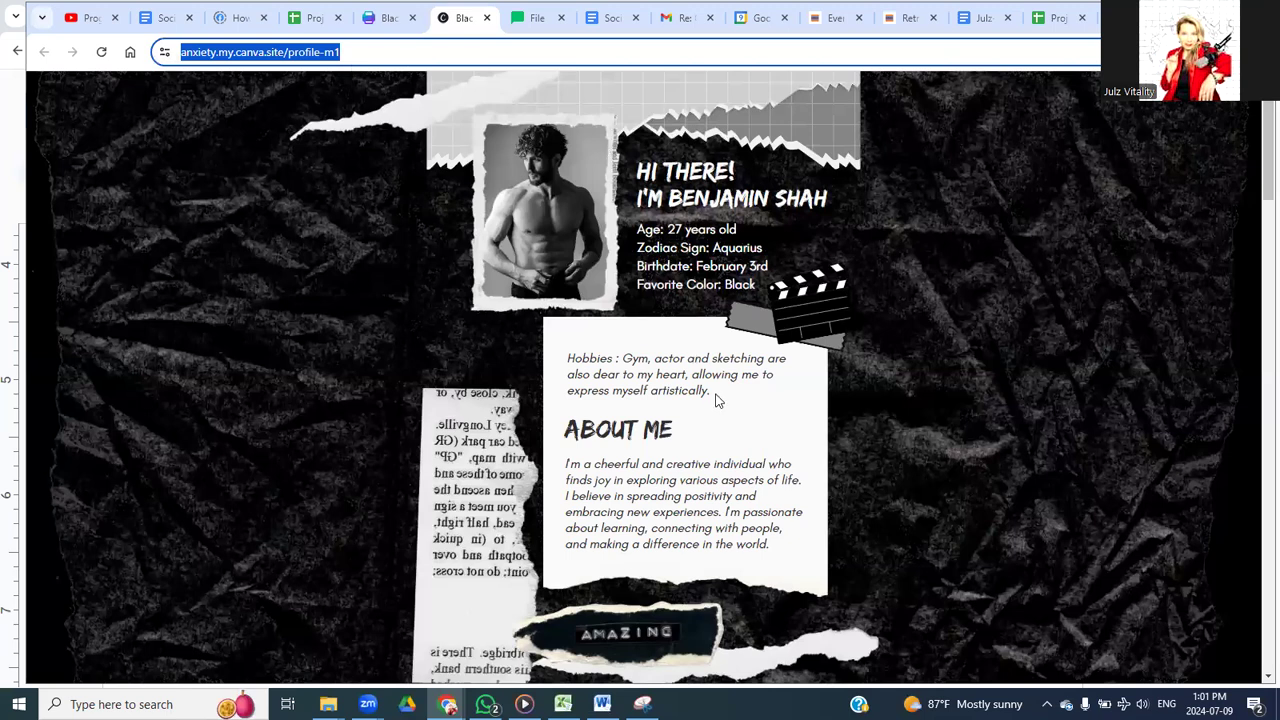
{"action": "mouse_move", "coordinate": [573, 273]}
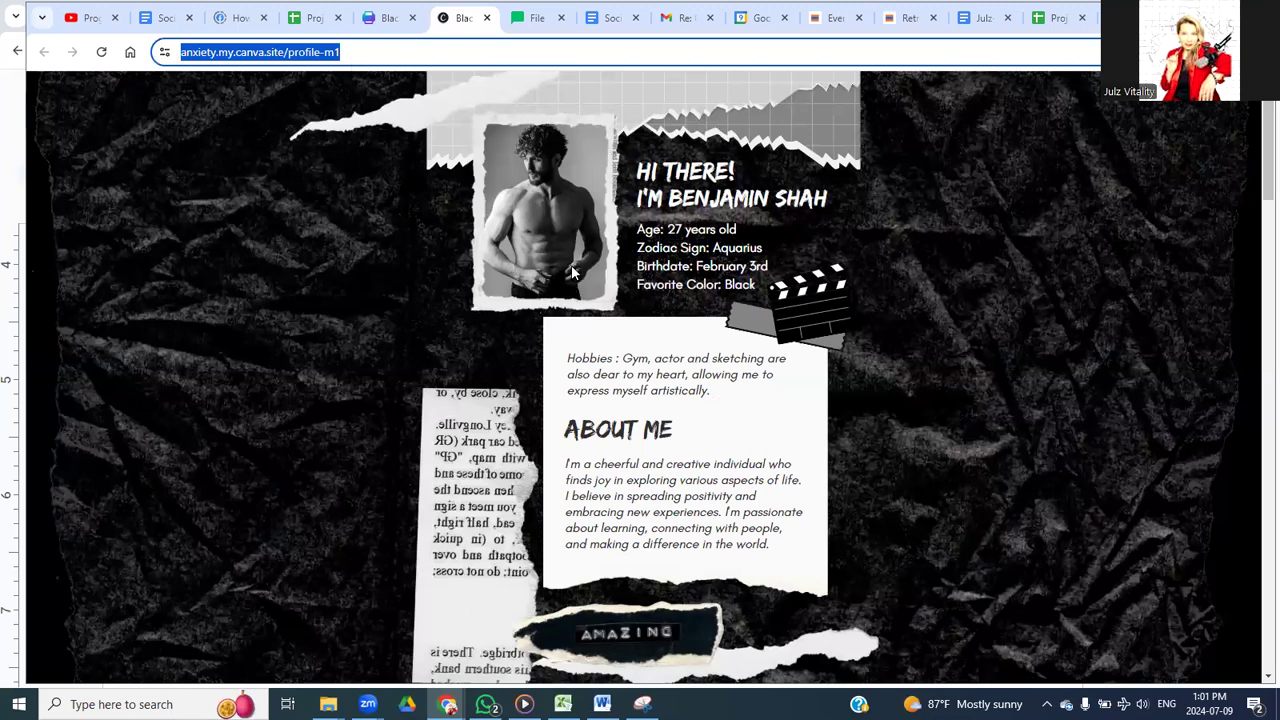
{"action": "mouse_move", "coordinate": [640, 347]}
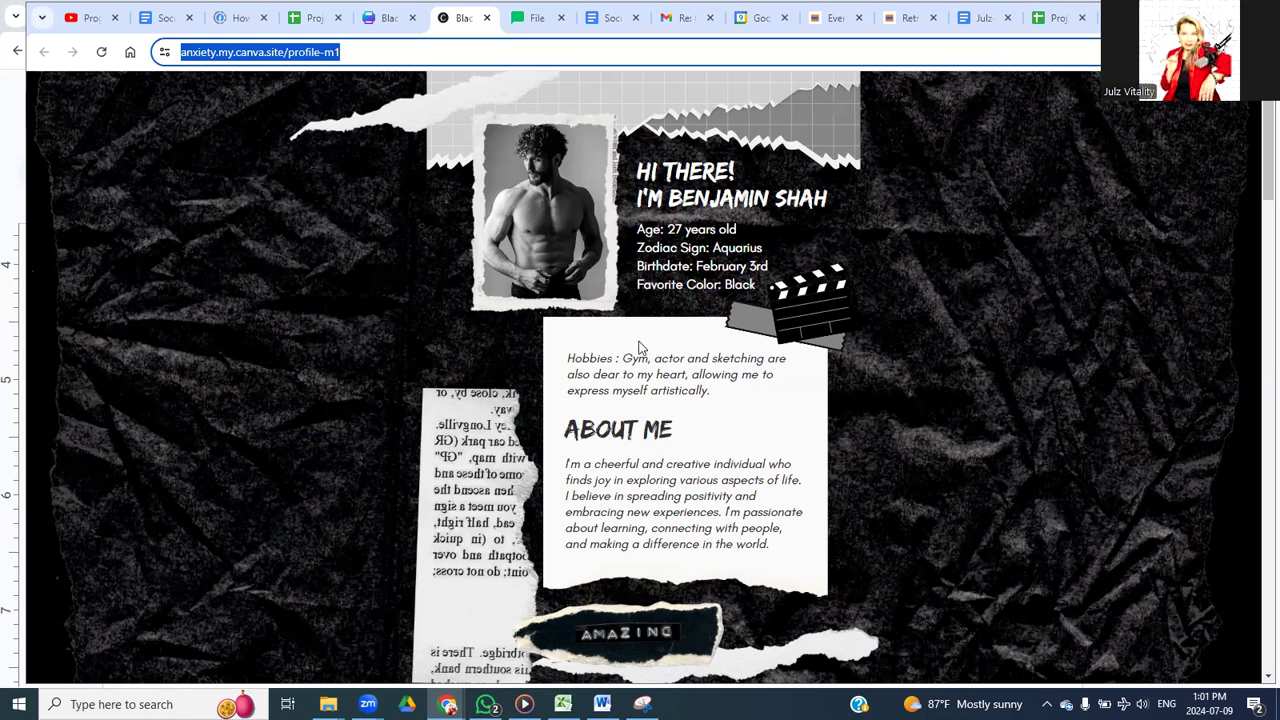
{"action": "scroll", "scroll_direction": "down", "scroll_amount": 3}
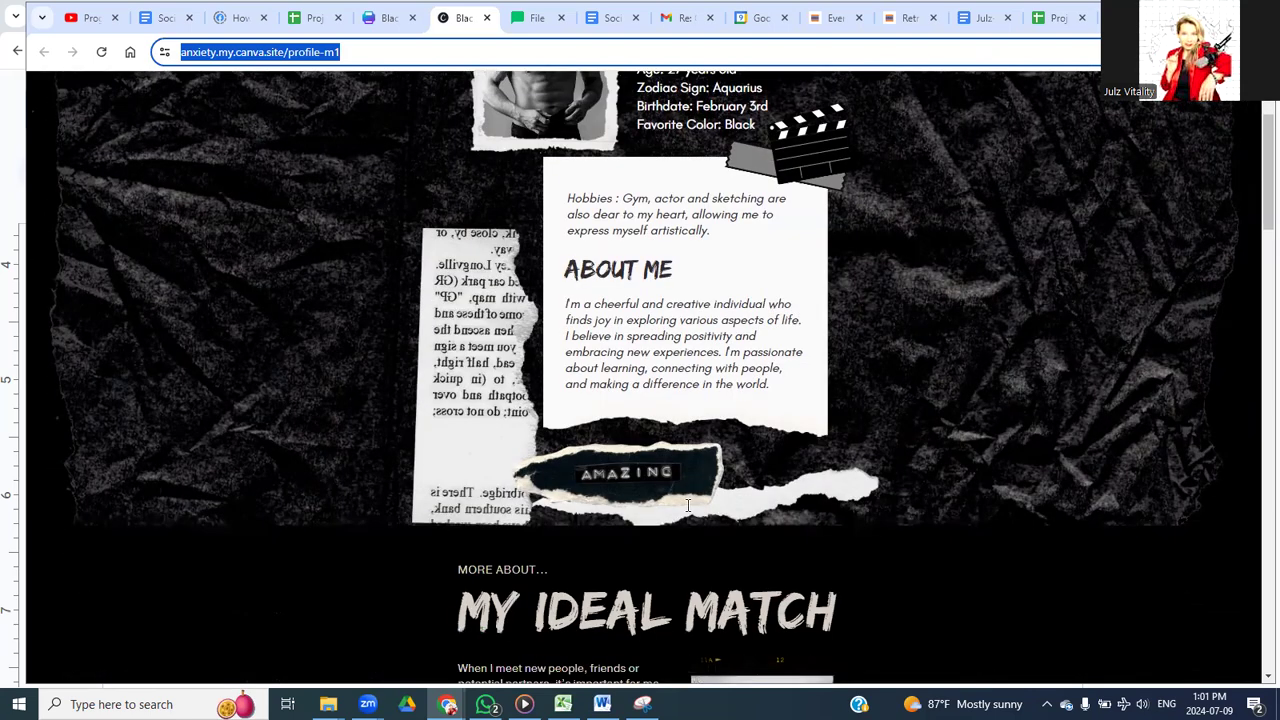
{"action": "scroll", "scroll_direction": "down", "scroll_amount": 3}
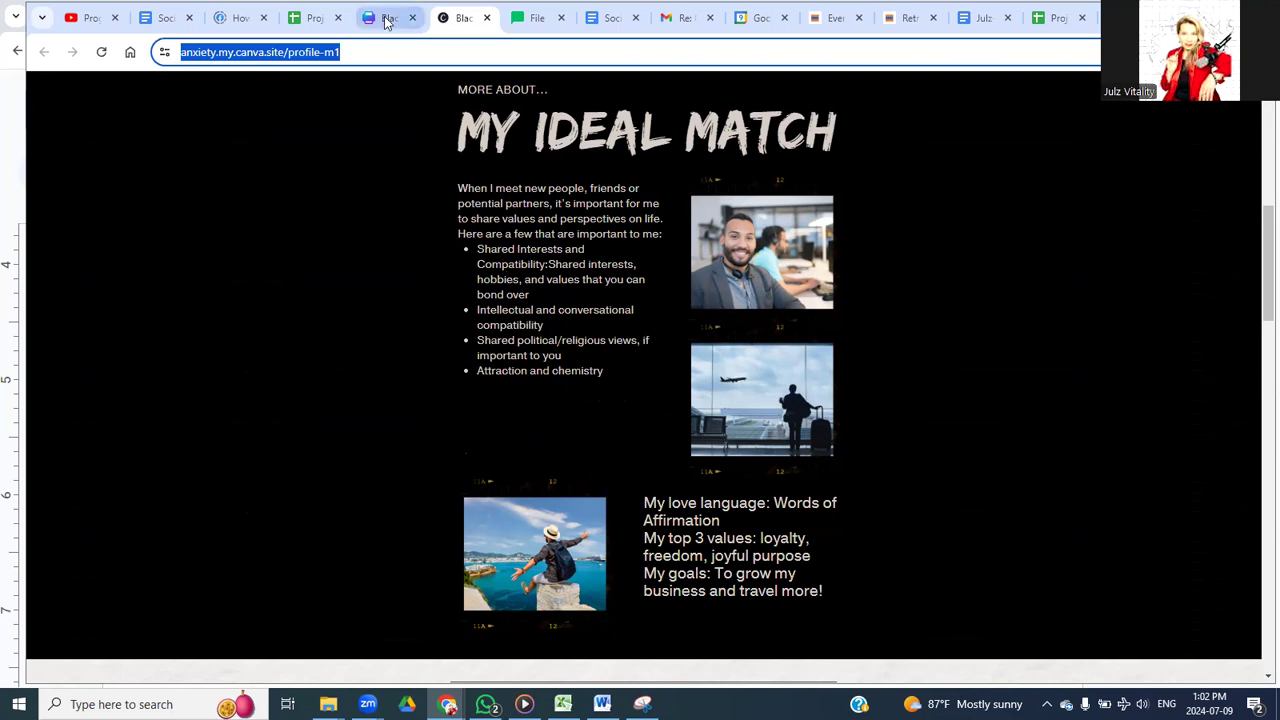
{"action": "left_click", "coordinate": [460, 18]}
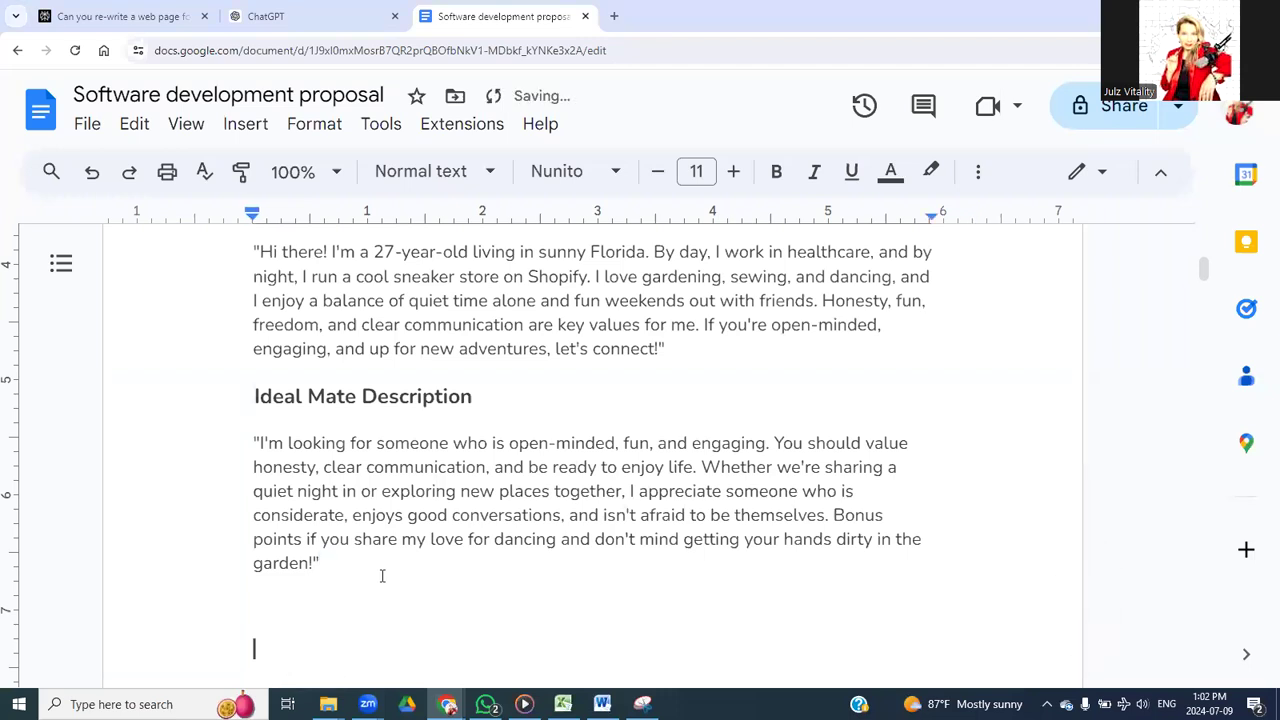
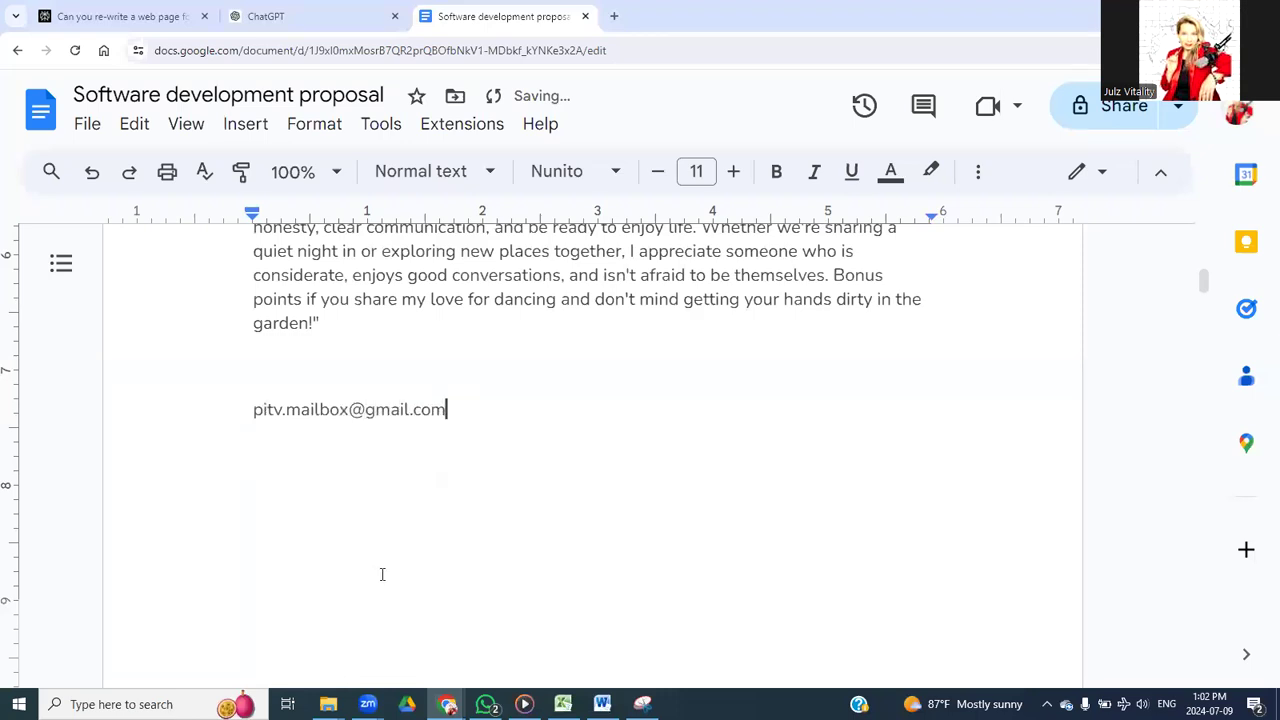
{"action": "triple_click", "coordinate": [349, 409]}
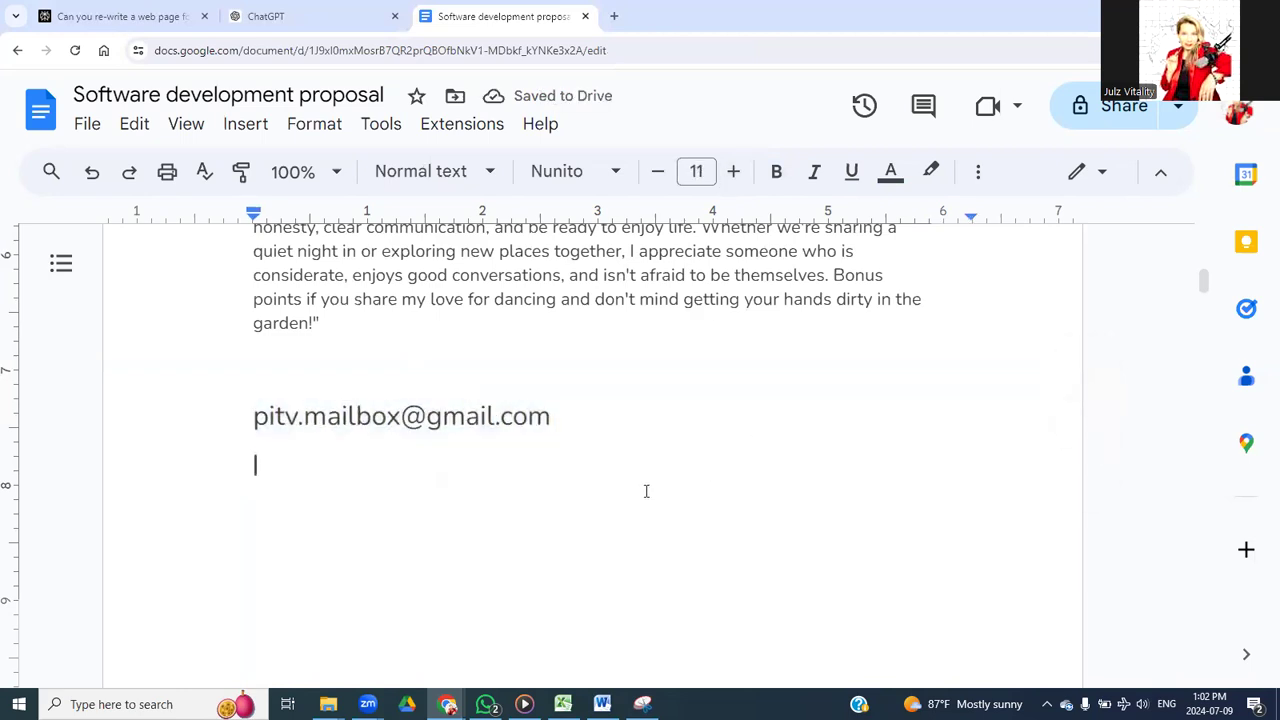
{"action": "mouse_move", "coordinate": [542, 473]}
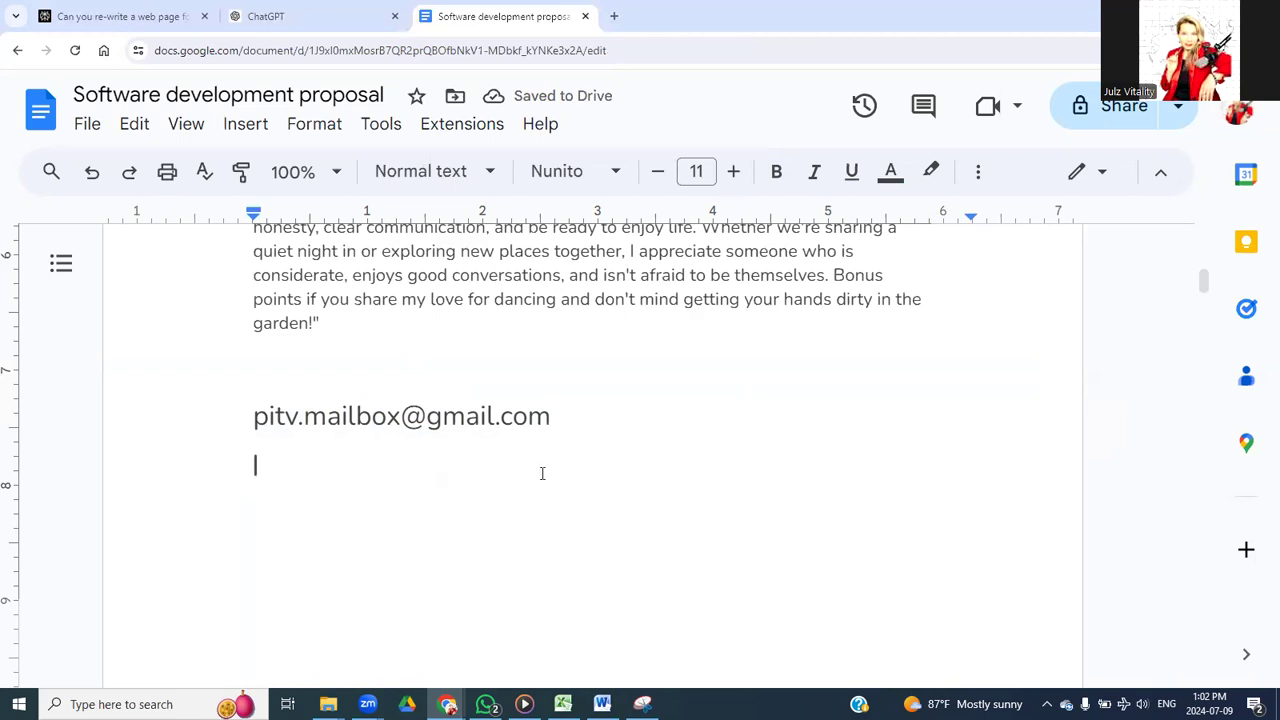